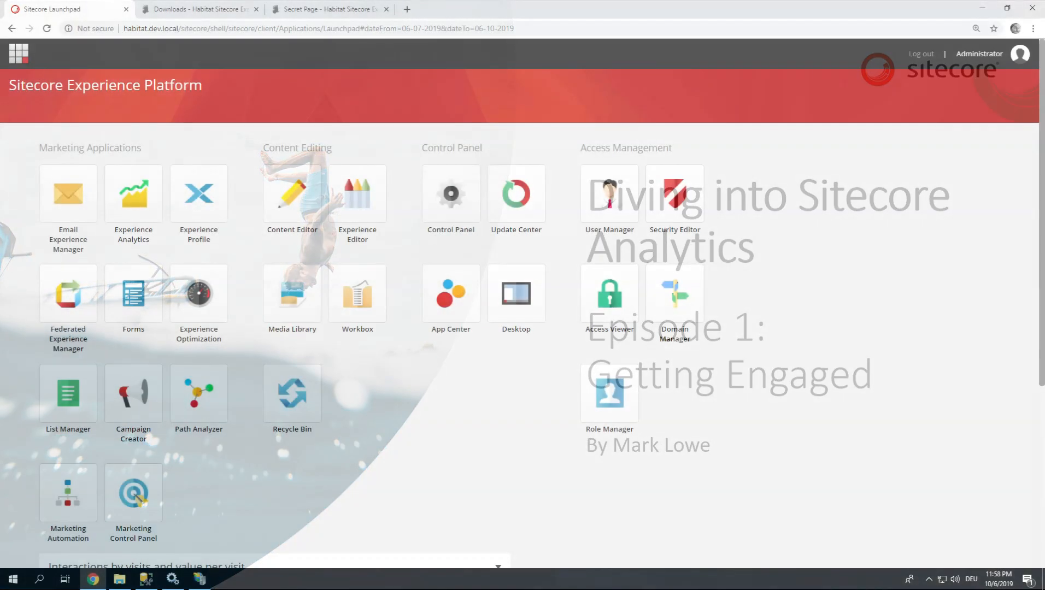
Launch Experience Analytics from the Launchpad and scroll through its empty dashboard panels.
{"action": "left_click", "coordinate": [133, 193]}
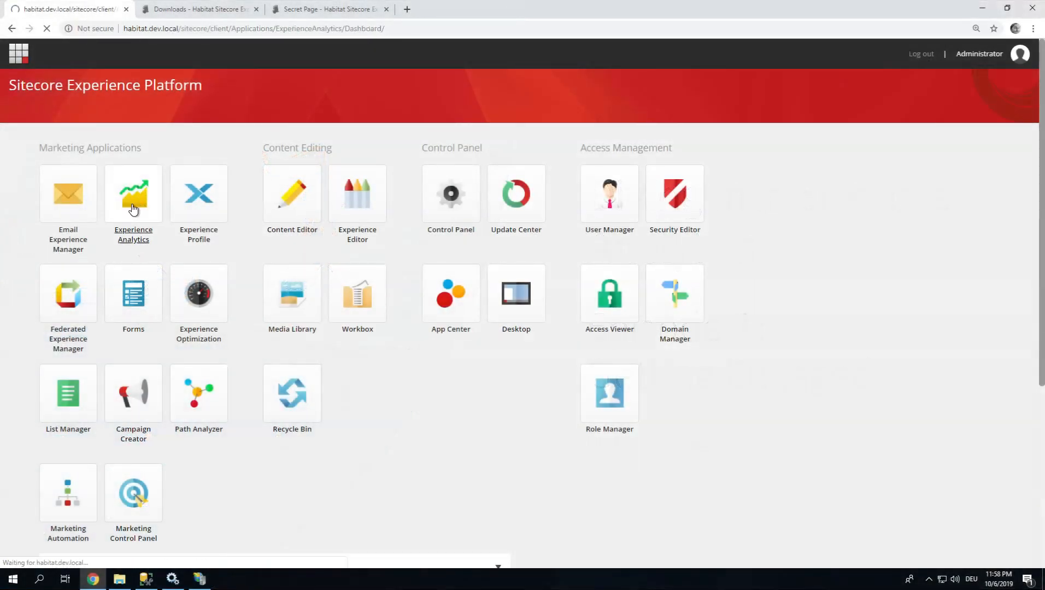
{"action": "left_click", "coordinate": [132, 194]}
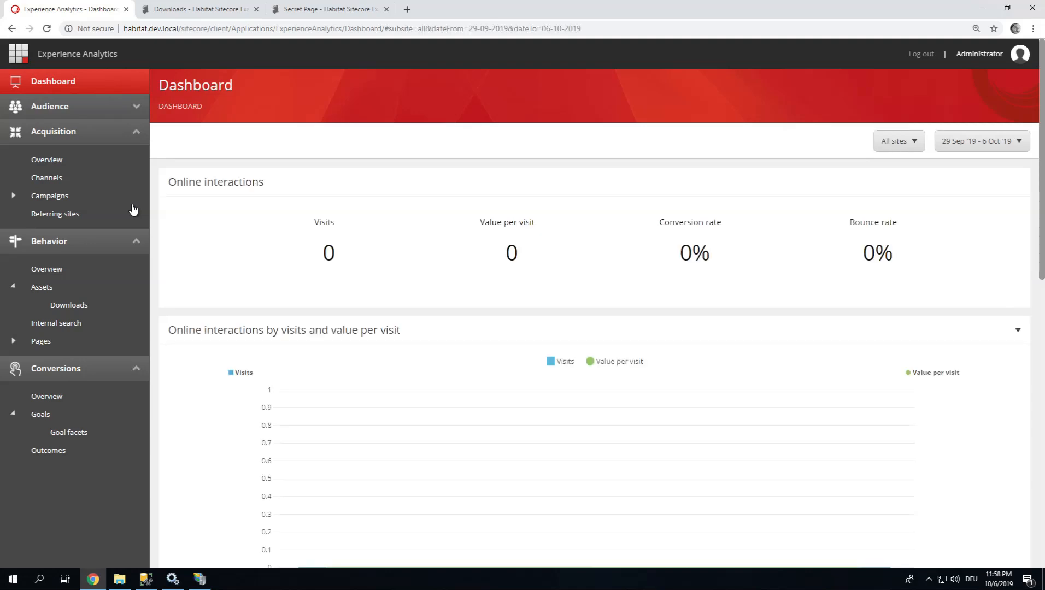
{"action": "scroll", "scroll_direction": "down", "scroll_amount": 3}
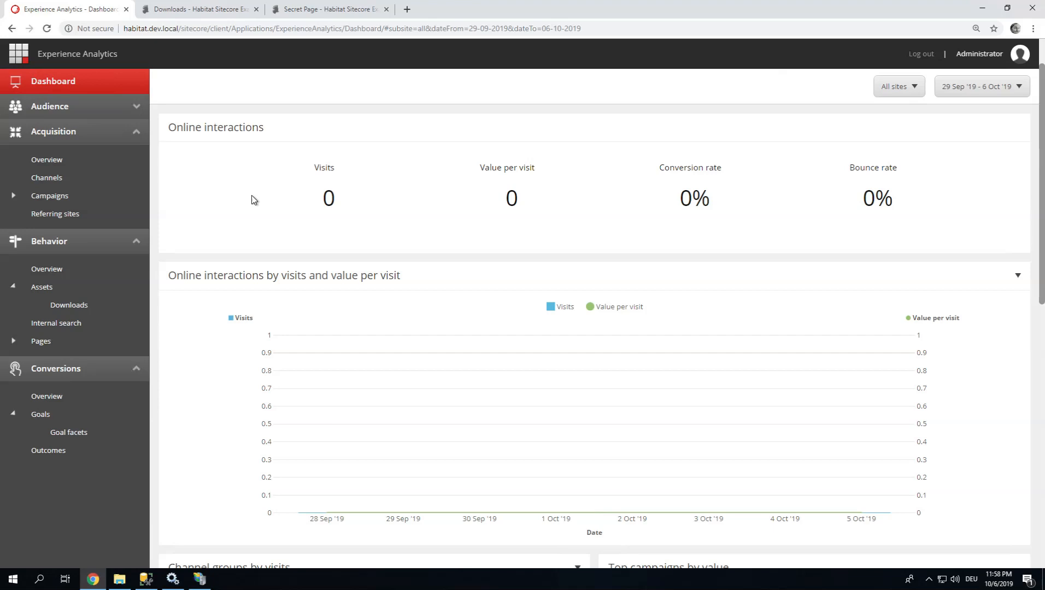
{"action": "mouse_move", "coordinate": [877, 484]}
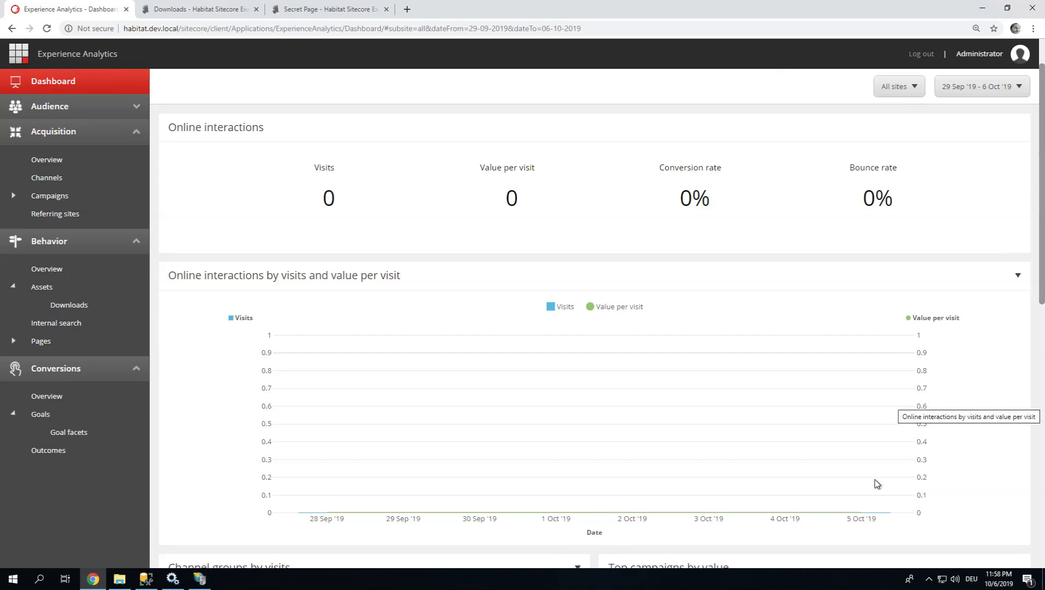
{"action": "scroll", "scroll_direction": "down", "scroll_amount": 3}
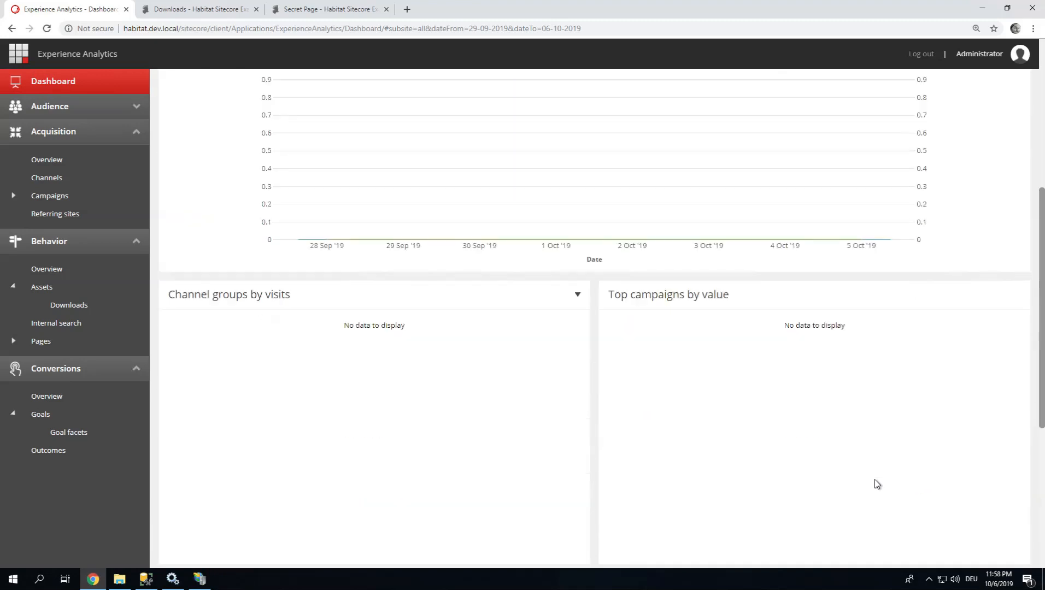
{"action": "scroll", "scroll_direction": "up", "scroll_amount": 3}
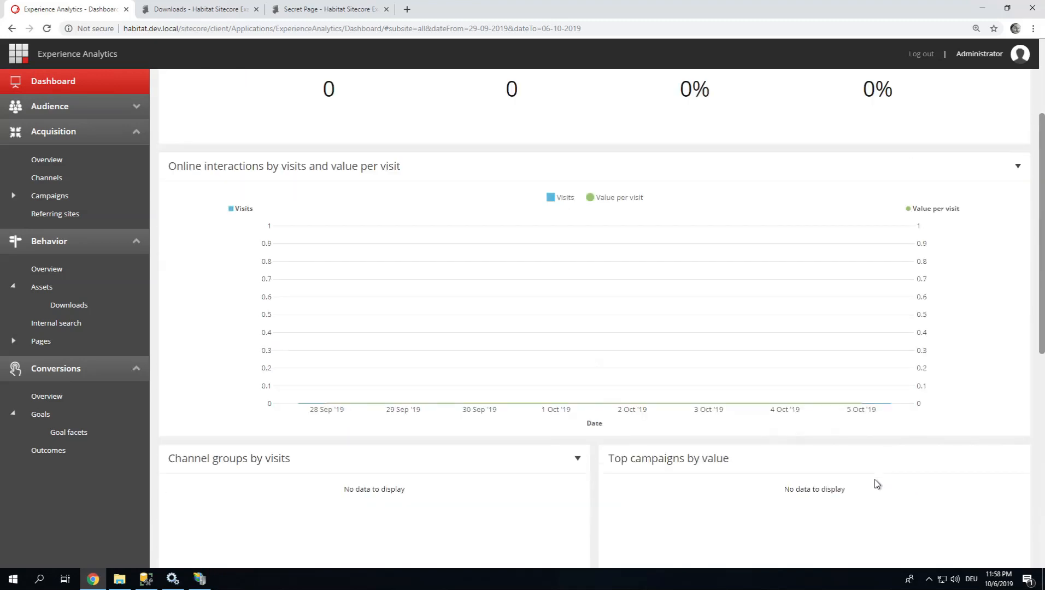
{"action": "scroll", "scroll_direction": "down", "scroll_amount": 3}
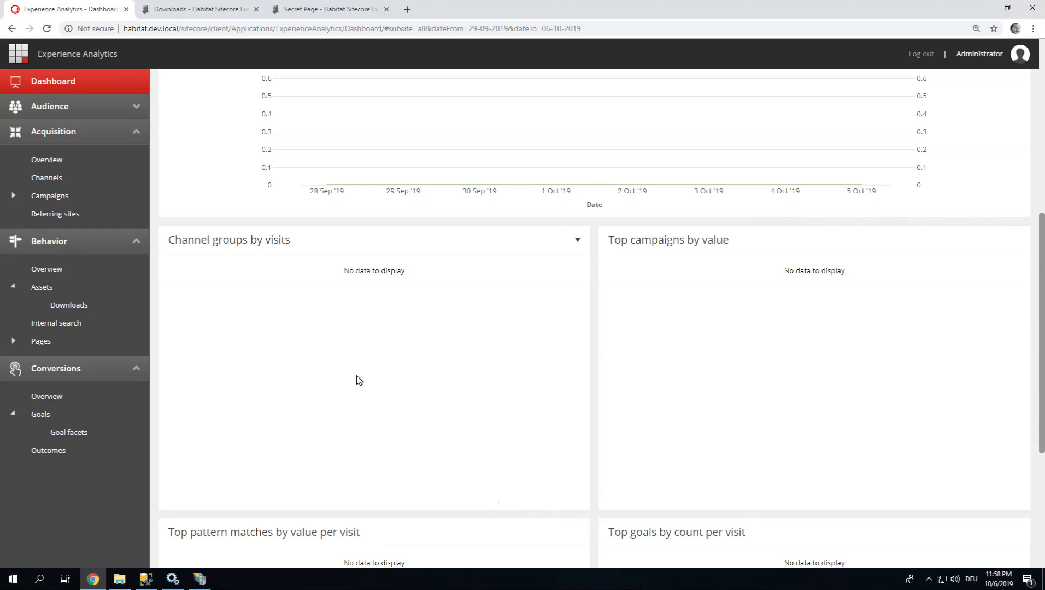
{"action": "scroll", "scroll_direction": "up", "scroll_amount": 3}
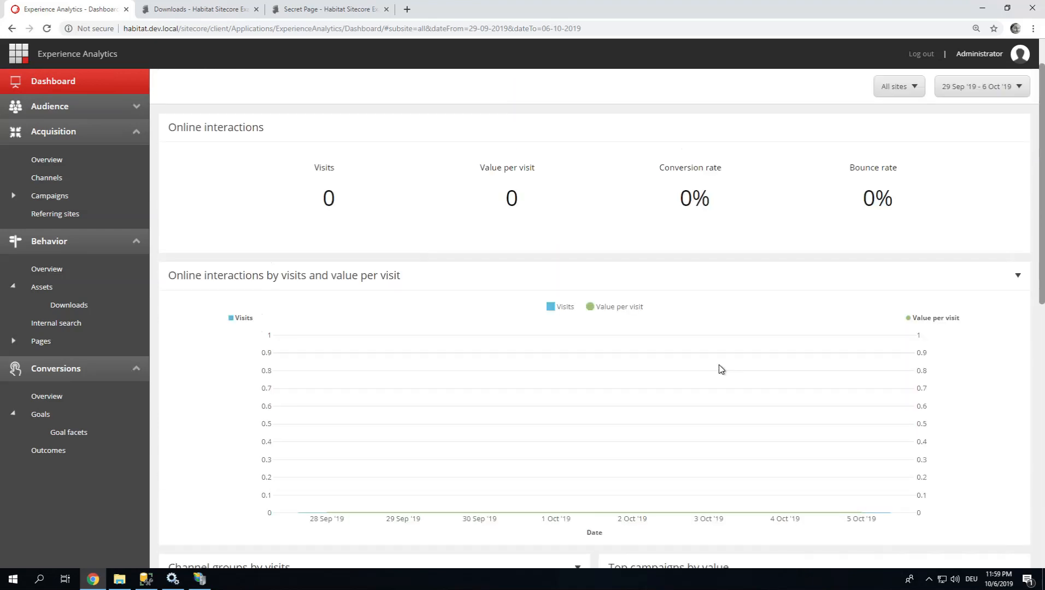
{"action": "mouse_move", "coordinate": [716, 369]}
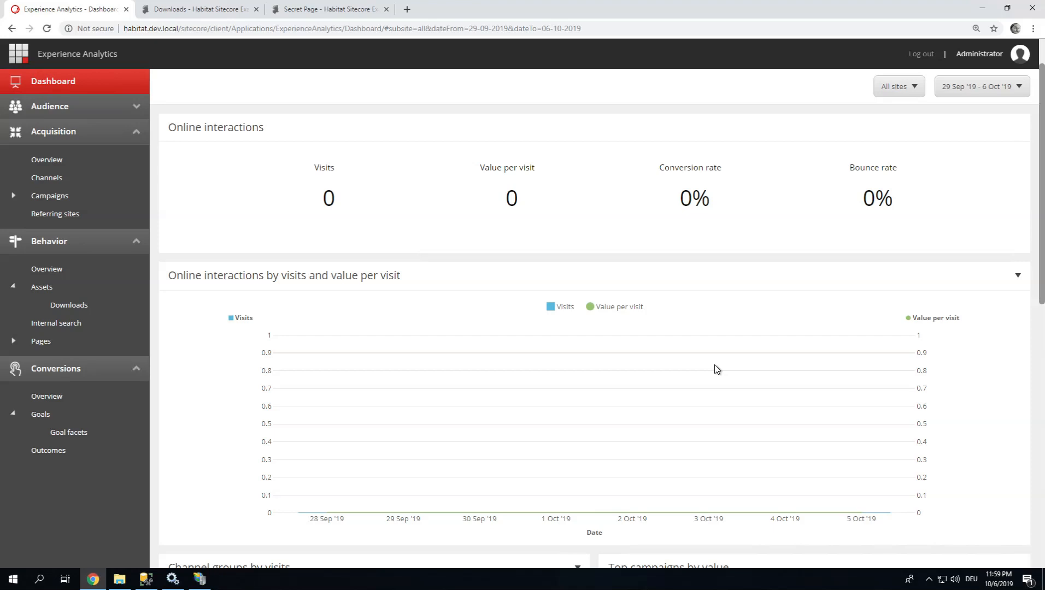
{"action": "mouse_move", "coordinate": [275, 88]}
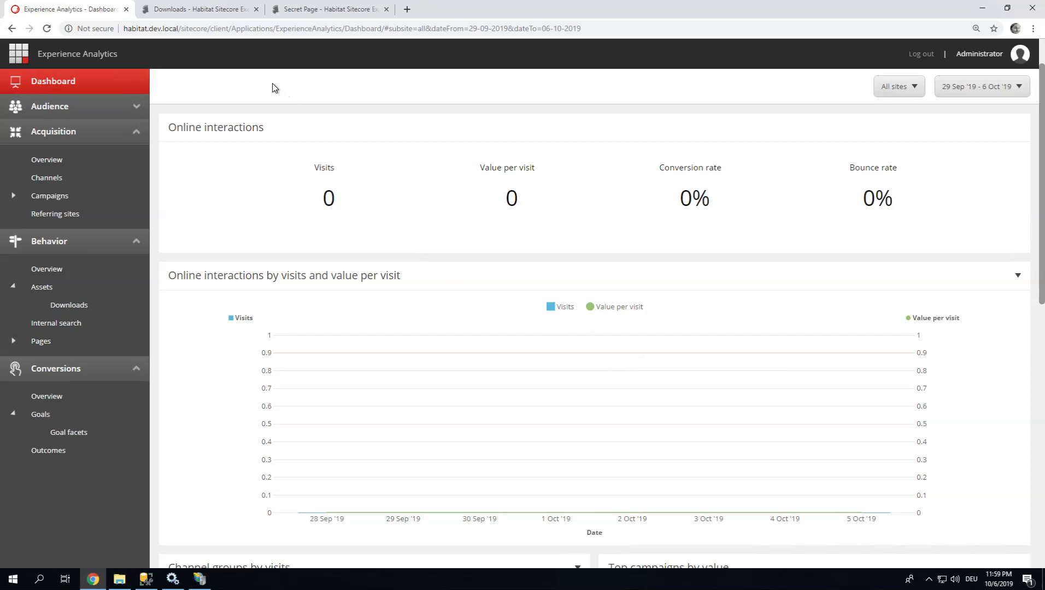
On the Habitat Downloads page, download document 1, view the PDF and follow 'this link' to the Secret Page.
{"action": "left_click", "coordinate": [199, 9]}
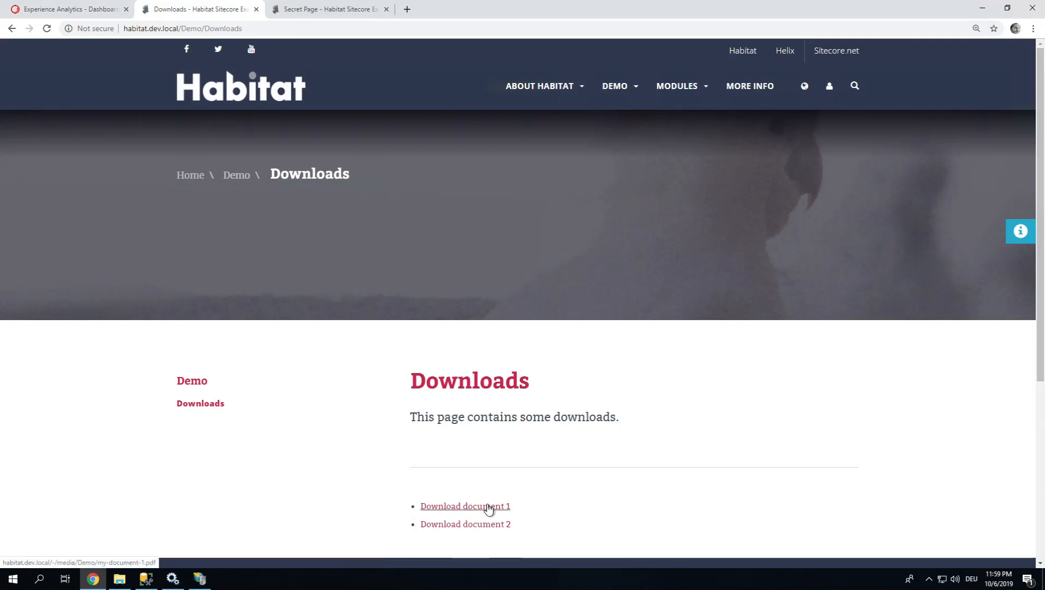
{"action": "left_click", "coordinate": [464, 506]}
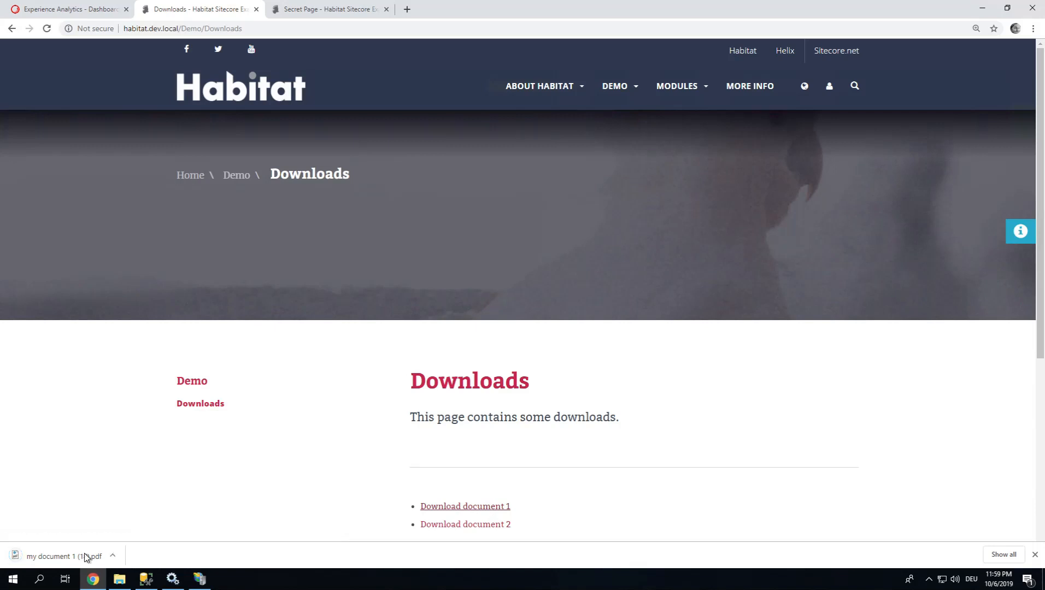
{"action": "left_click", "coordinate": [57, 555]}
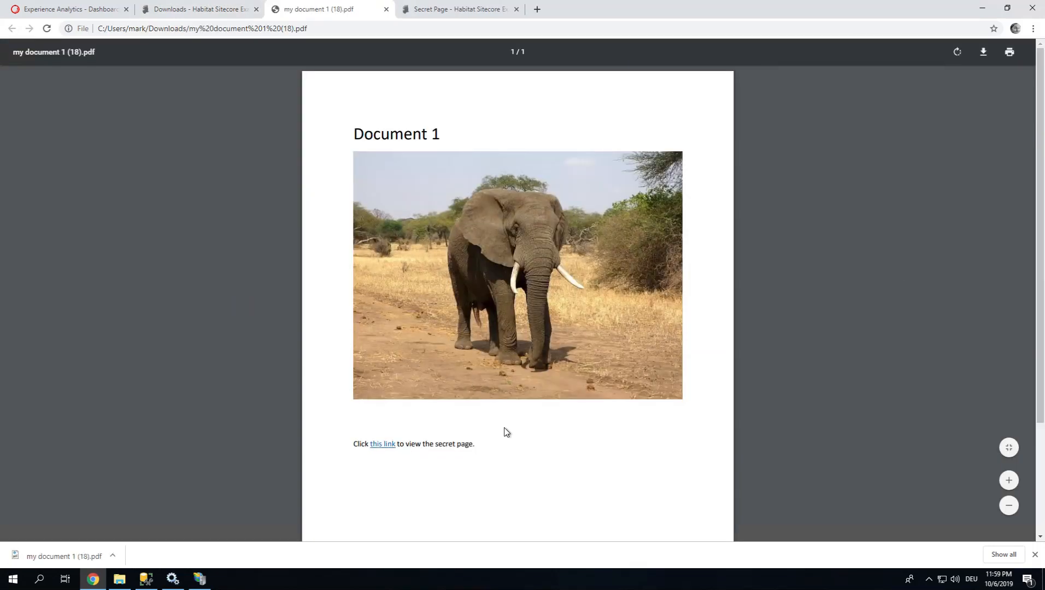
{"action": "mouse_move", "coordinate": [381, 448]}
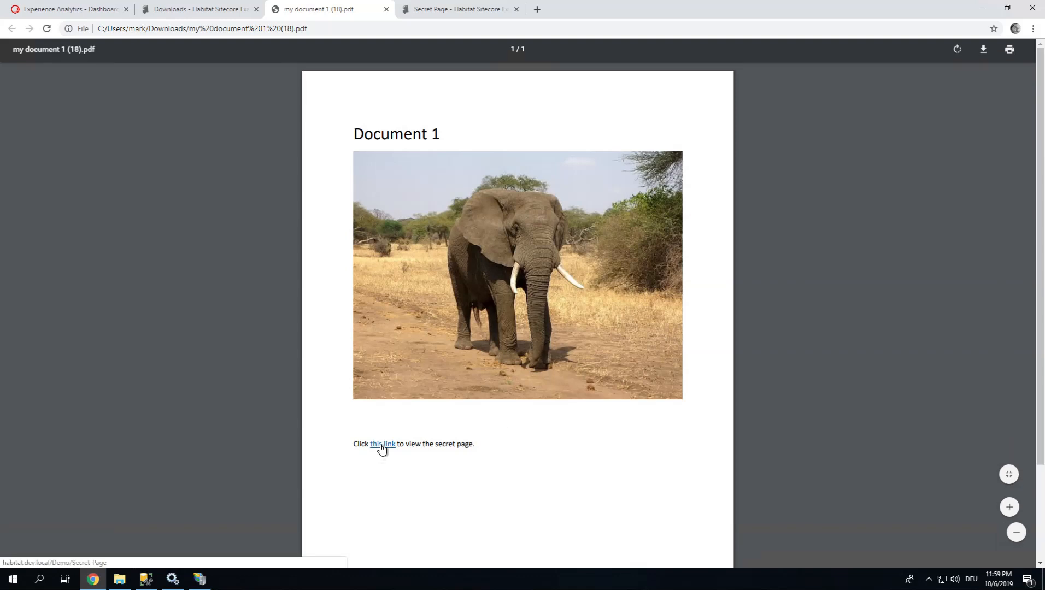
{"action": "left_click", "coordinate": [380, 443]}
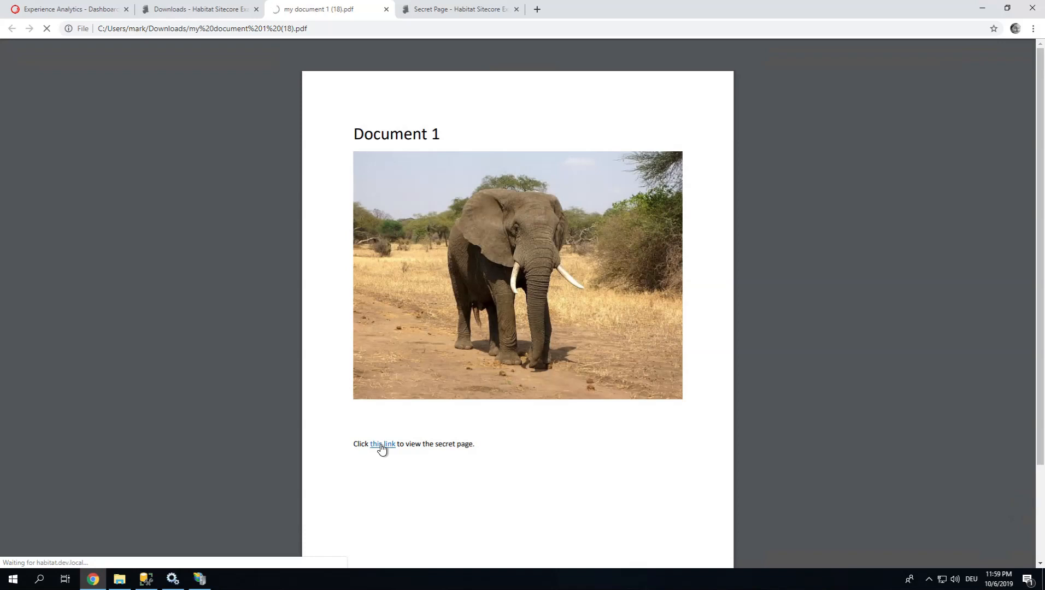
{"action": "left_click", "coordinate": [381, 444]}
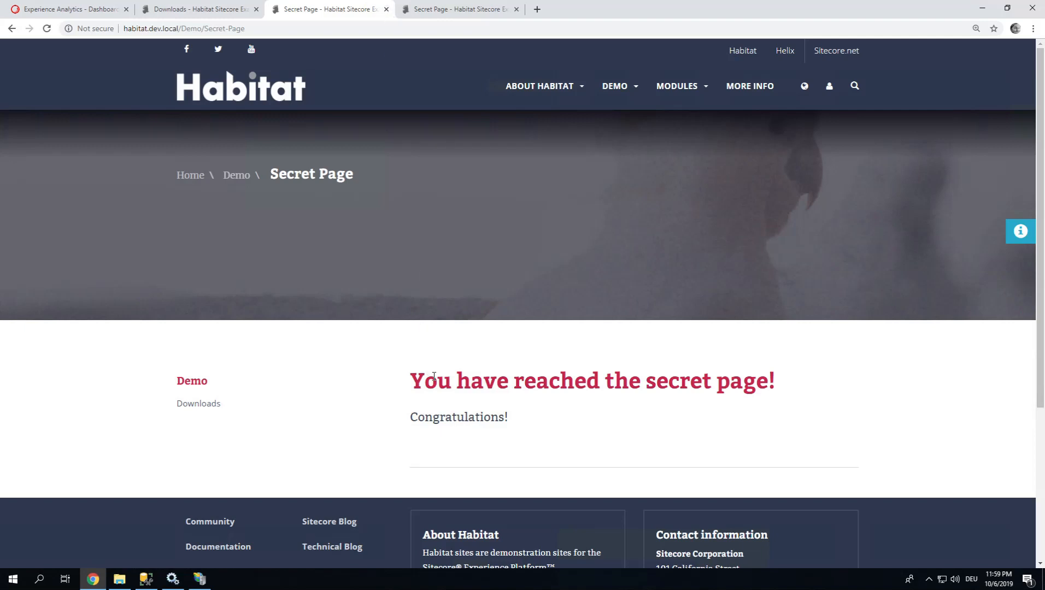
{"action": "mouse_move", "coordinate": [462, 414]}
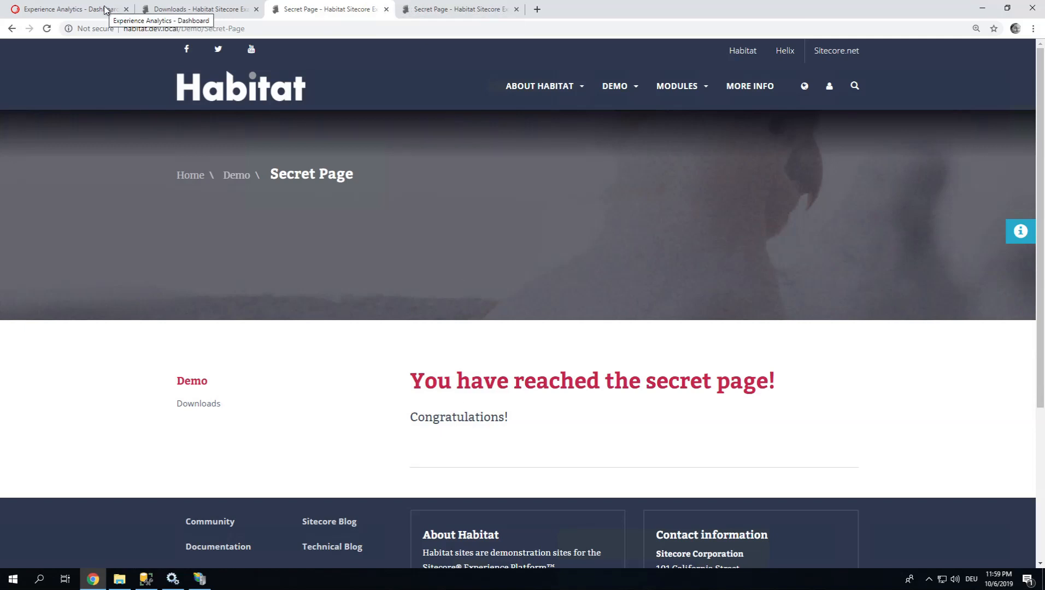
{"action": "mouse_move", "coordinate": [402, 280]}
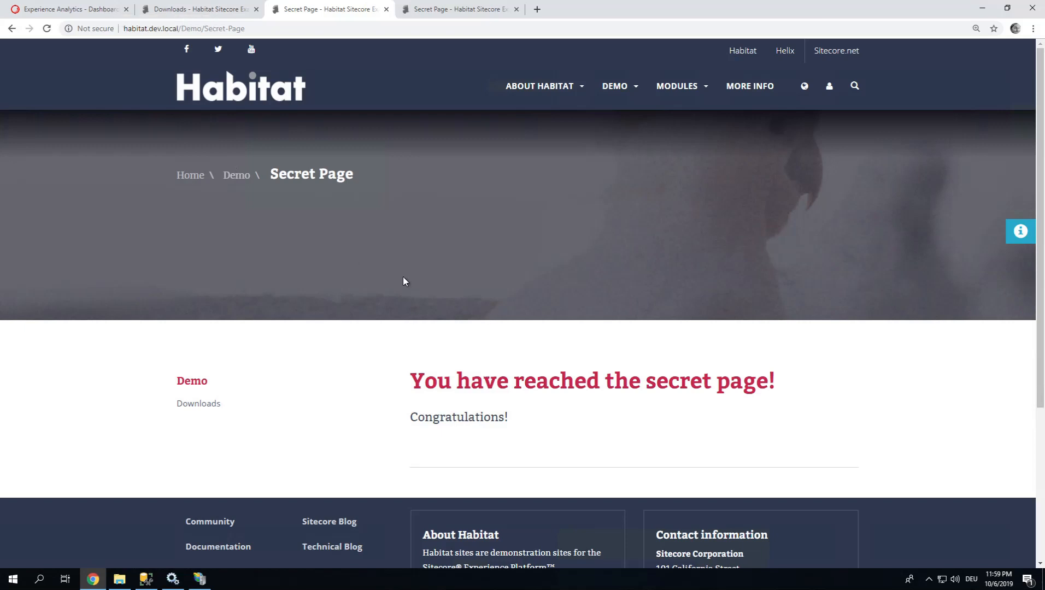
{"action": "mouse_move", "coordinate": [519, 406]}
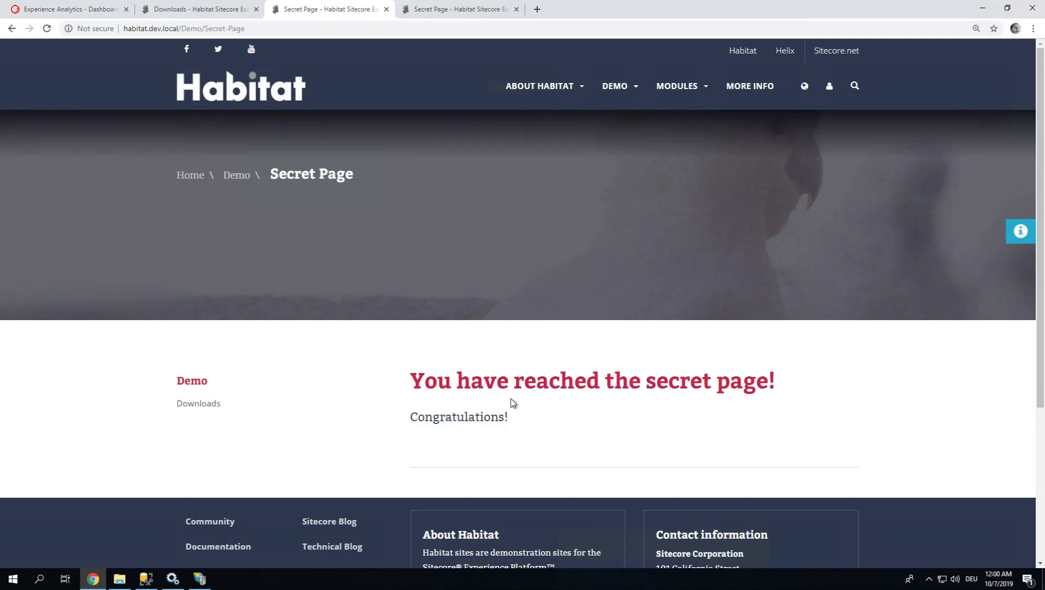
{"action": "mouse_move", "coordinate": [67, 9]}
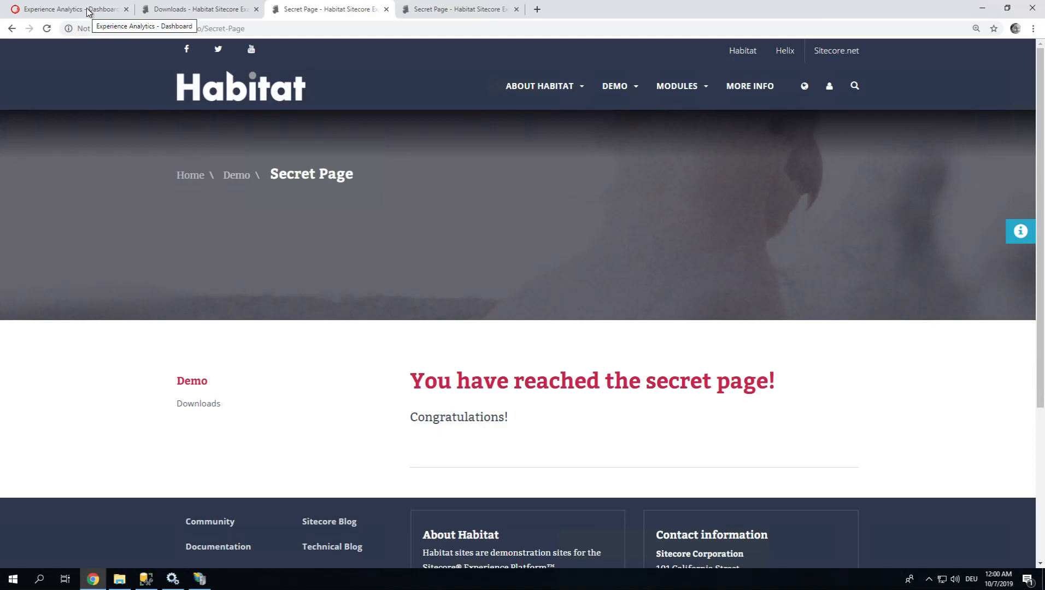
Return to the Launchpad, enter the Marketing Control Panel and expand the Goals folder.
{"action": "left_click", "coordinate": [67, 9]}
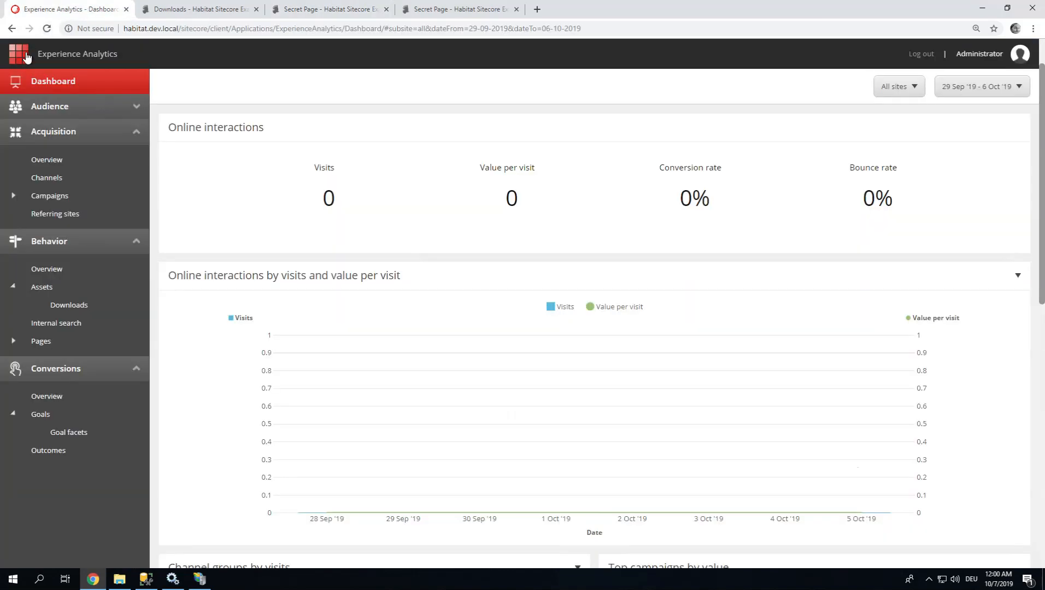
{"action": "left_click", "coordinate": [19, 53]}
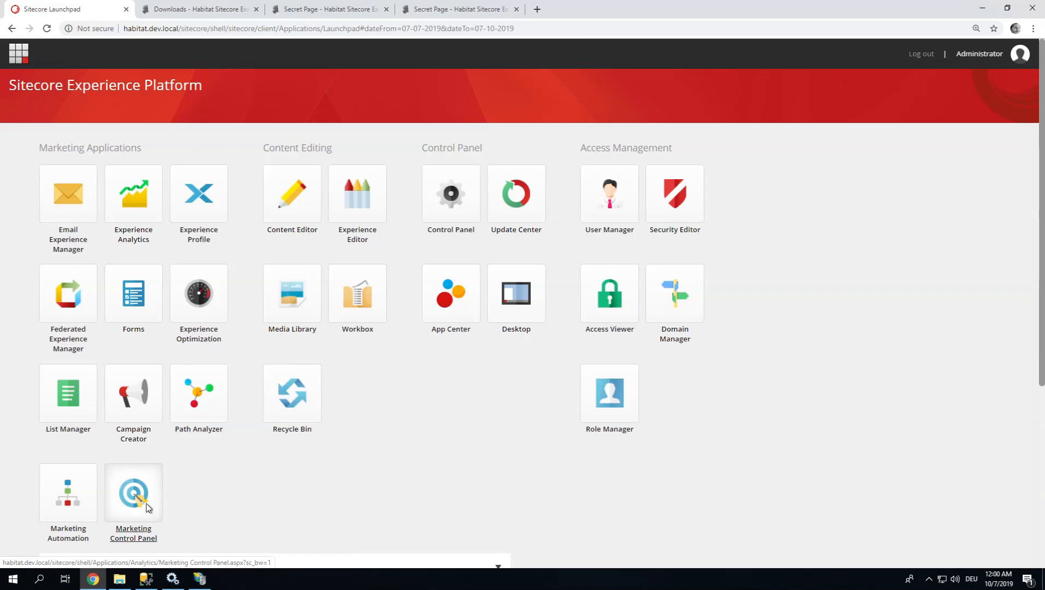
{"action": "left_click", "coordinate": [132, 493]}
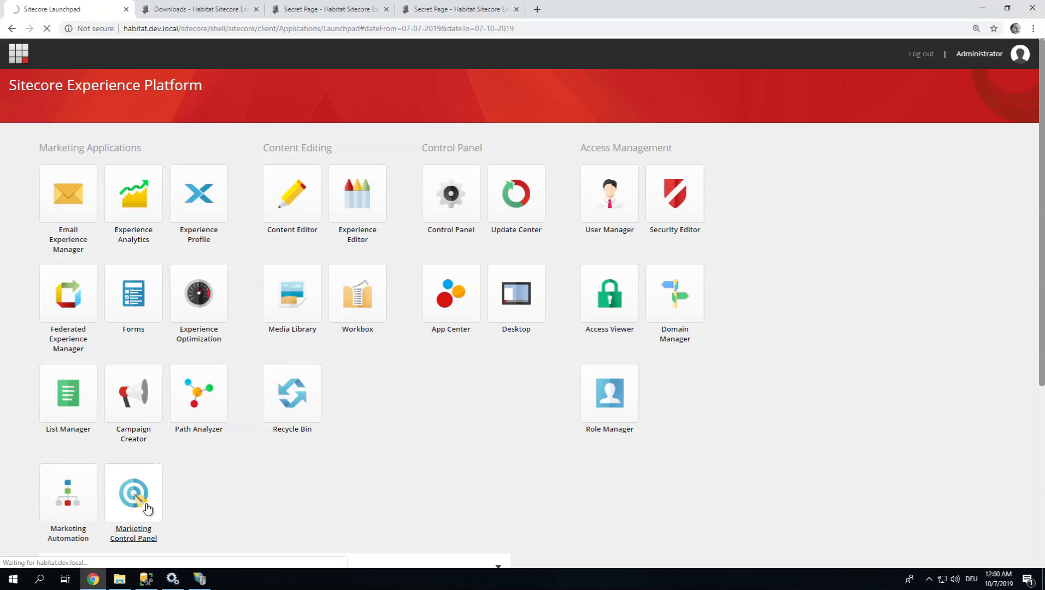
{"action": "left_click", "coordinate": [132, 493]}
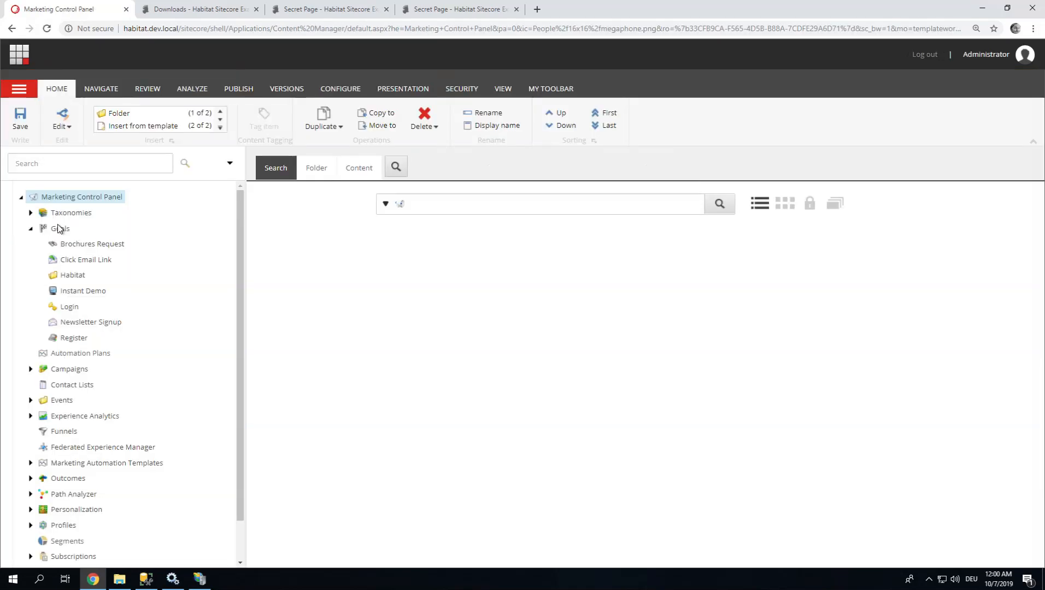
{"action": "mouse_move", "coordinate": [78, 339]}
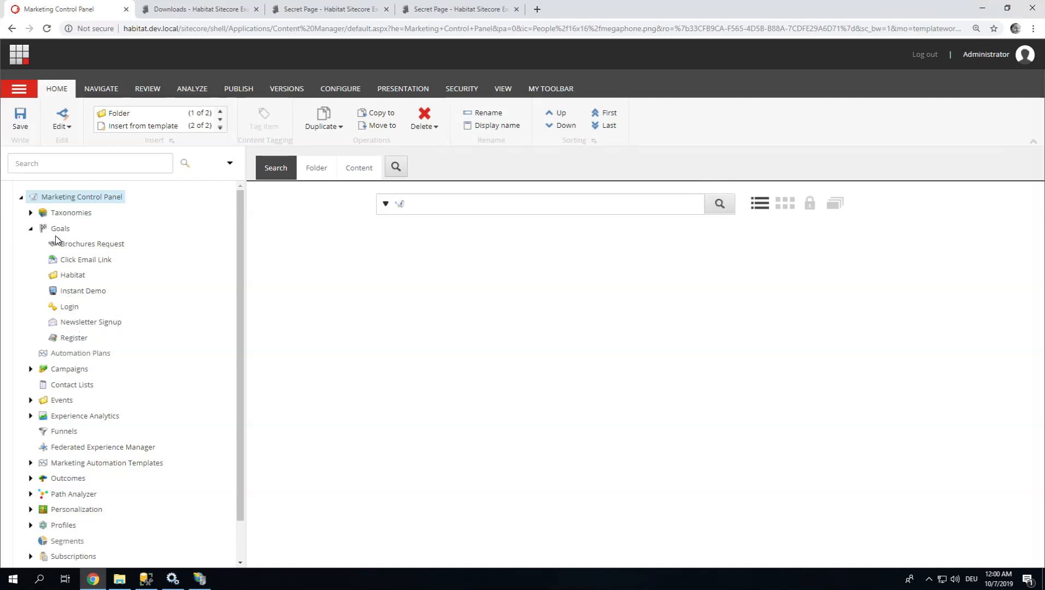
Insert a new Goal under Goals named 'Link in document clicked'.
{"action": "right_click", "coordinate": [59, 229]}
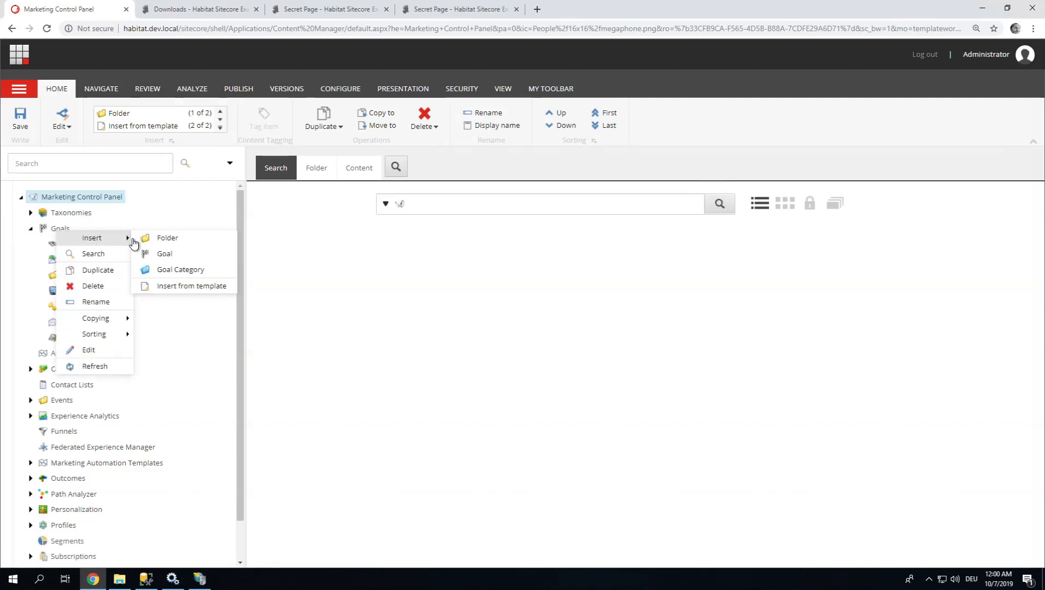
{"action": "left_click", "coordinate": [164, 254]}
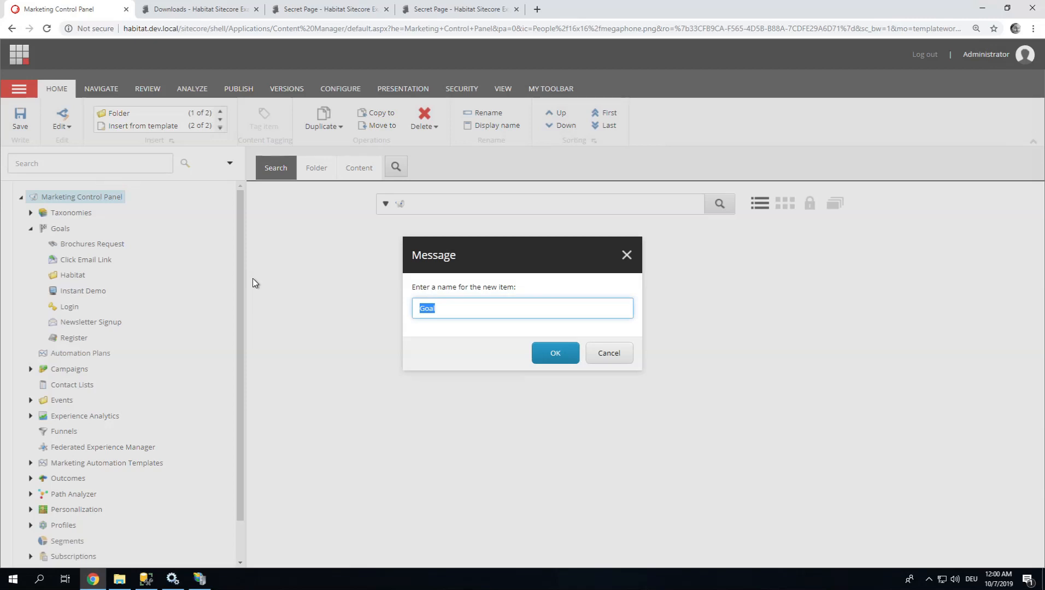
{"action": "type", "text": "Li"}
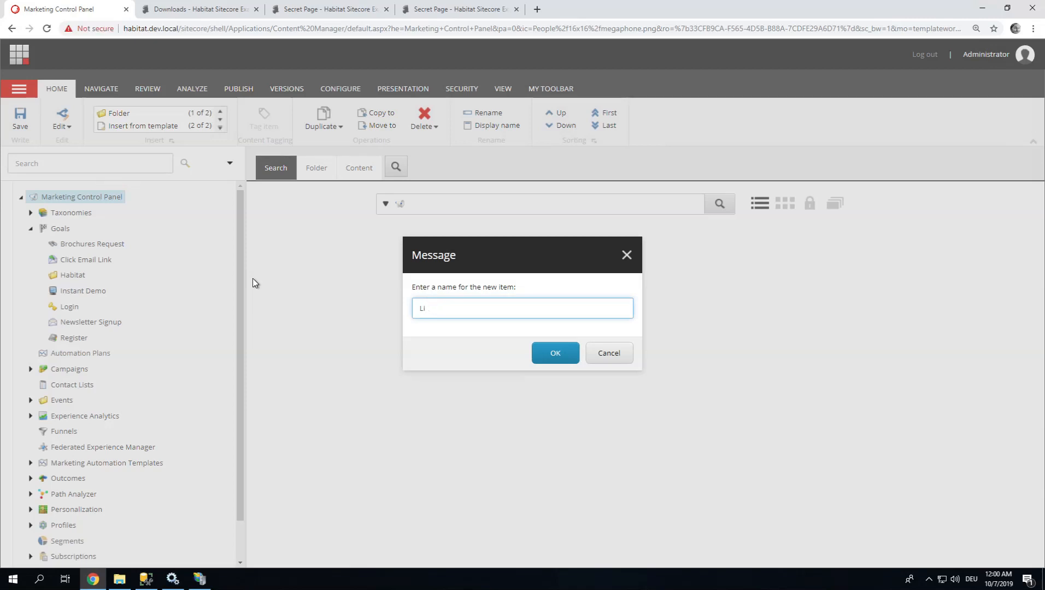
{"action": "type", "text": "Link in document"}
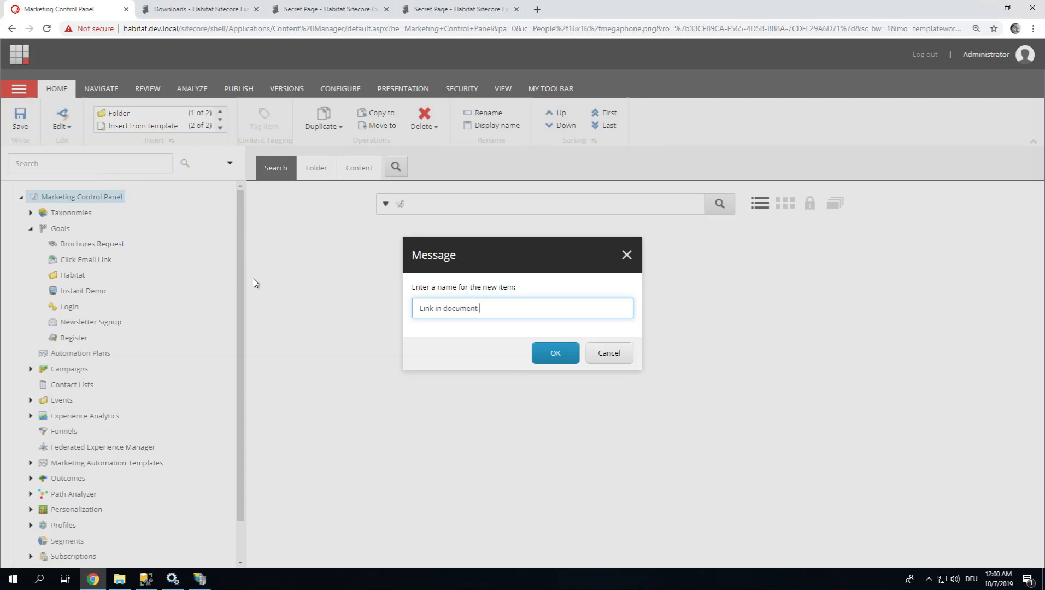
{"action": "type", "text": "clicked"}
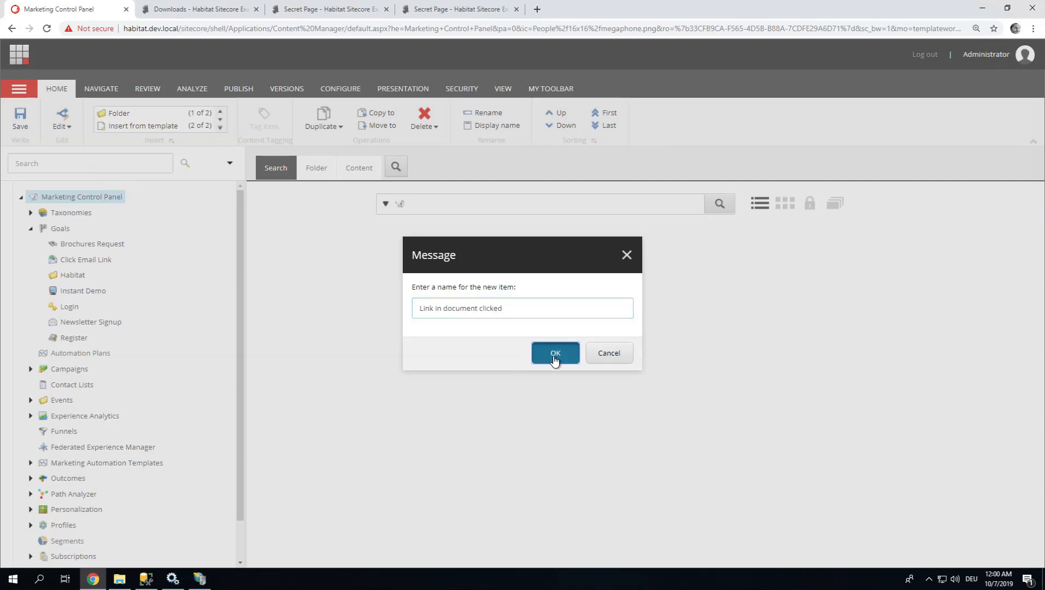
{"action": "left_click", "coordinate": [554, 353]}
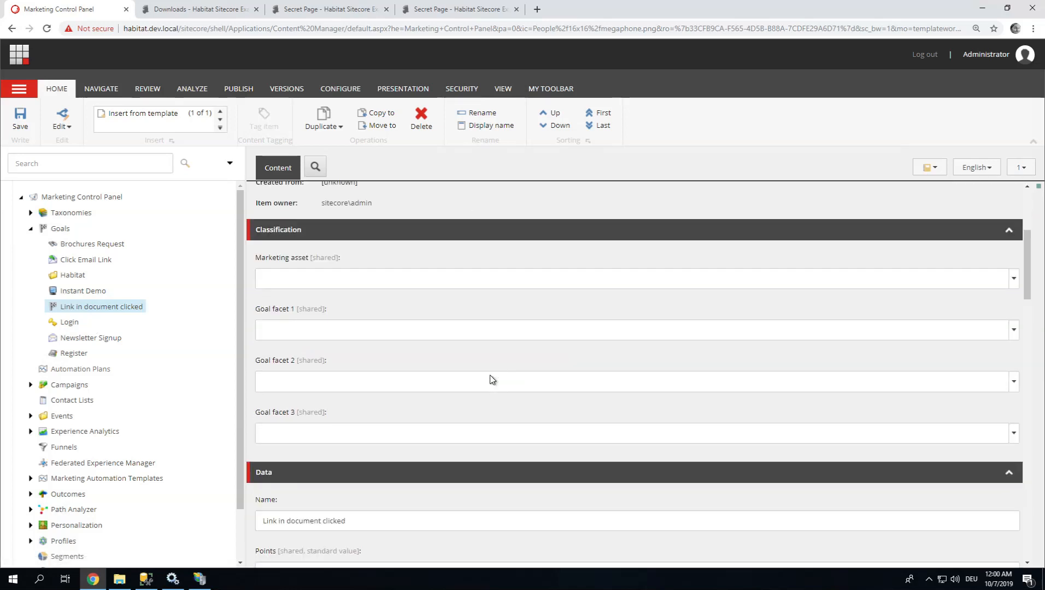
Set the goal's Points field in the Data section to 8.
{"action": "scroll", "scroll_direction": "down", "scroll_amount": 3}
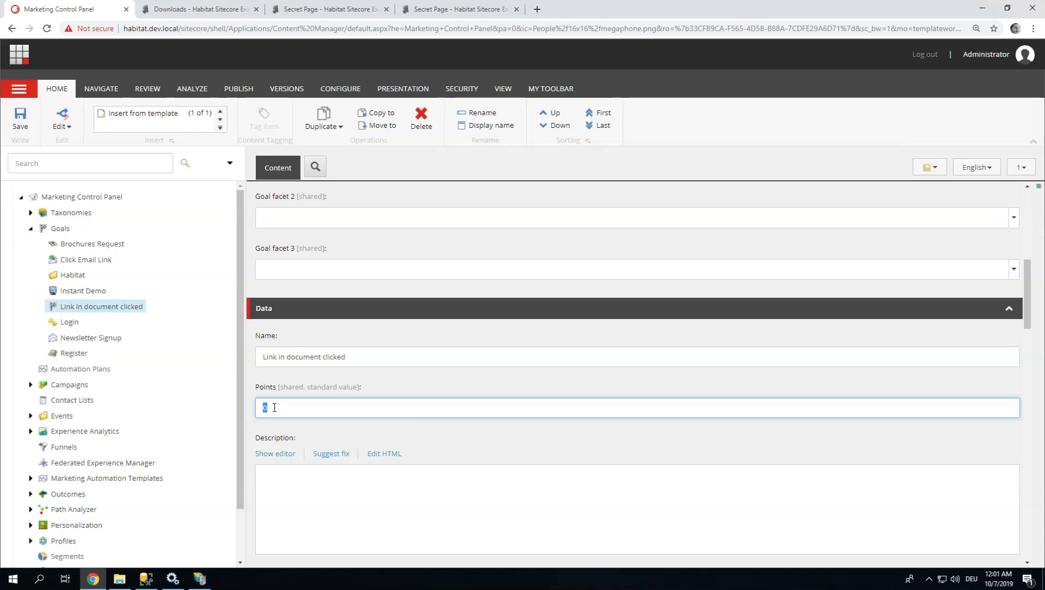
{"action": "type", "text": "8"}
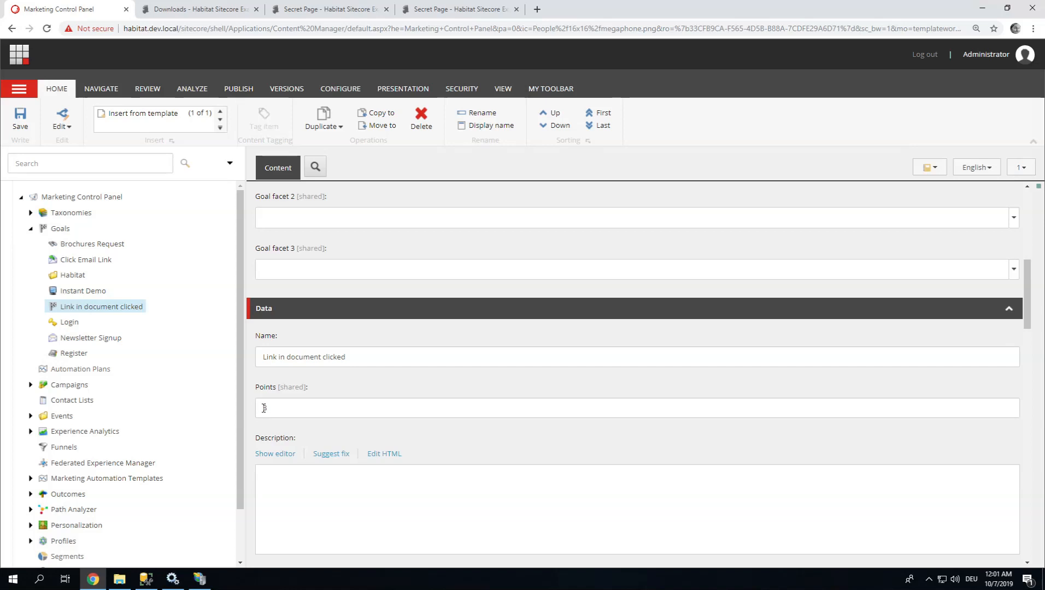
{"action": "type", "text": "8"}
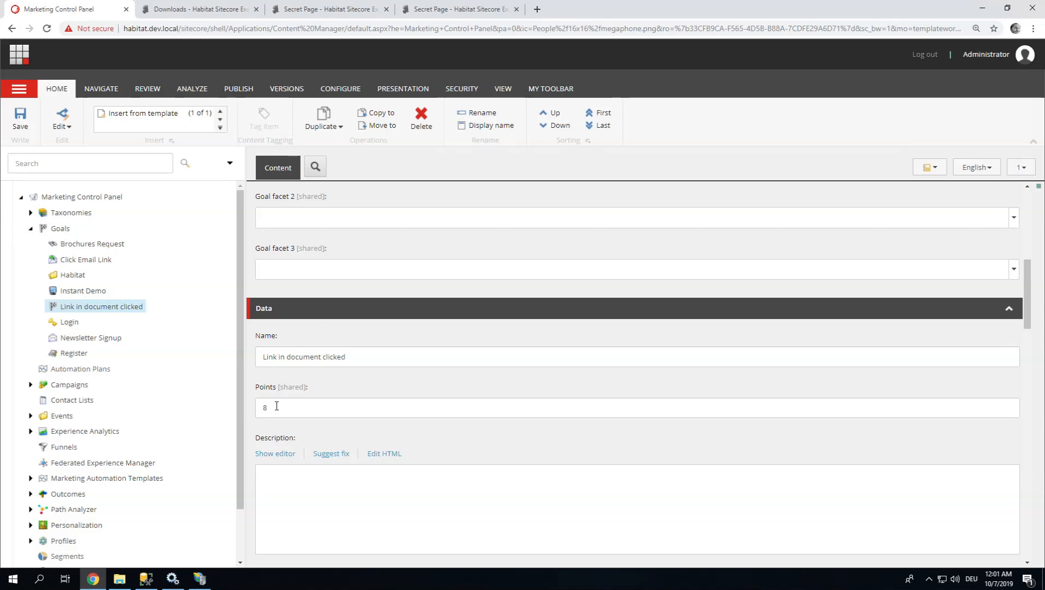
{"action": "mouse_move", "coordinate": [340, 88]}
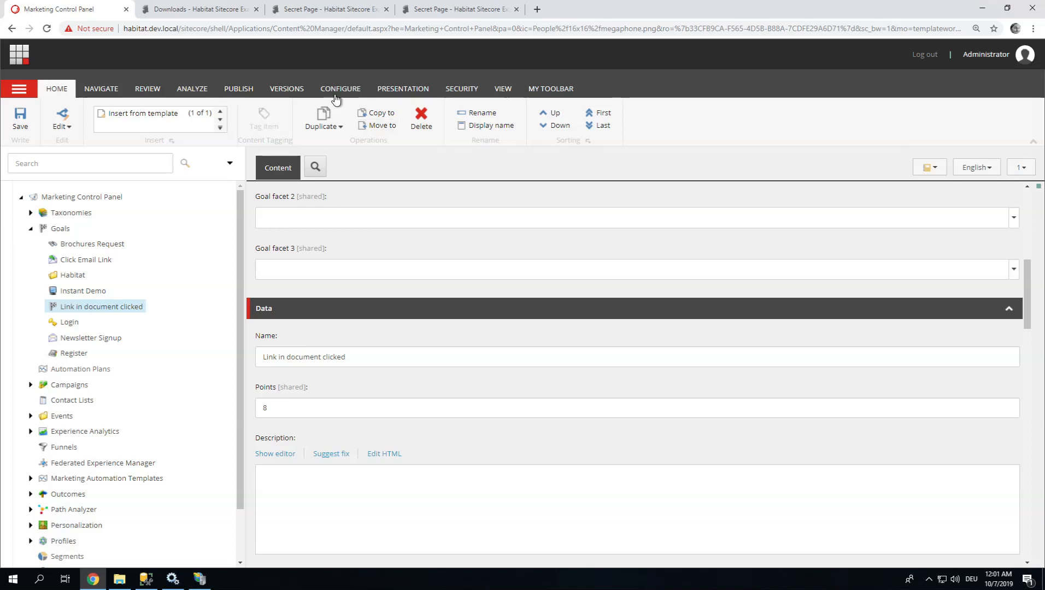
Deploy the goal from the Review tab without a comment and return to the Launchpad.
{"action": "left_click", "coordinate": [147, 88]}
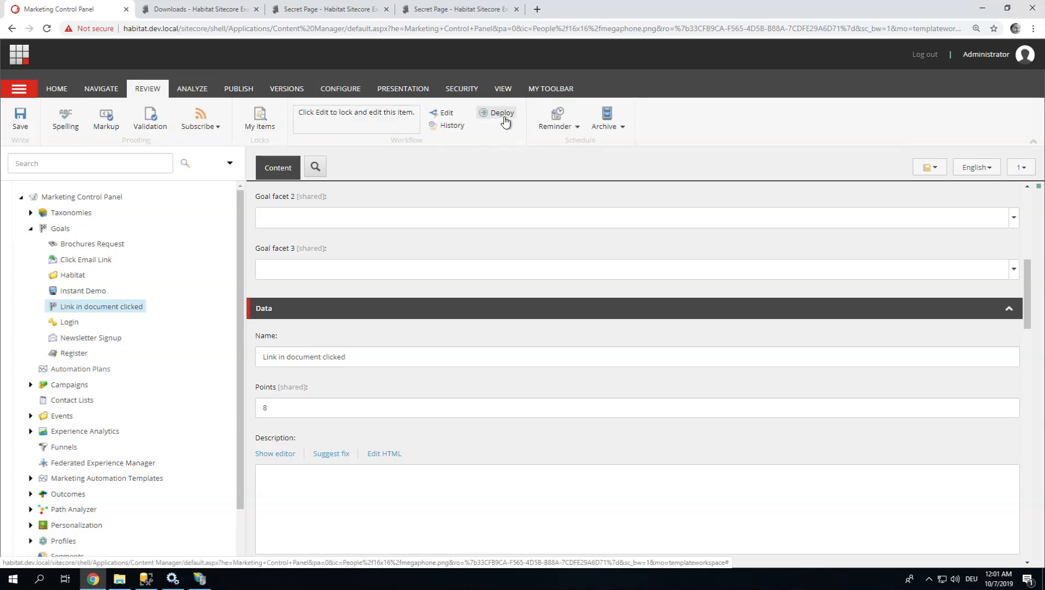
{"action": "left_click", "coordinate": [500, 113]}
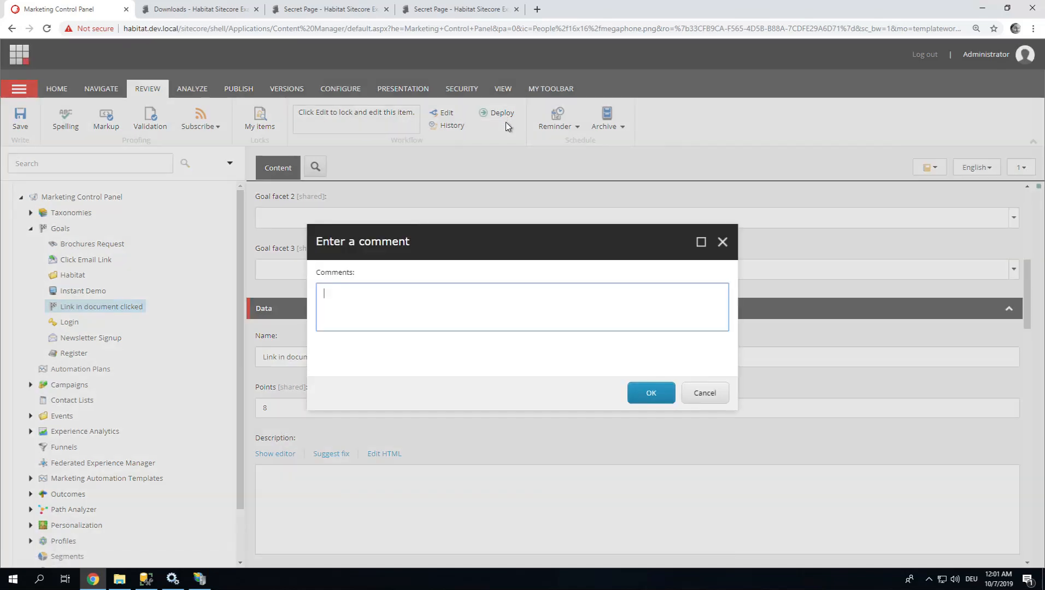
{"action": "left_click", "coordinate": [650, 393]}
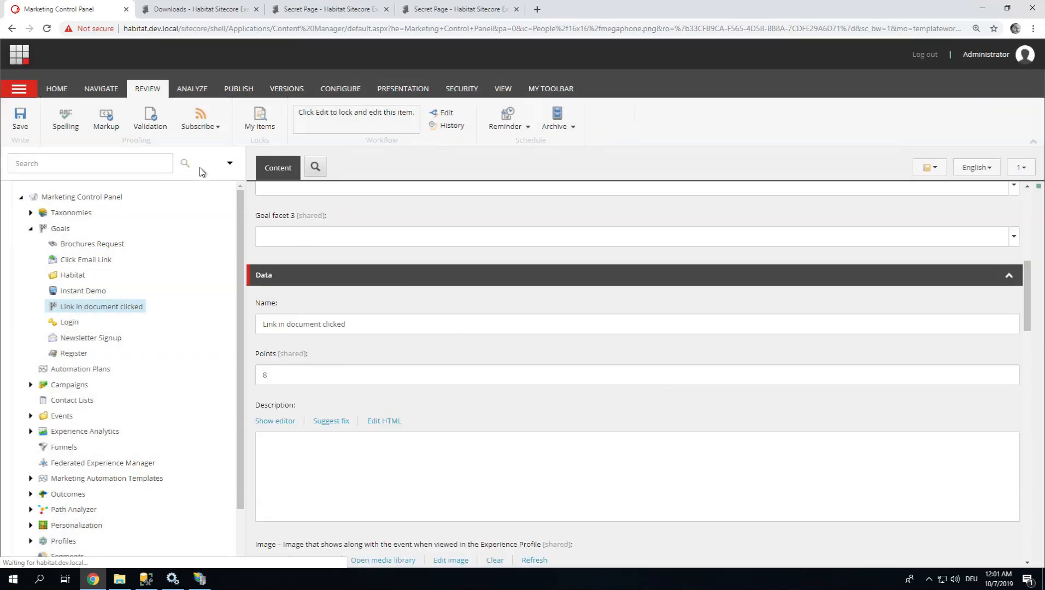
{"action": "mouse_move", "coordinate": [18, 55]}
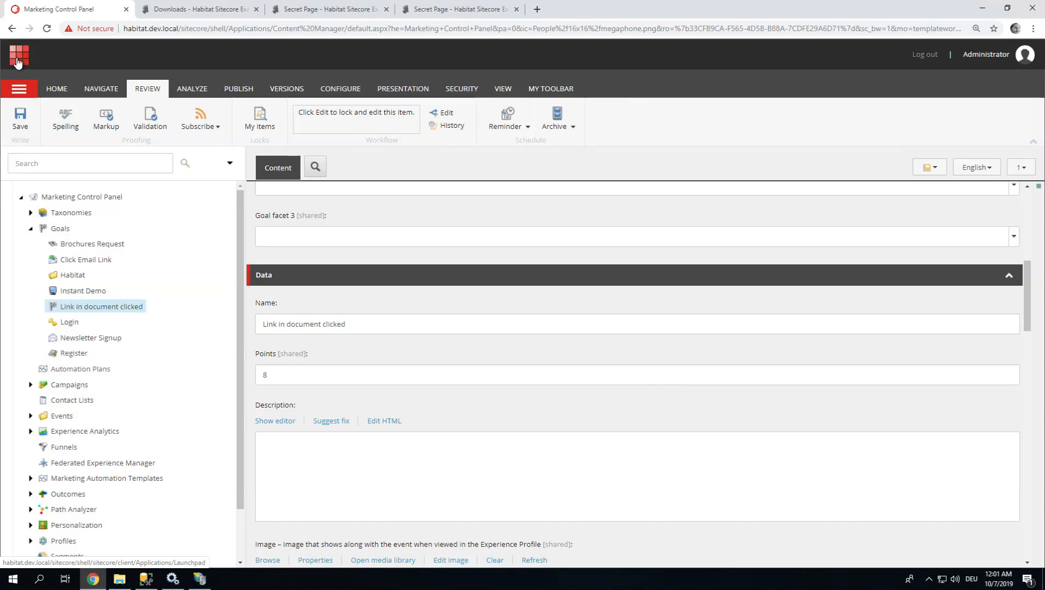
{"action": "left_click", "coordinate": [19, 55]}
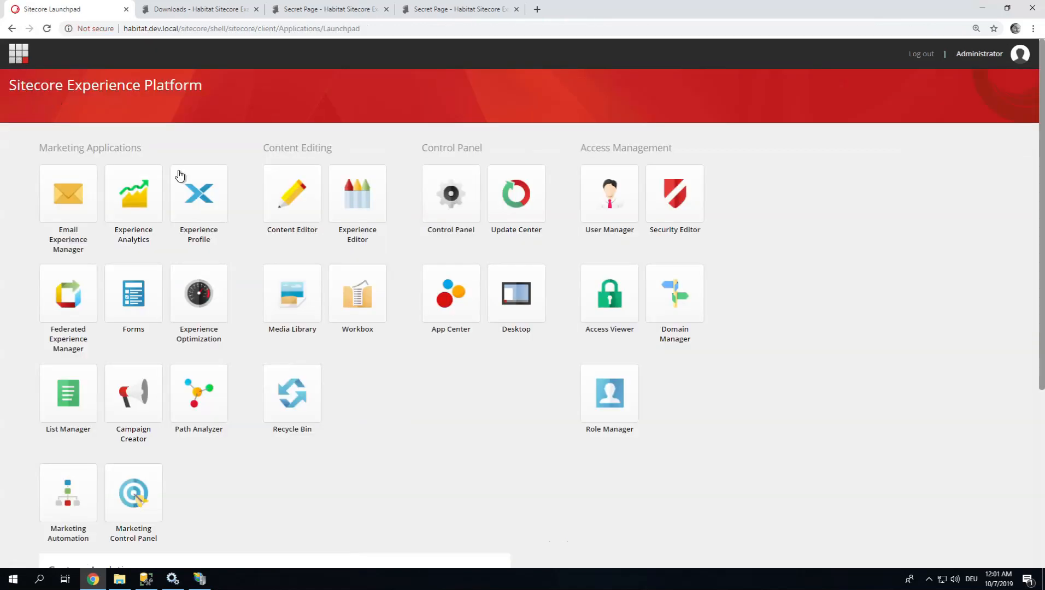
In the Content Editor, expand Habitat > Home > Demo and select the Secret Page item.
{"action": "left_click", "coordinate": [291, 196]}
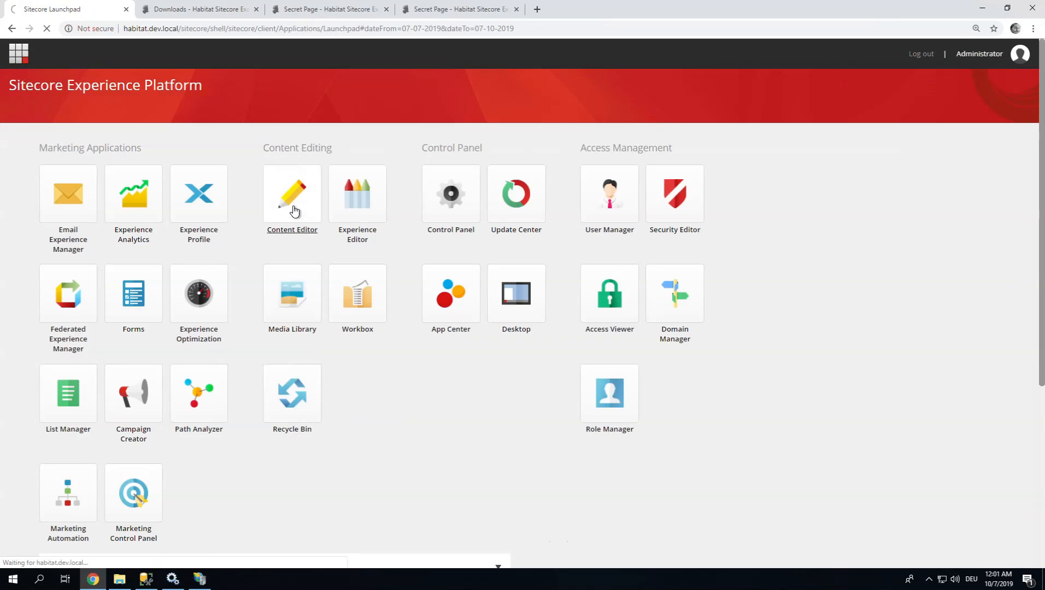
{"action": "left_click", "coordinate": [292, 194]}
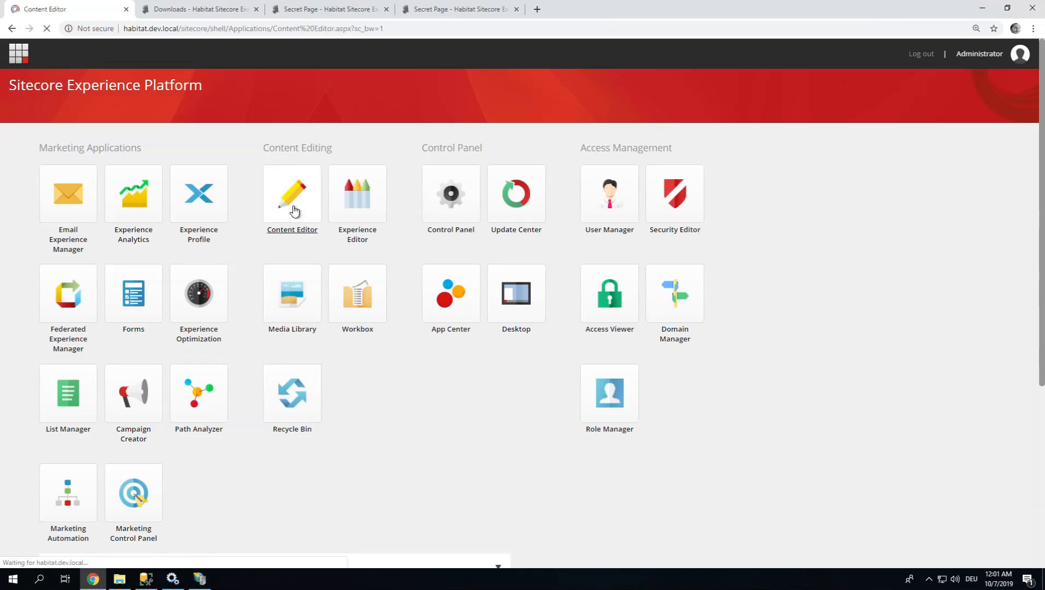
{"action": "left_click", "coordinate": [292, 195]}
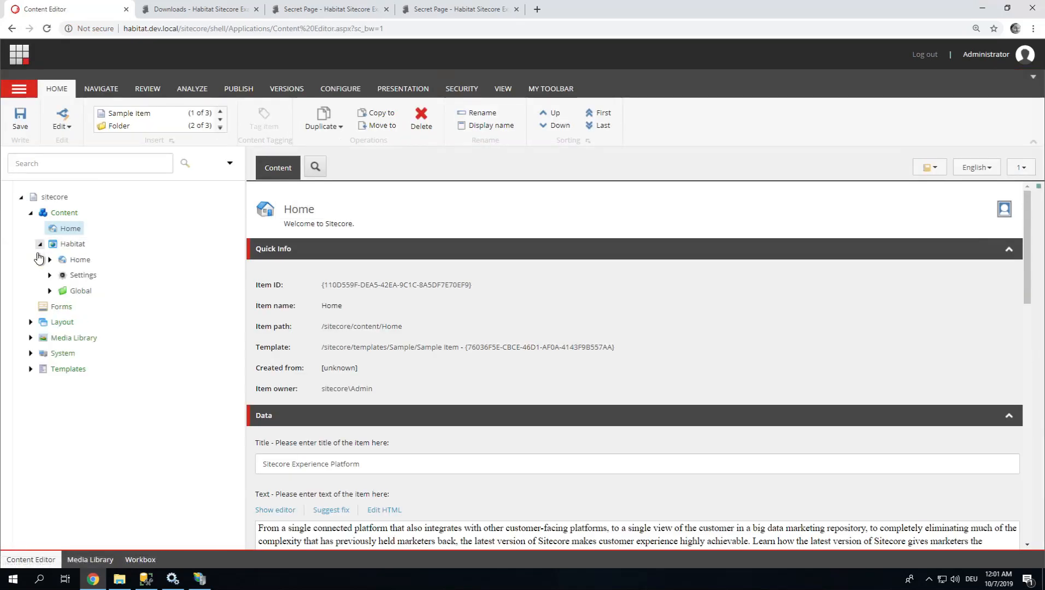
{"action": "left_click", "coordinate": [49, 259]}
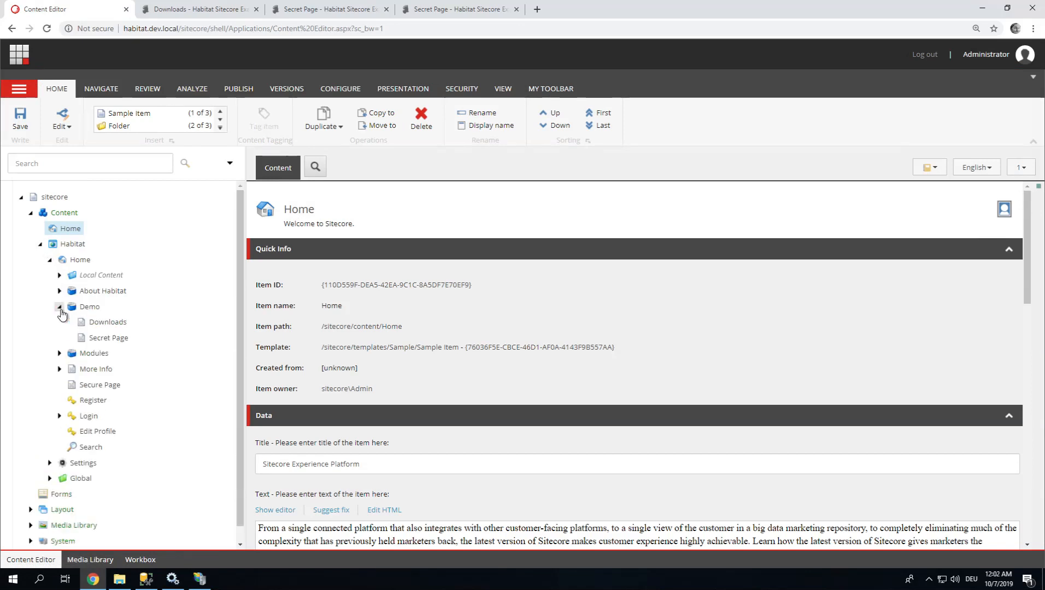
{"action": "left_click", "coordinate": [108, 338]}
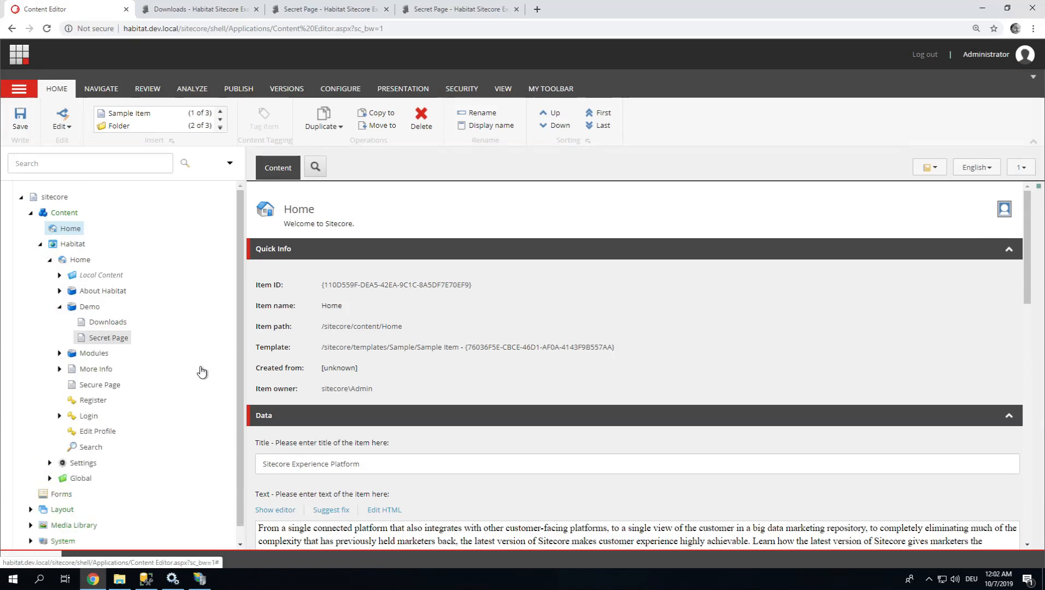
{"action": "left_click", "coordinate": [108, 338]}
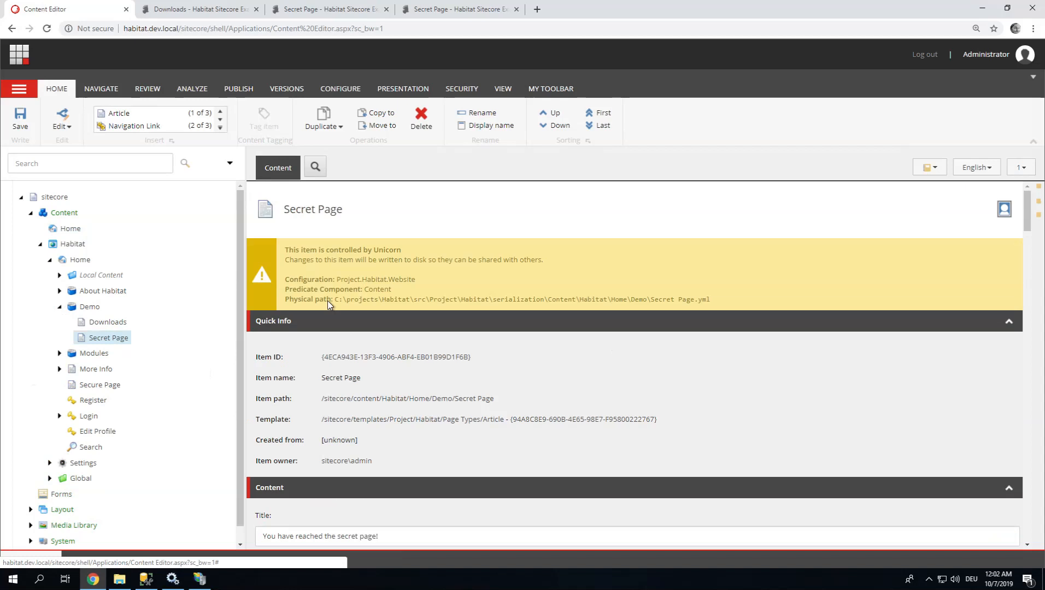
{"action": "left_click", "coordinate": [192, 87]}
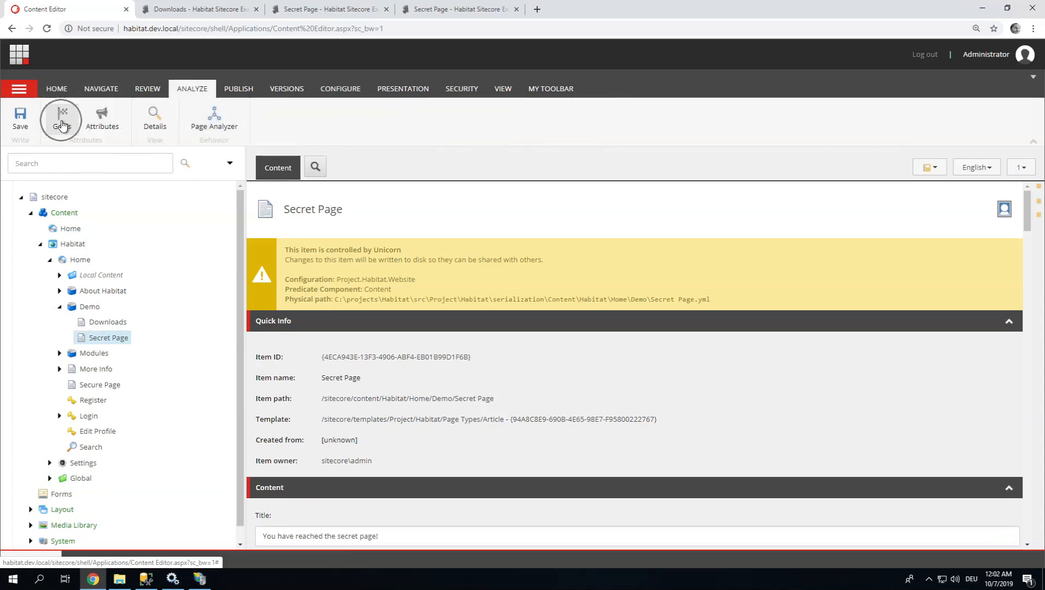
In the Analyze Goals dialog, tick 'Link in document clicked' for the Secret Page and confirm.
{"action": "left_click", "coordinate": [60, 118]}
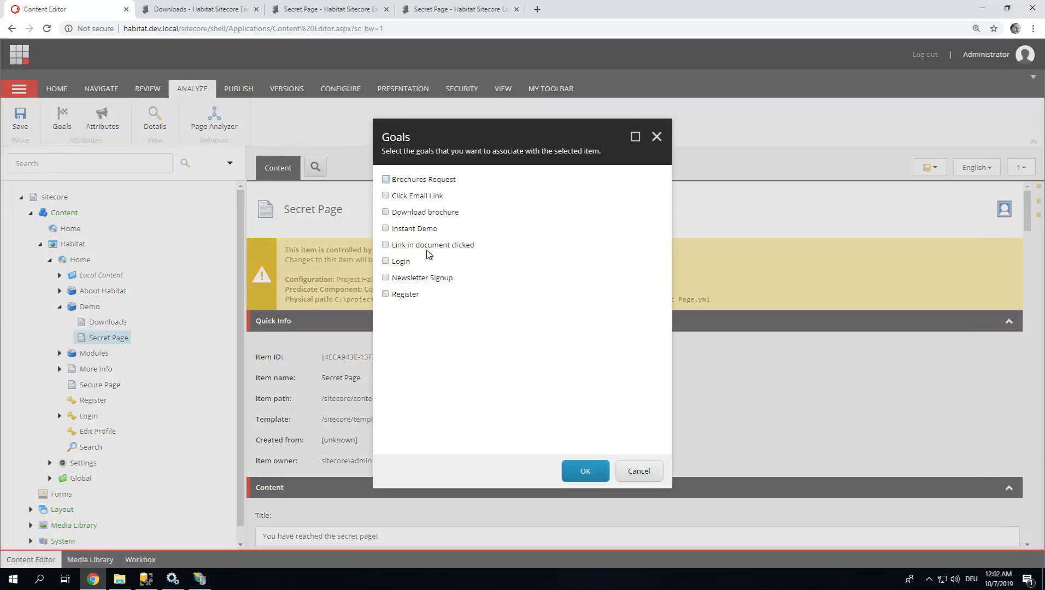
{"action": "left_click", "coordinate": [385, 245]}
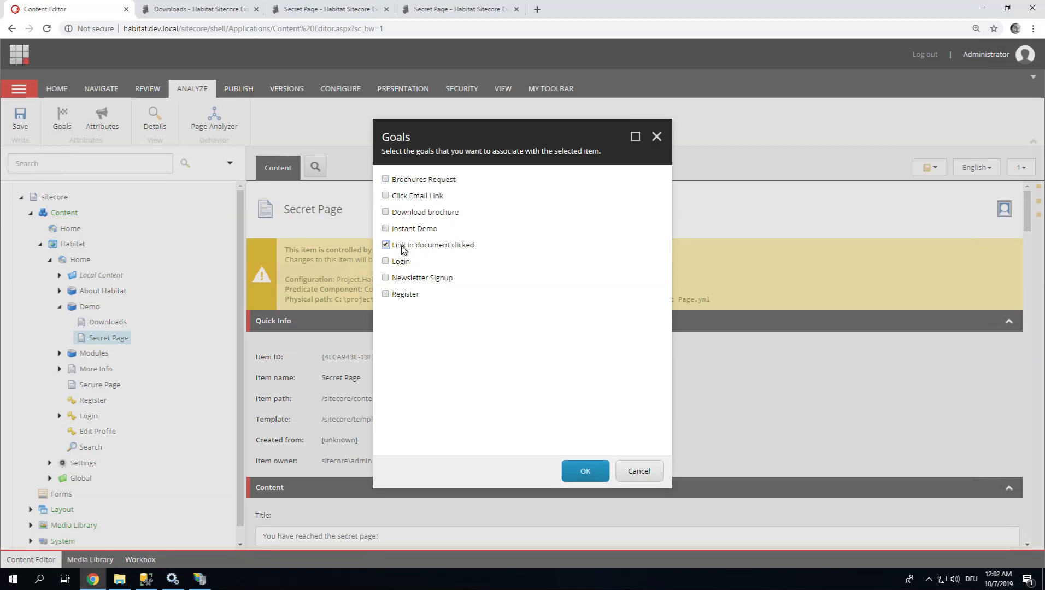
{"action": "mouse_move", "coordinate": [421, 252]}
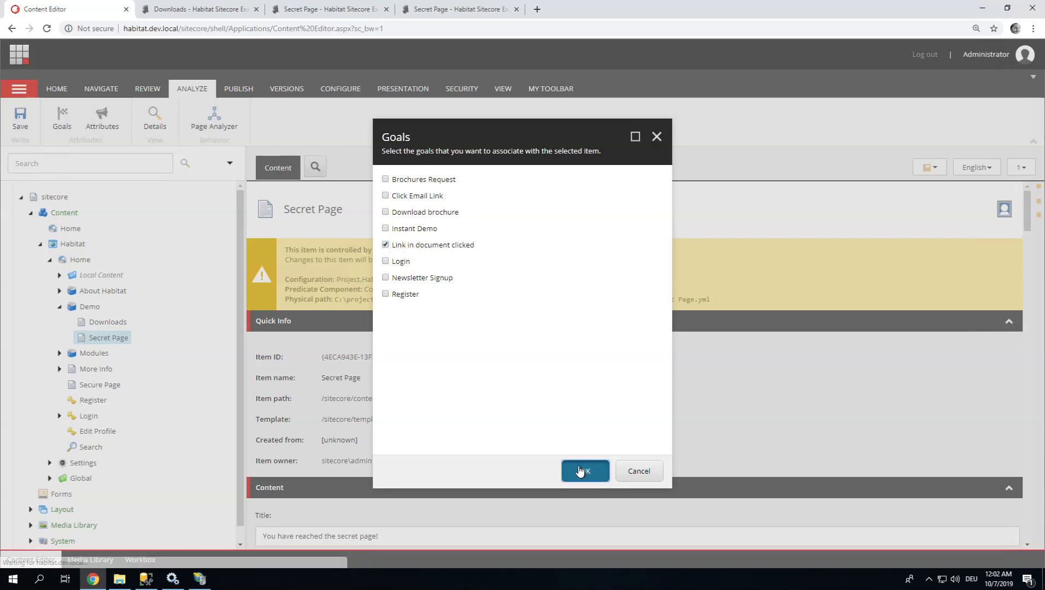
{"action": "left_click", "coordinate": [584, 471]}
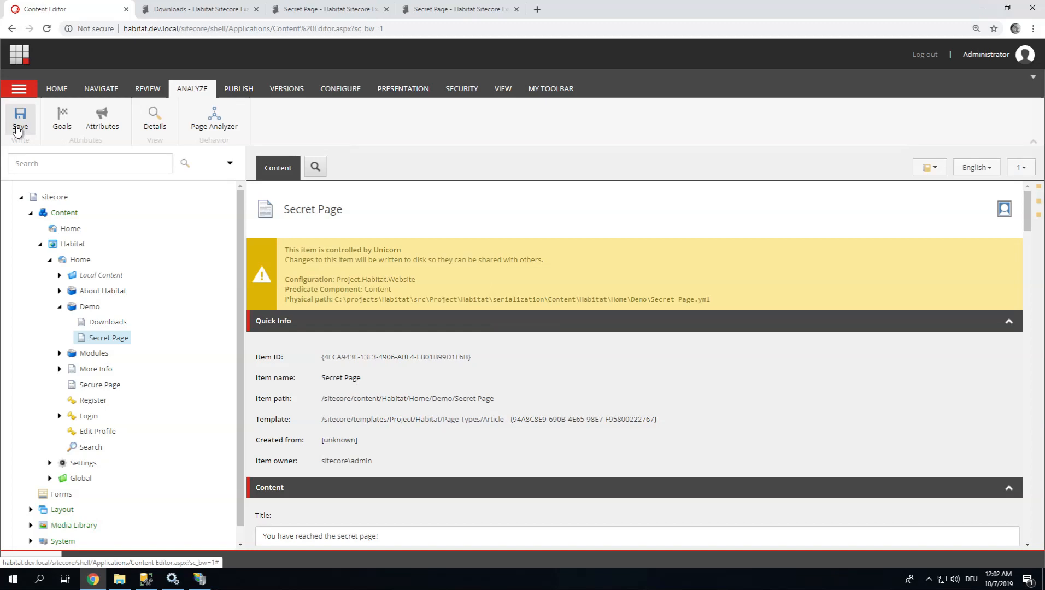
{"action": "mouse_move", "coordinate": [18, 215]}
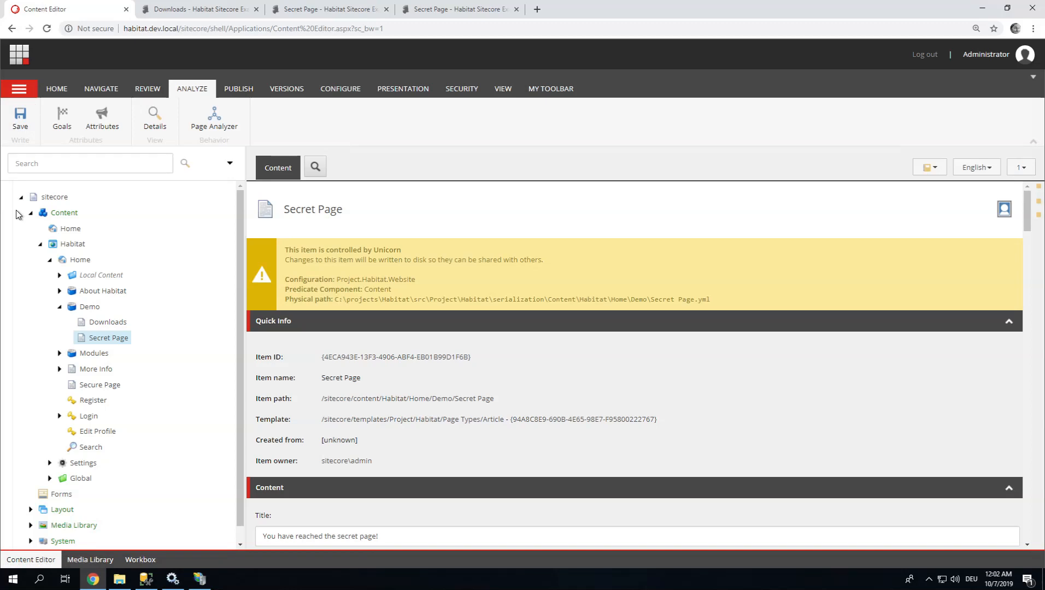
{"action": "mouse_move", "coordinate": [81, 312]}
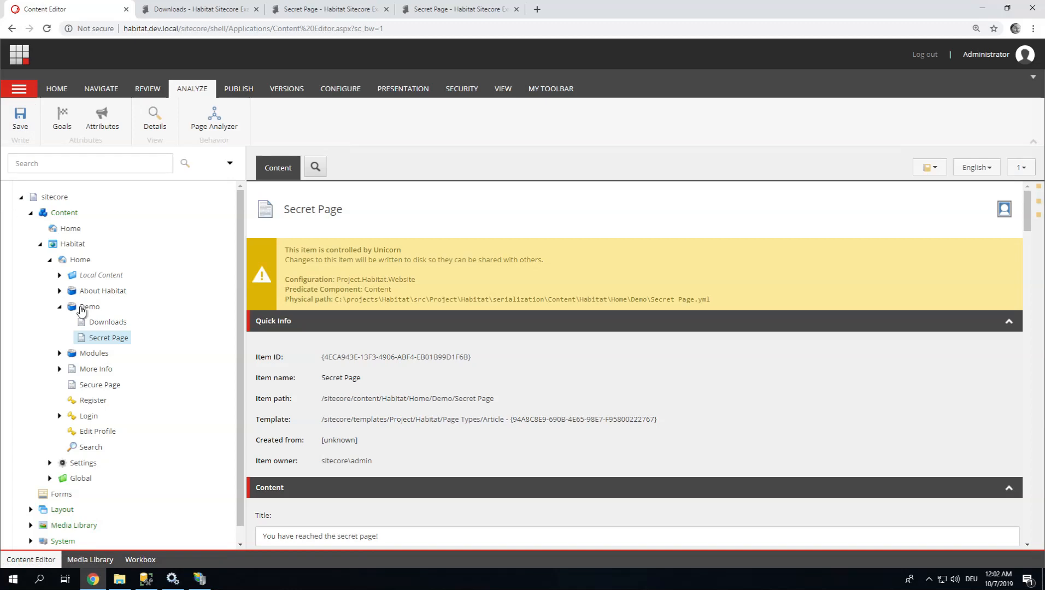
{"action": "mouse_move", "coordinate": [112, 341]}
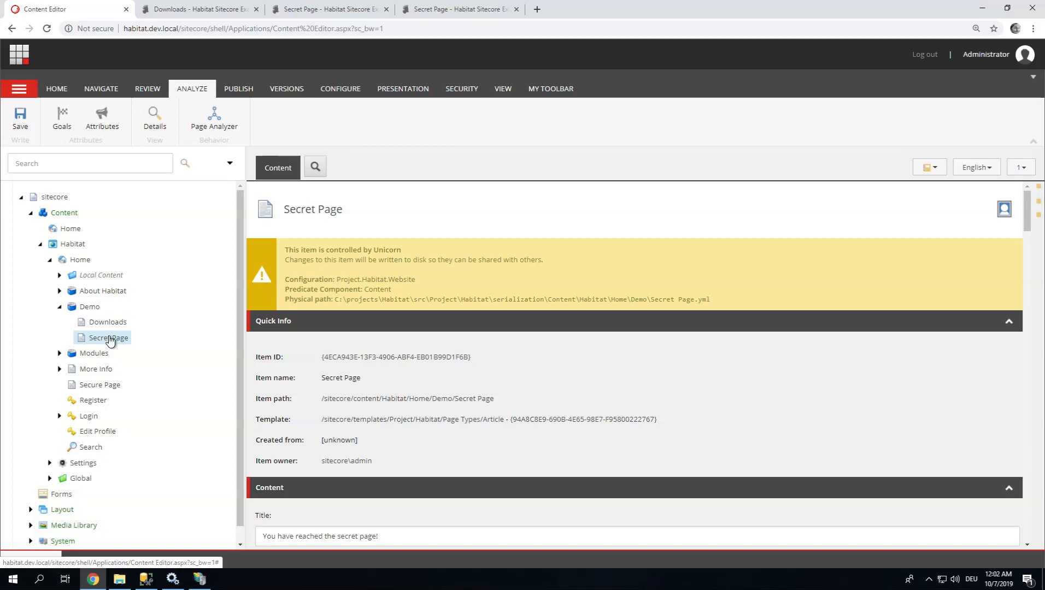
Scroll the Secret Page fields to its secret-page title and Congratulations summary.
{"action": "scroll", "scroll_direction": "down", "scroll_amount": 3}
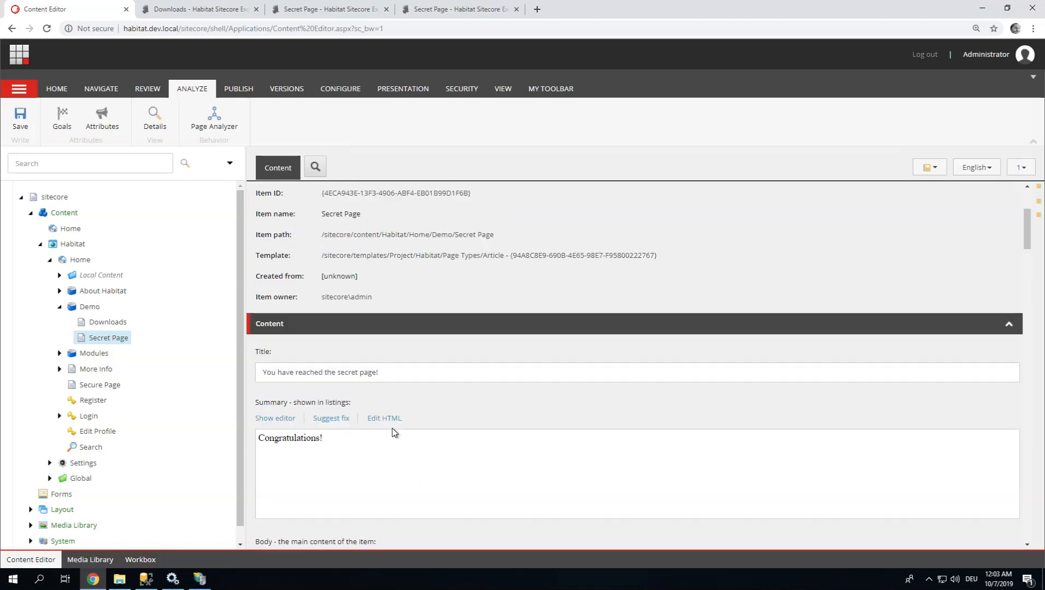
{"action": "mouse_move", "coordinate": [383, 405]}
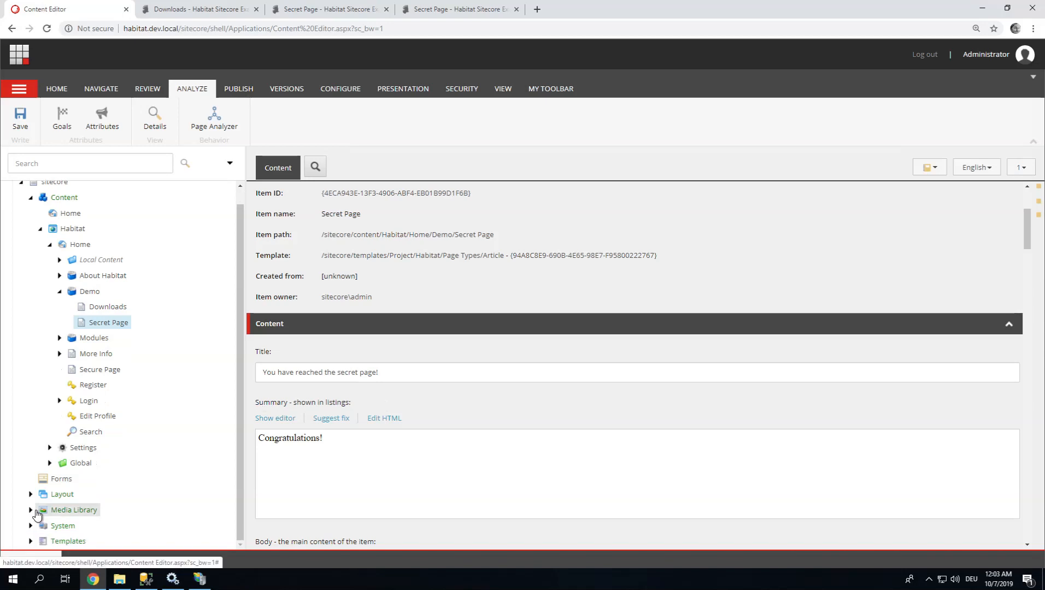
Select Media Library > Demo > my document 1 and scroll its fields down to the Tracking section.
{"action": "left_click", "coordinate": [31, 509]}
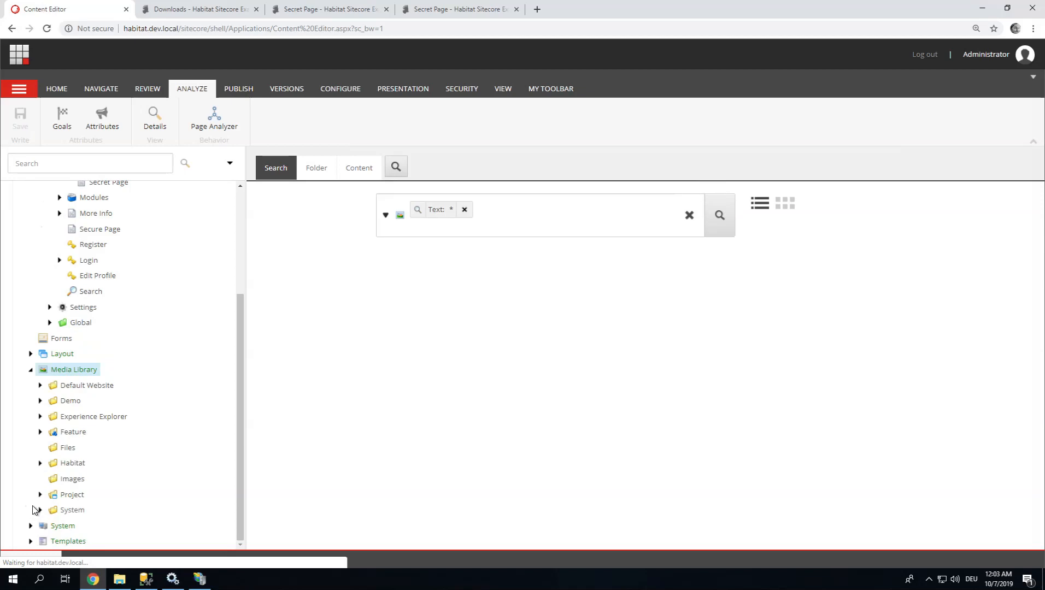
{"action": "left_click", "coordinate": [718, 215]}
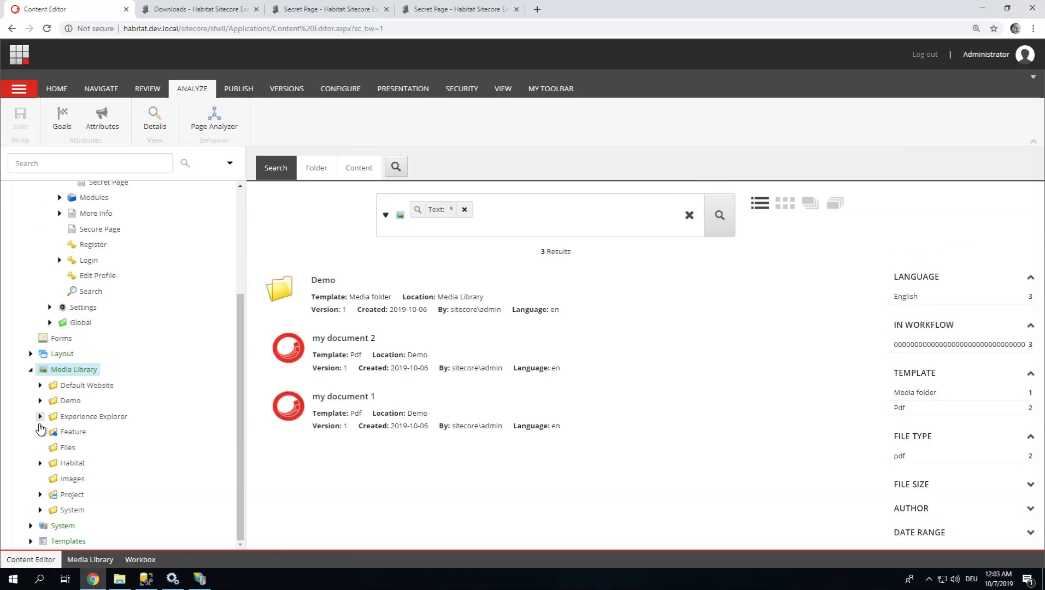
{"action": "left_click", "coordinate": [39, 400]}
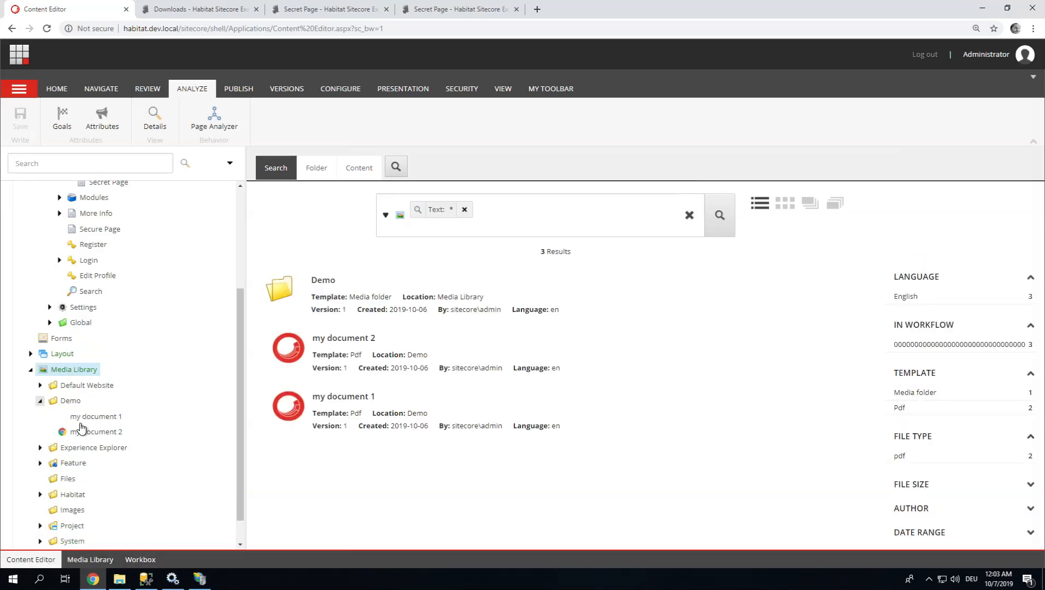
{"action": "left_click", "coordinate": [96, 417]}
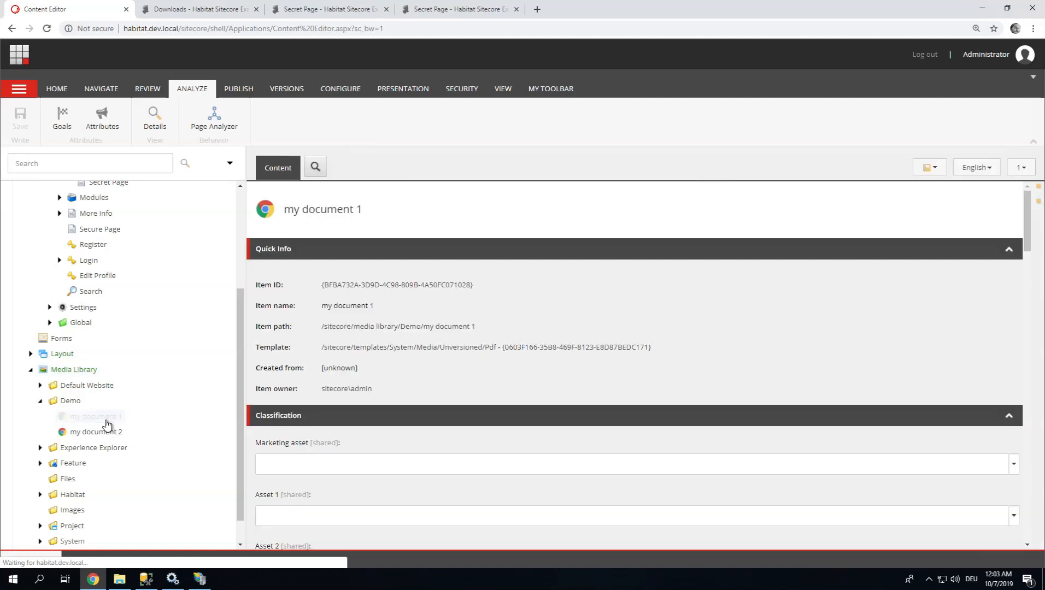
{"action": "left_click", "coordinate": [93, 416]}
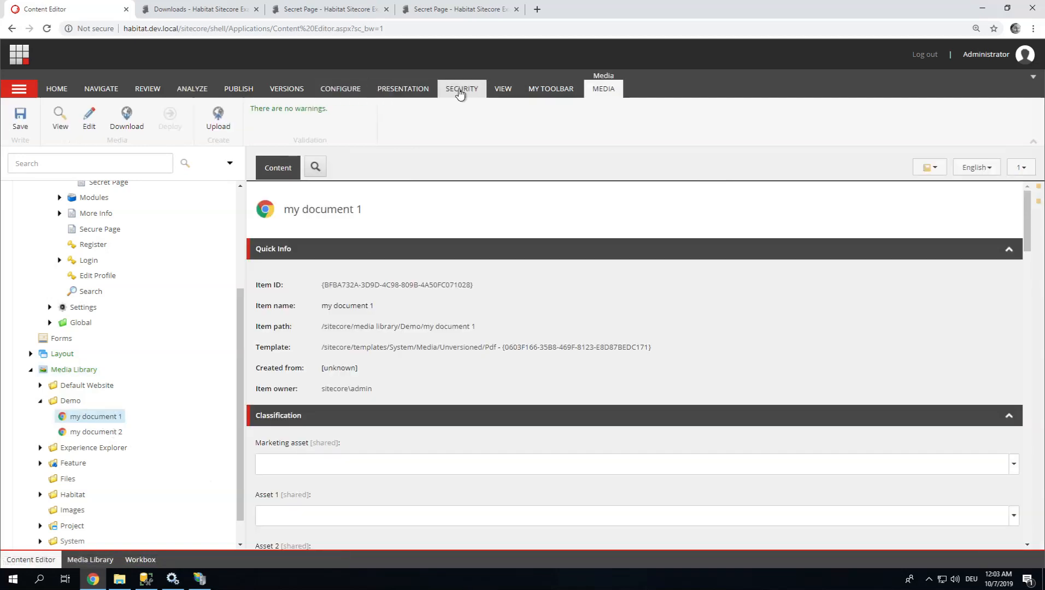
{"action": "left_click", "coordinate": [502, 88]}
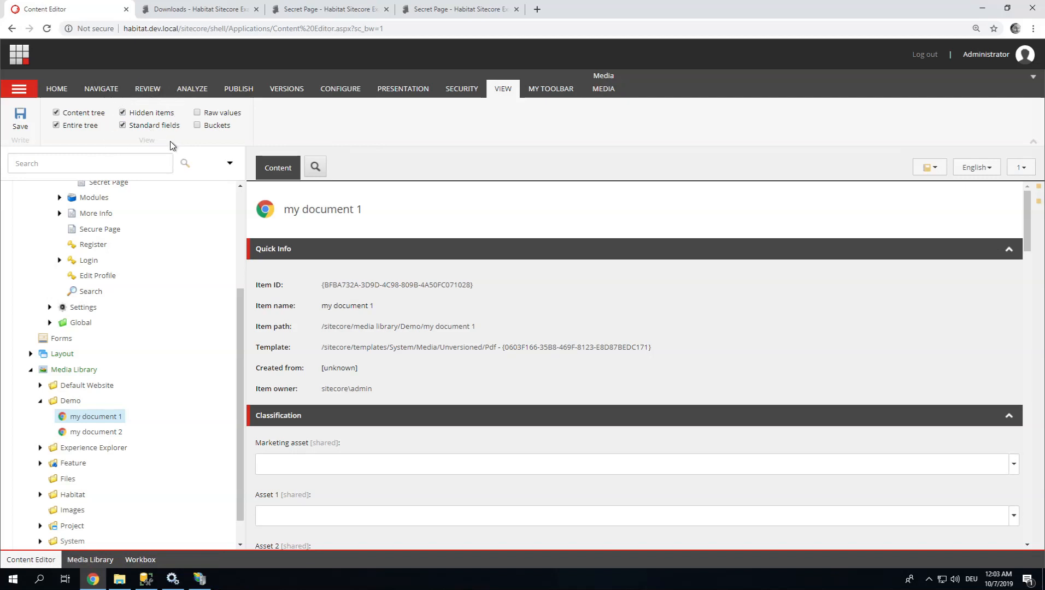
{"action": "scroll", "scroll_direction": "down", "scroll_amount": 3}
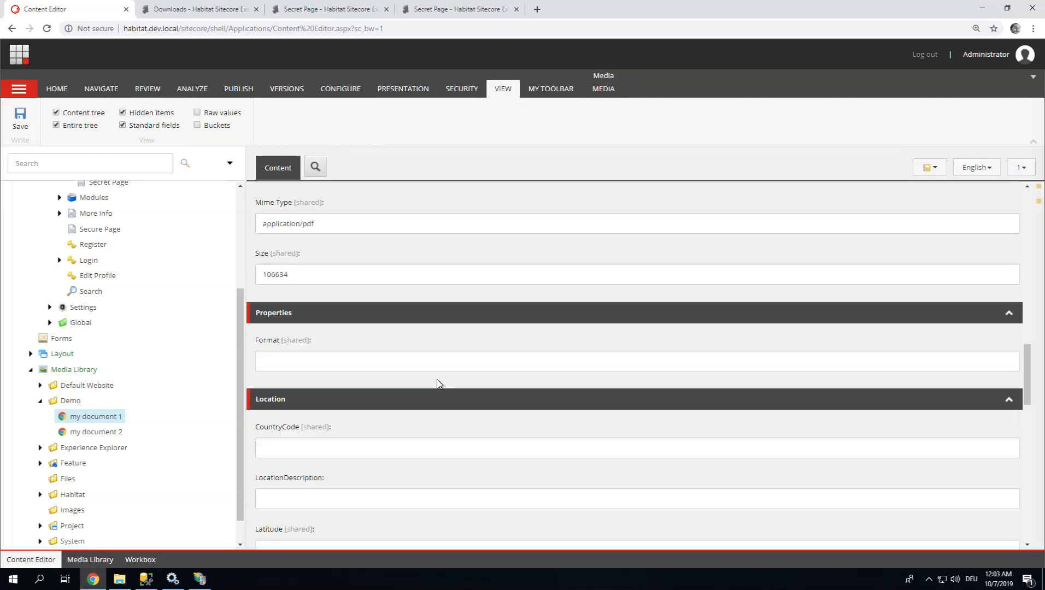
{"action": "scroll", "scroll_direction": "down", "scroll_amount": 3}
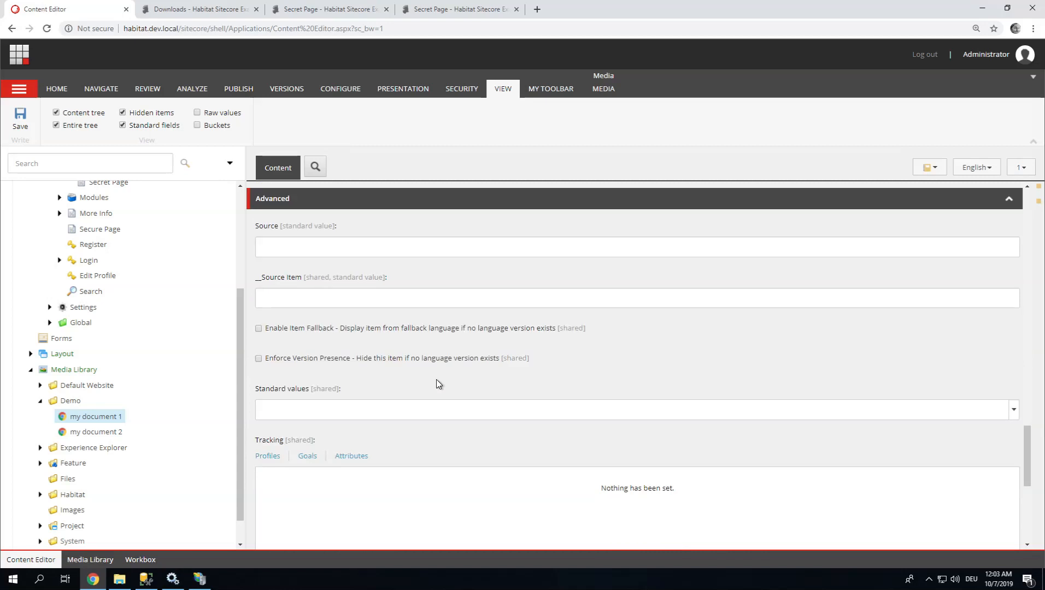
{"action": "scroll", "scroll_direction": "down", "scroll_amount": 3}
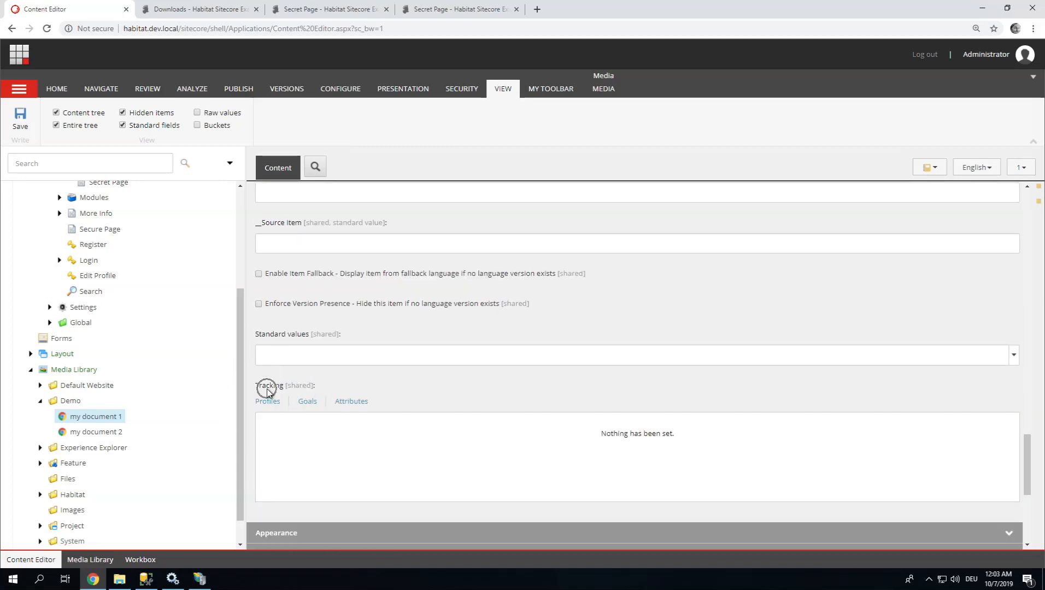
{"action": "mouse_move", "coordinate": [351, 401]}
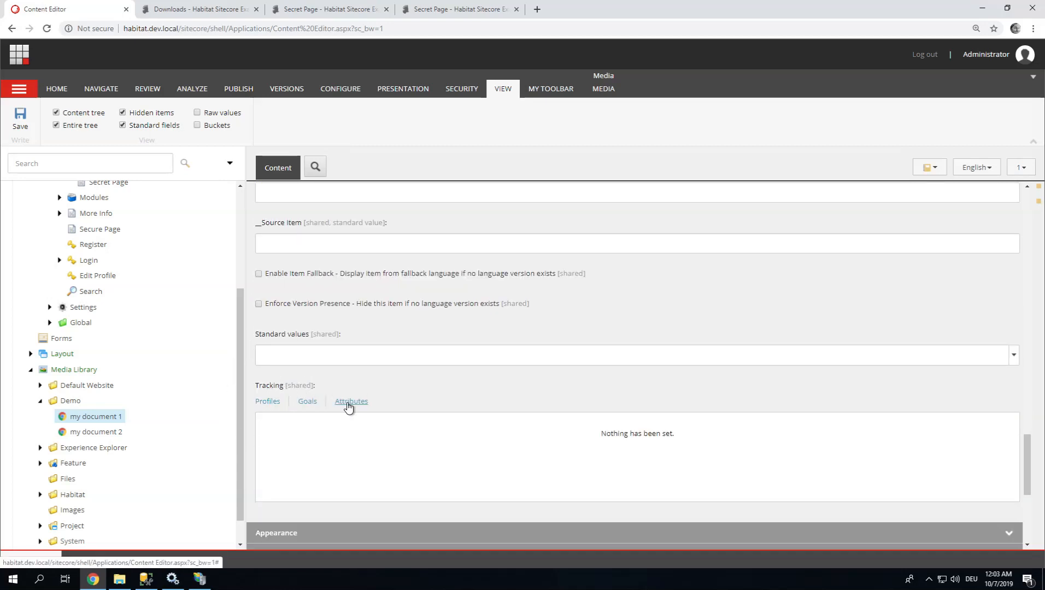
Tick the Download event in my document 1's tracking attributes and confirm.
{"action": "left_click", "coordinate": [351, 401]}
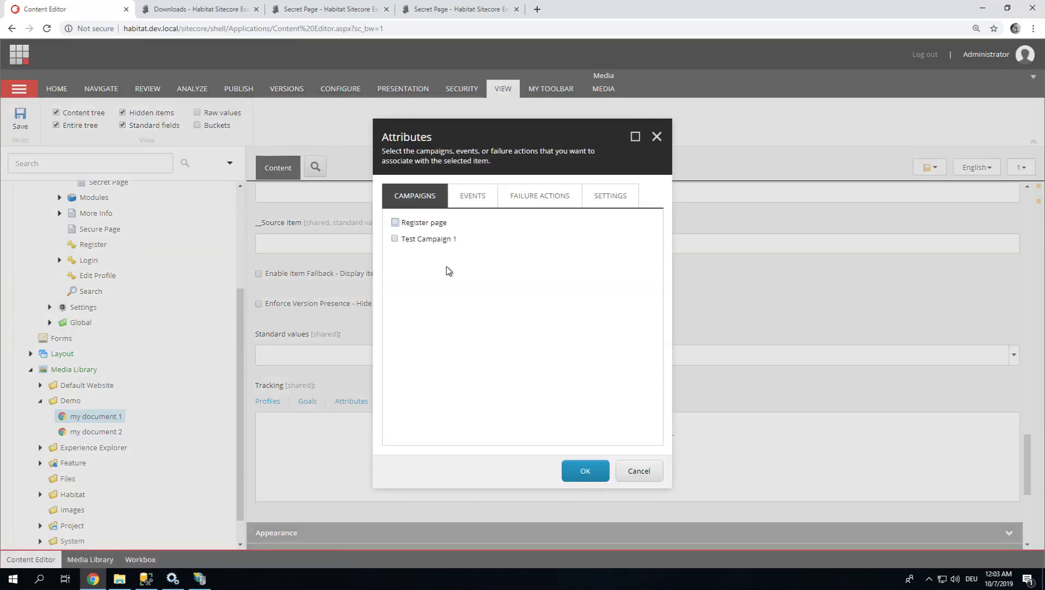
{"action": "left_click", "coordinate": [472, 195]}
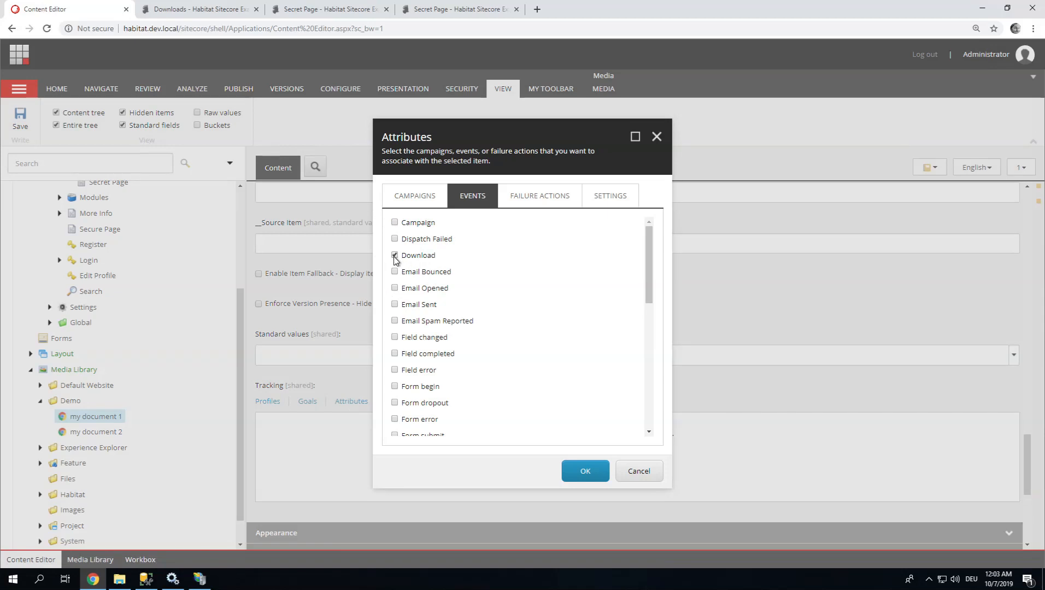
{"action": "left_click", "coordinate": [394, 255]}
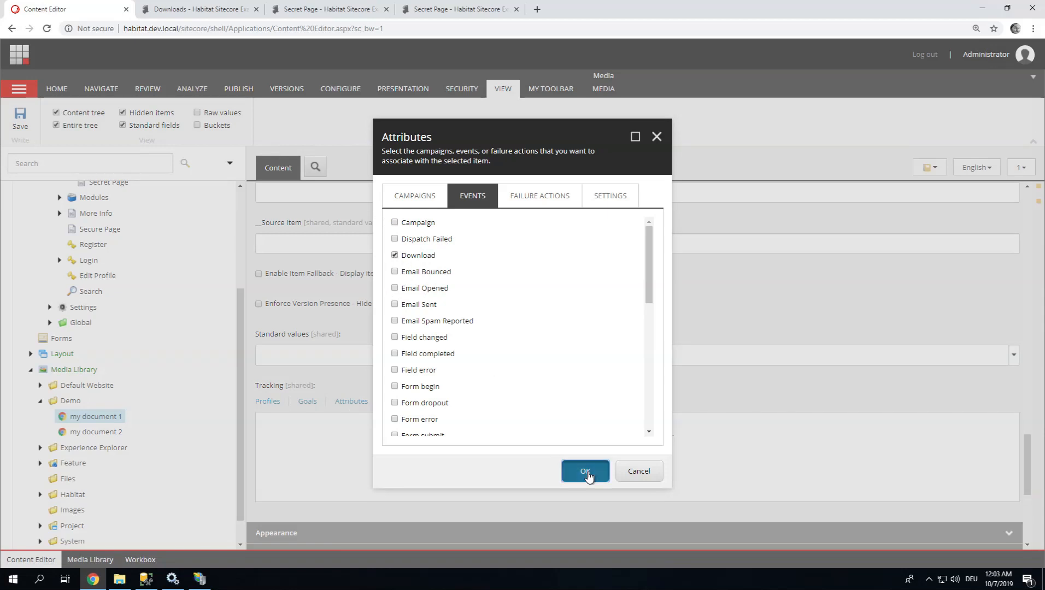
{"action": "left_click", "coordinate": [584, 471]}
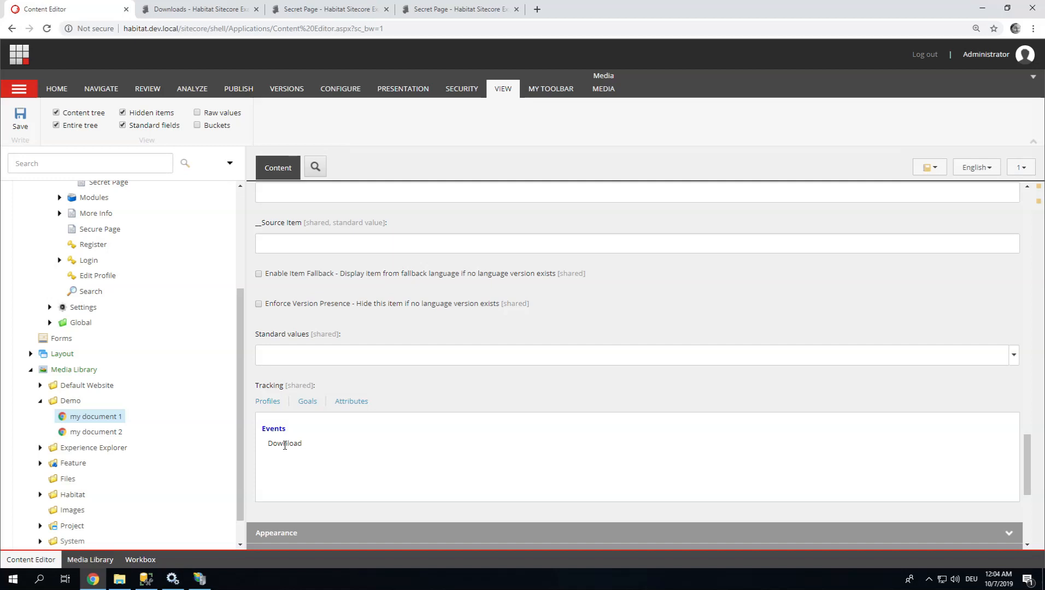
{"action": "mouse_move", "coordinate": [413, 421]}
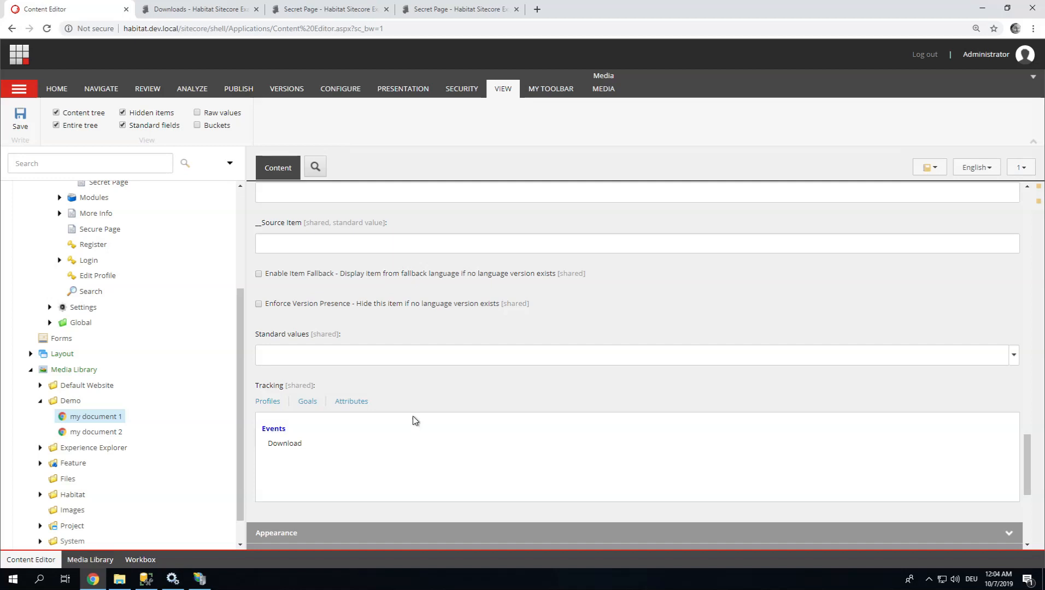
{"action": "scroll", "scroll_direction": "up", "scroll_amount": 3}
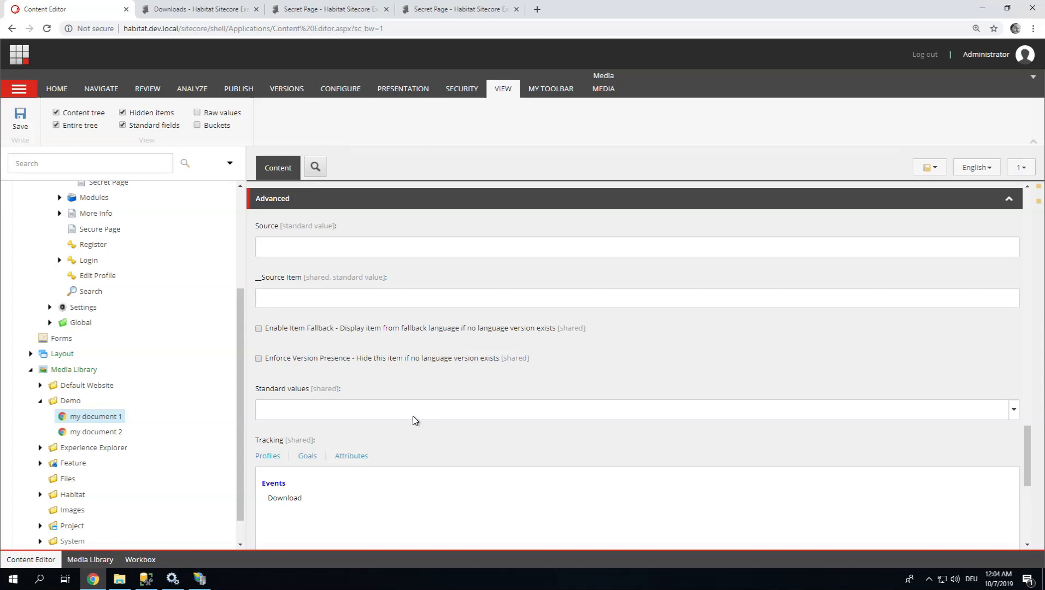
{"action": "scroll", "scroll_direction": "up", "scroll_amount": 3}
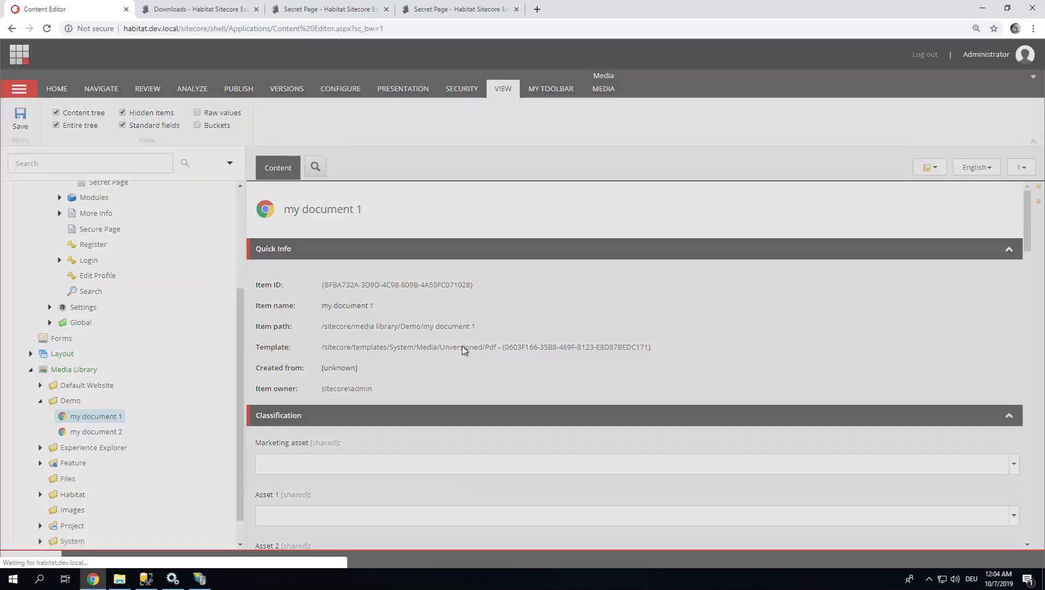
{"action": "mouse_move", "coordinate": [490, 352]}
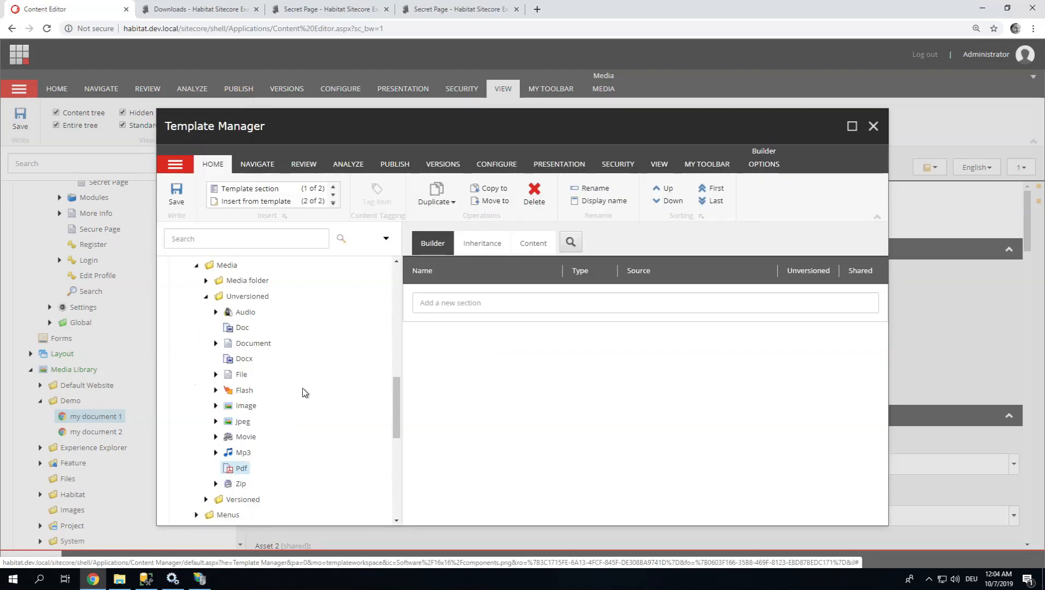
From the Pdf template's inheritance, reach the Document template and select its __Standard Values.
{"action": "left_click", "coordinate": [481, 242]}
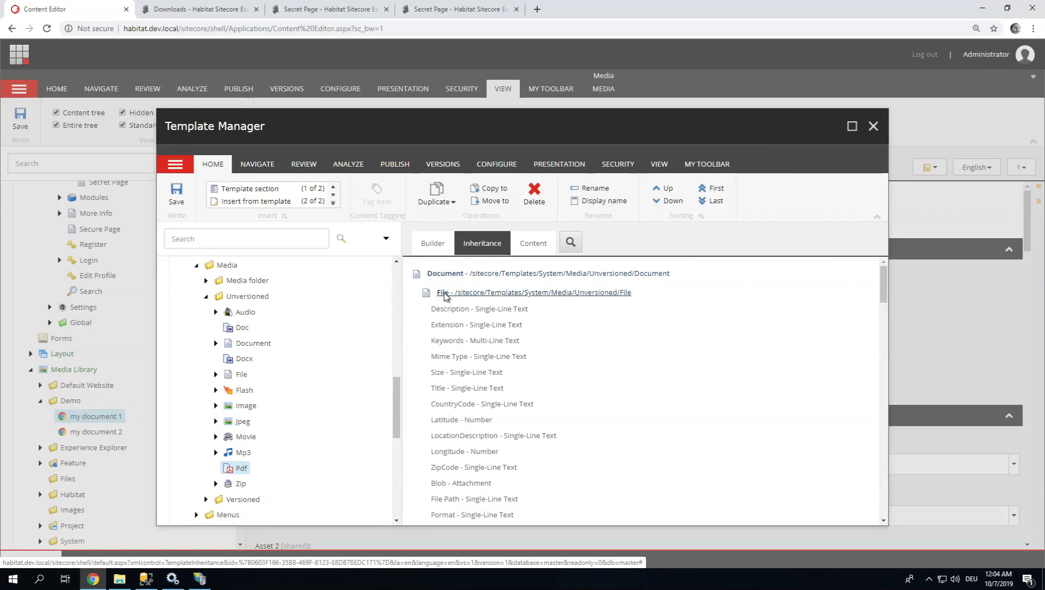
{"action": "mouse_move", "coordinate": [441, 276]}
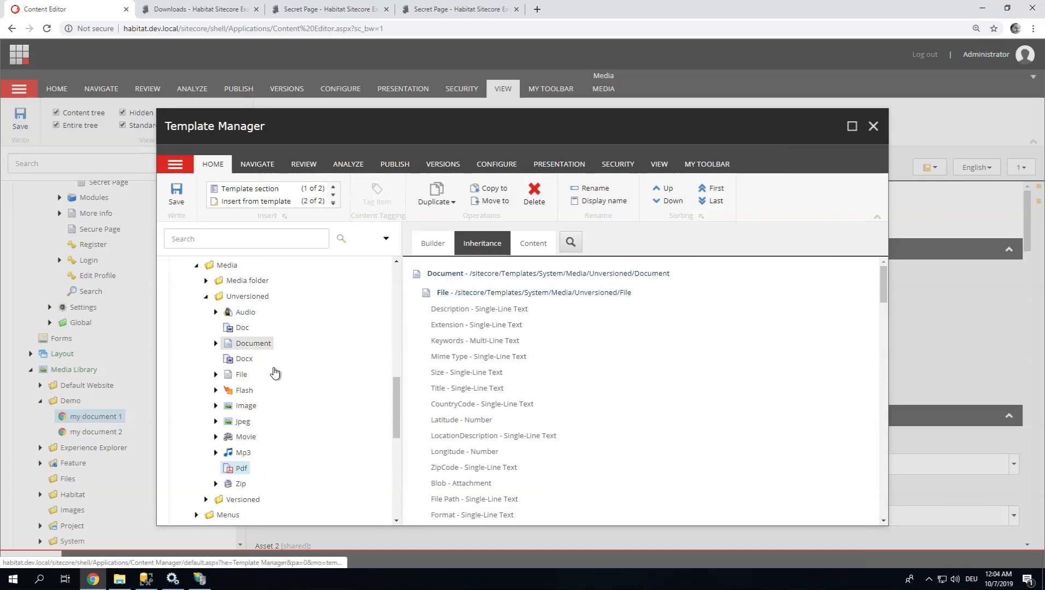
{"action": "left_click", "coordinate": [432, 243]}
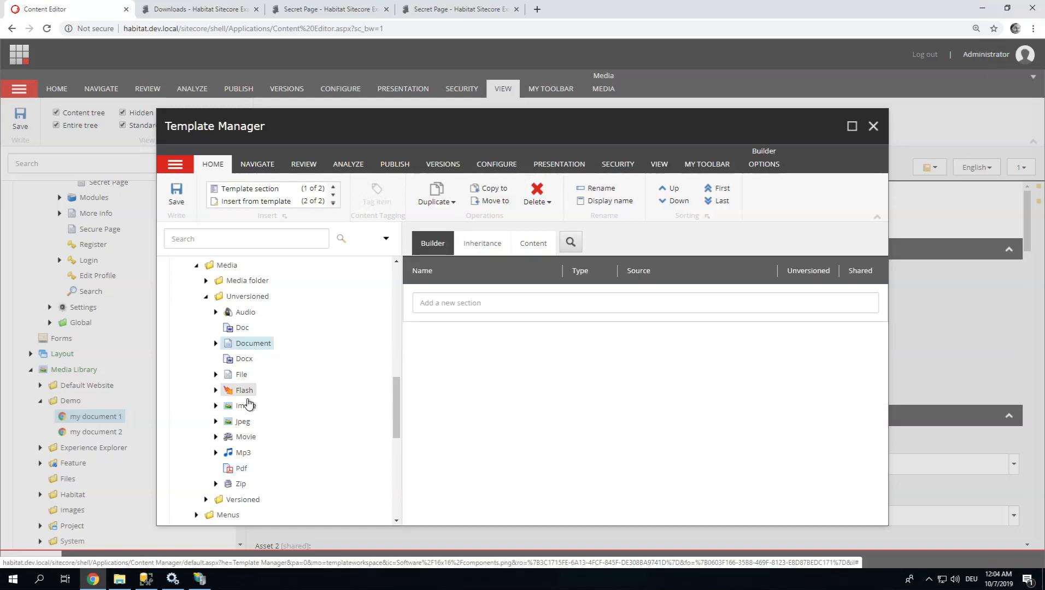
{"action": "mouse_move", "coordinate": [247, 441]}
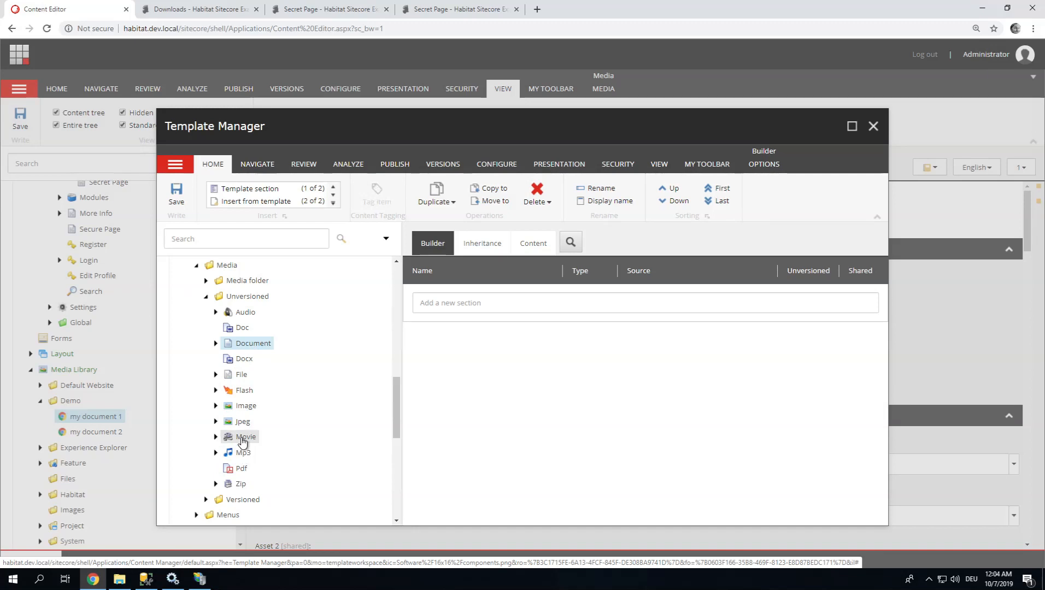
{"action": "mouse_move", "coordinate": [245, 405]}
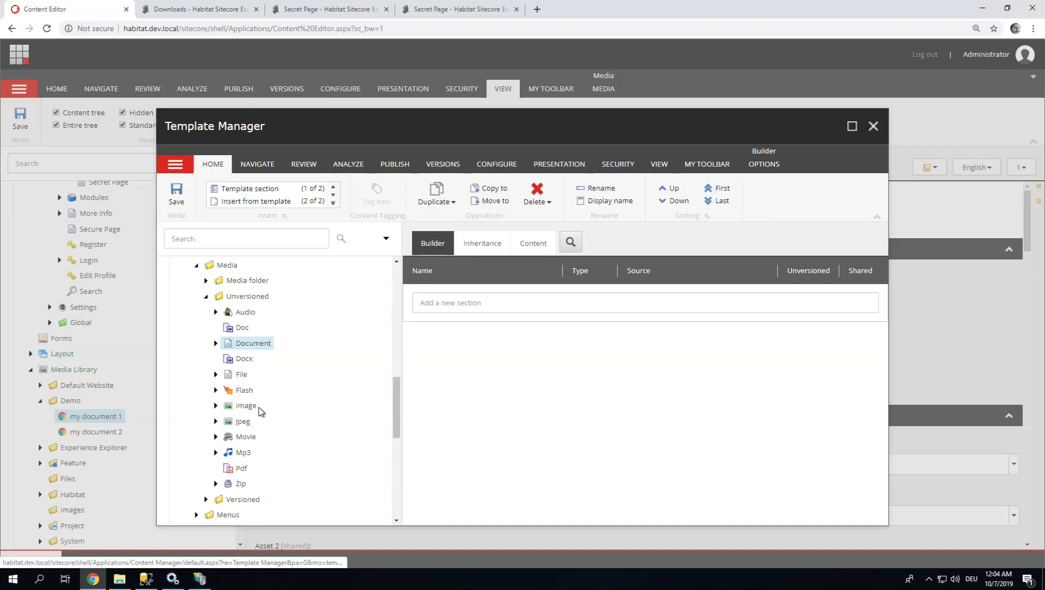
{"action": "left_click", "coordinate": [215, 342]}
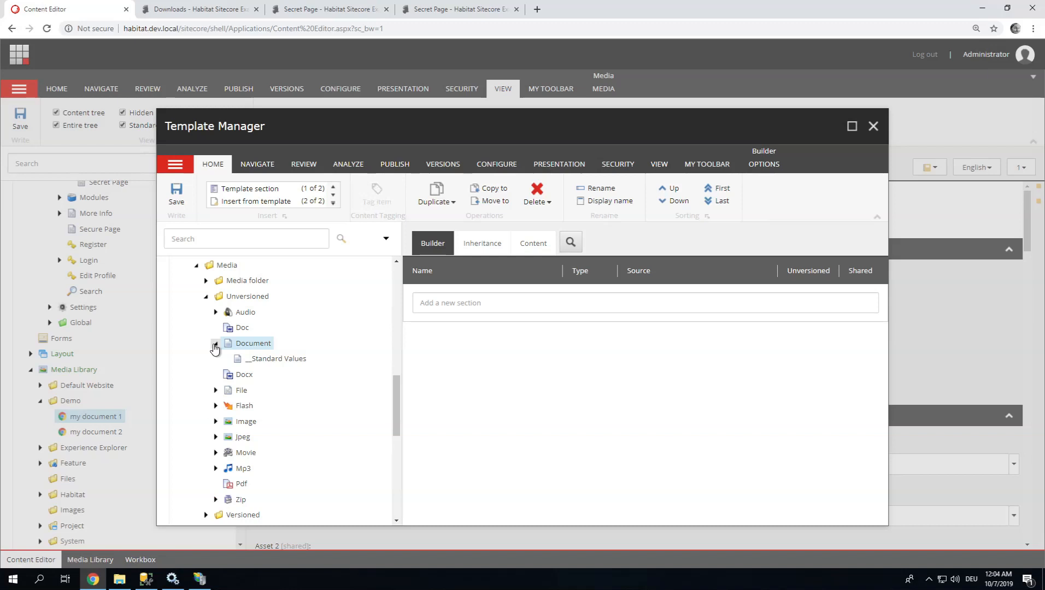
{"action": "left_click", "coordinate": [214, 343]}
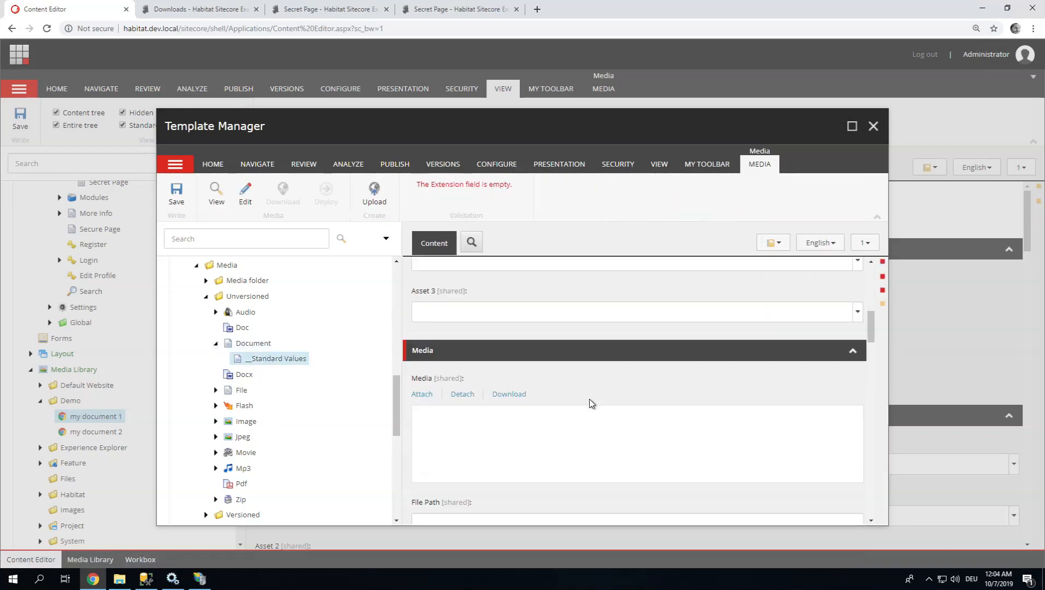
Tick the Download event in the Document standard values' tracking attributes and save.
{"action": "scroll", "scroll_direction": "down", "scroll_amount": 3}
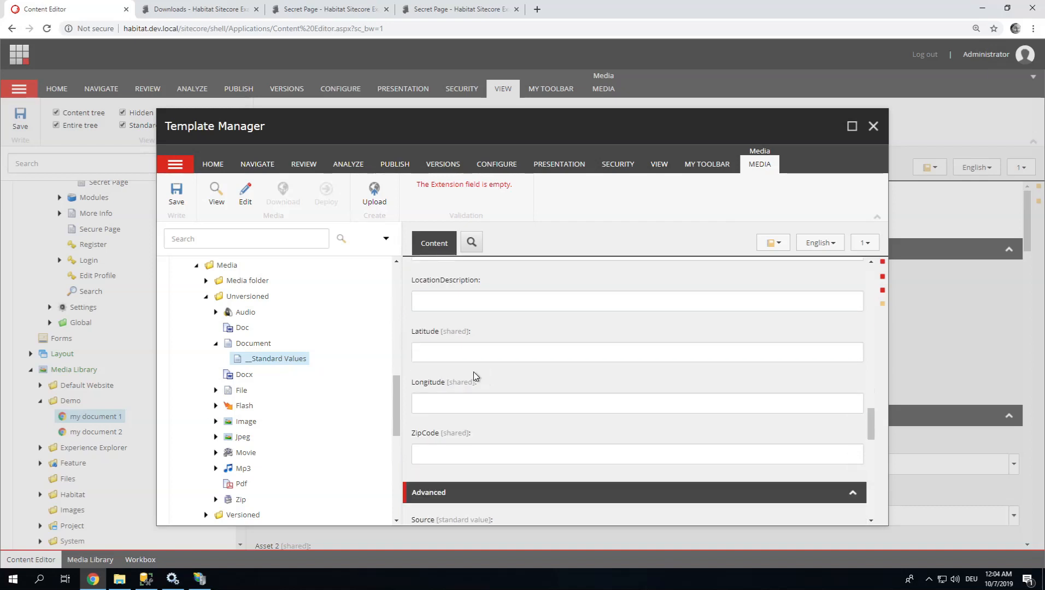
{"action": "scroll", "scroll_direction": "down", "scroll_amount": 3}
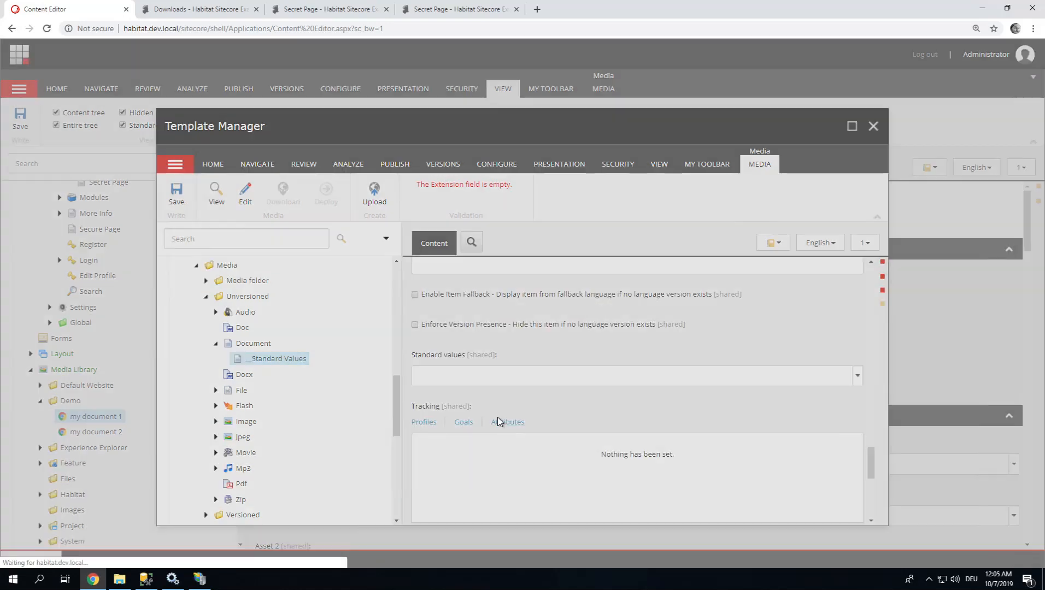
{"action": "left_click", "coordinate": [508, 422]}
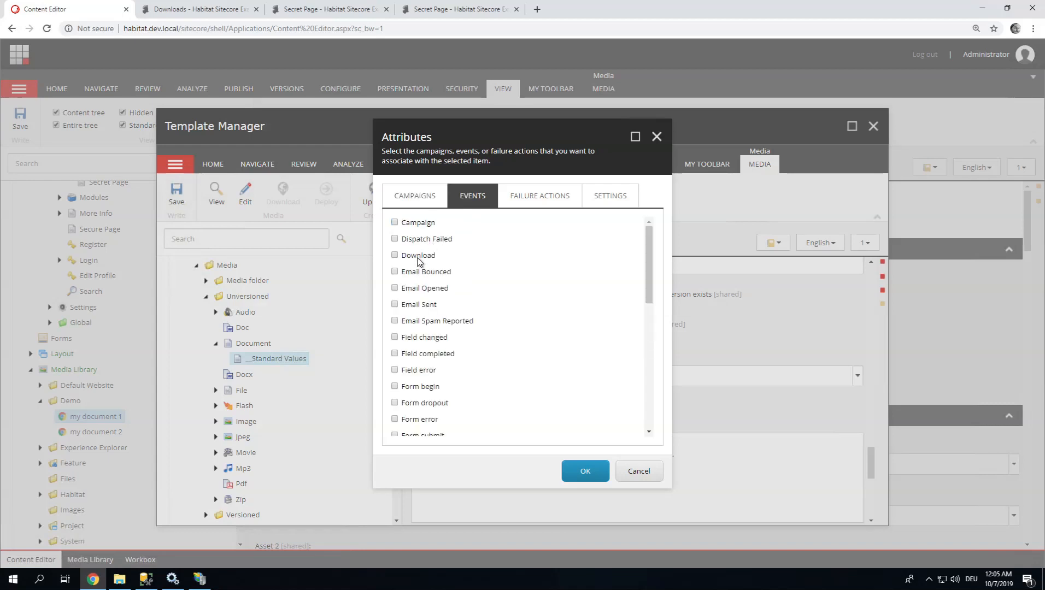
{"action": "left_click", "coordinate": [394, 255]}
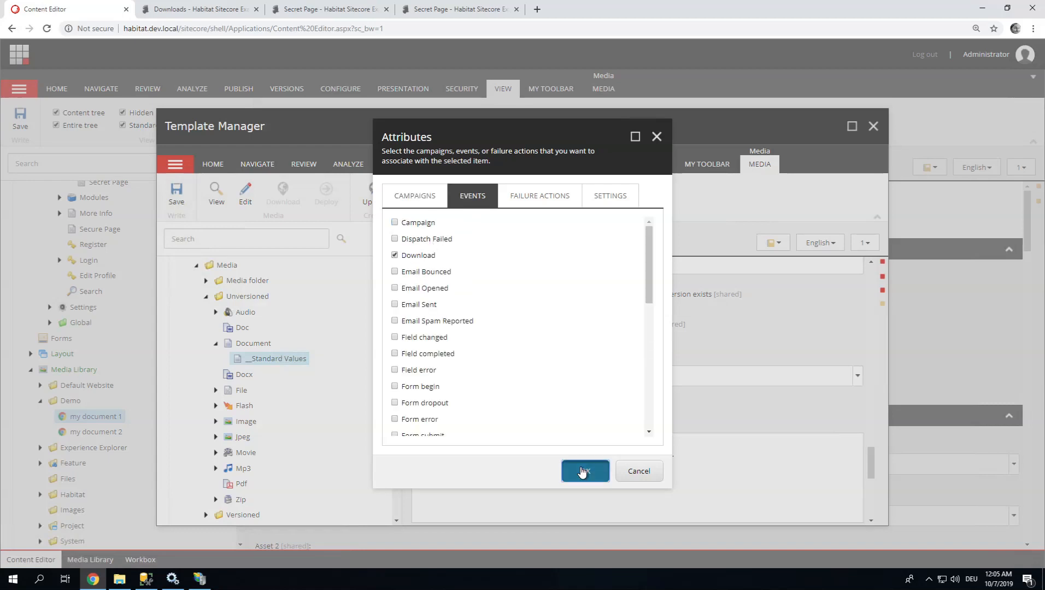
{"action": "left_click", "coordinate": [585, 471]}
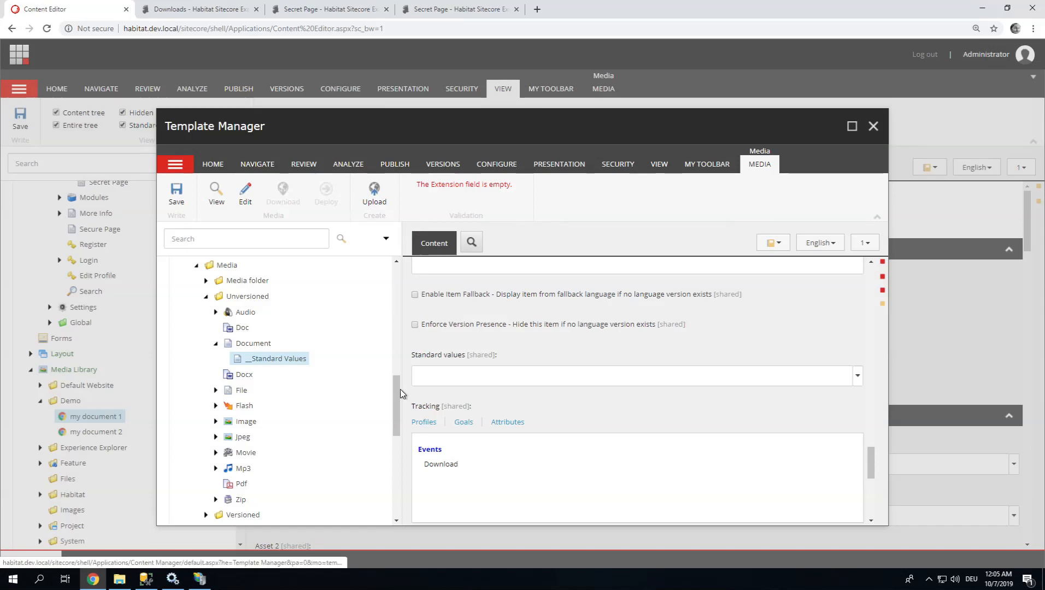
{"action": "left_click", "coordinate": [176, 193]}
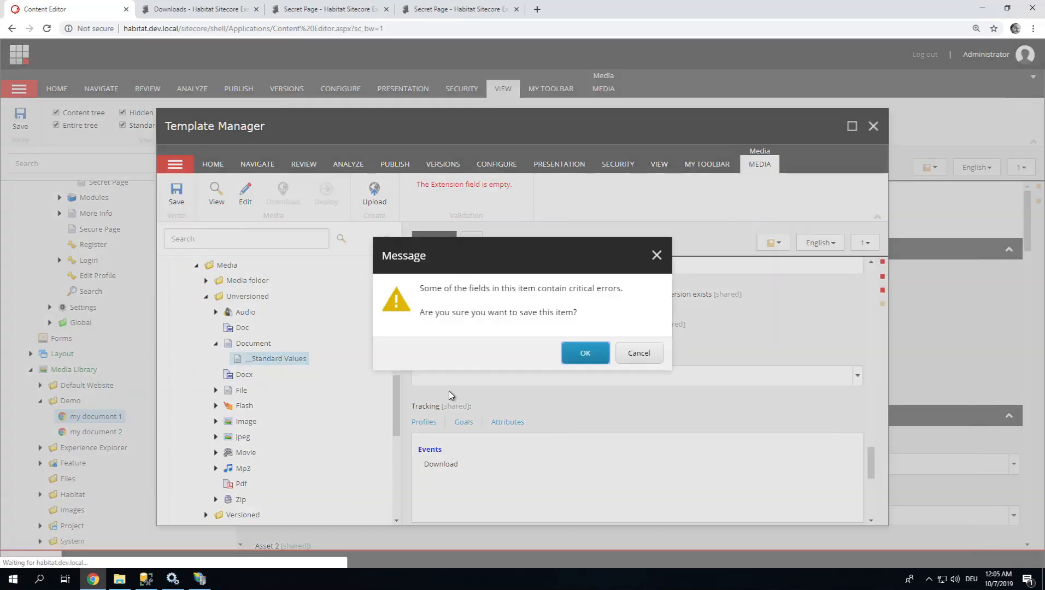
{"action": "mouse_move", "coordinate": [309, 397]}
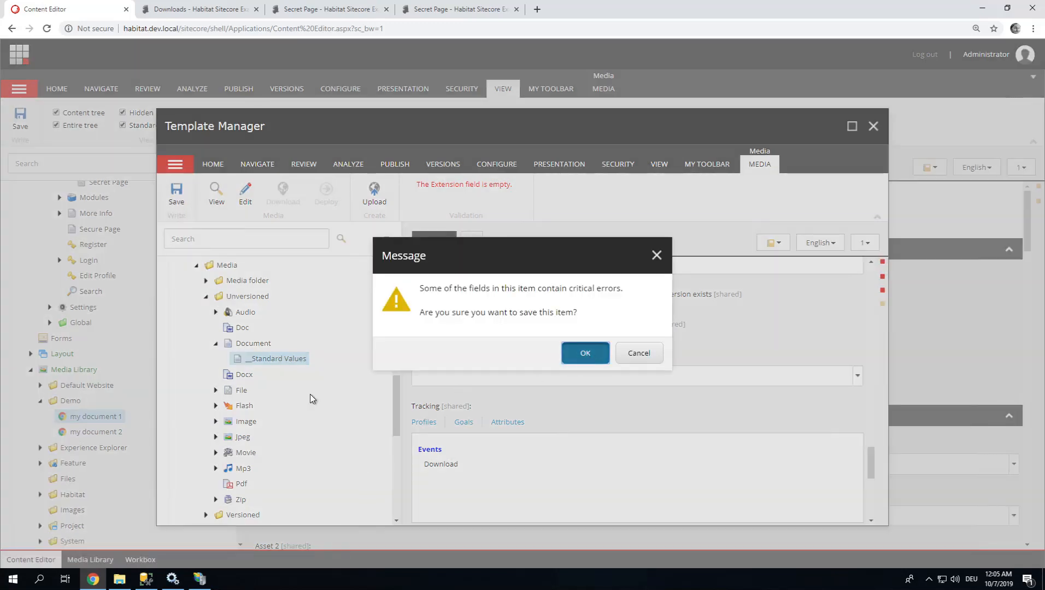
Confirm the earlier save, then select __Standard Values under Media > Versioned > Document.
{"action": "left_click", "coordinate": [585, 352]}
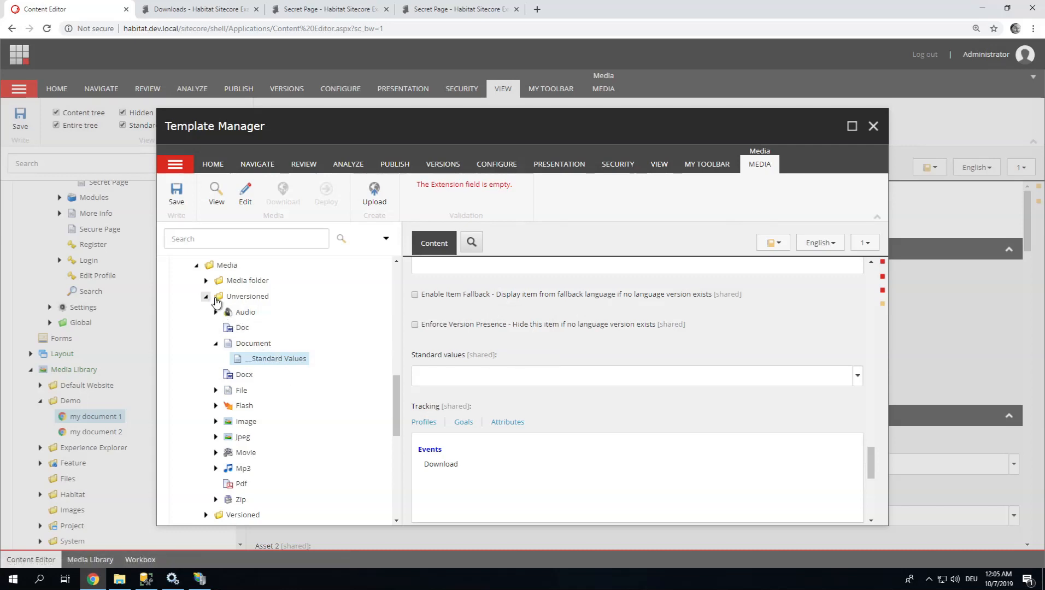
{"action": "left_click", "coordinate": [206, 297]}
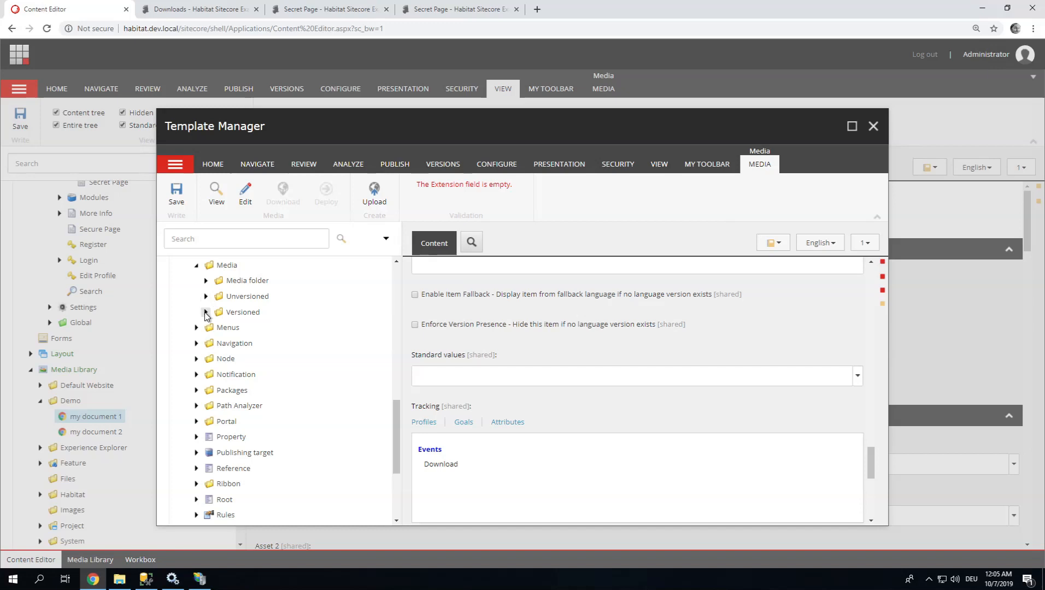
{"action": "left_click", "coordinate": [205, 311]}
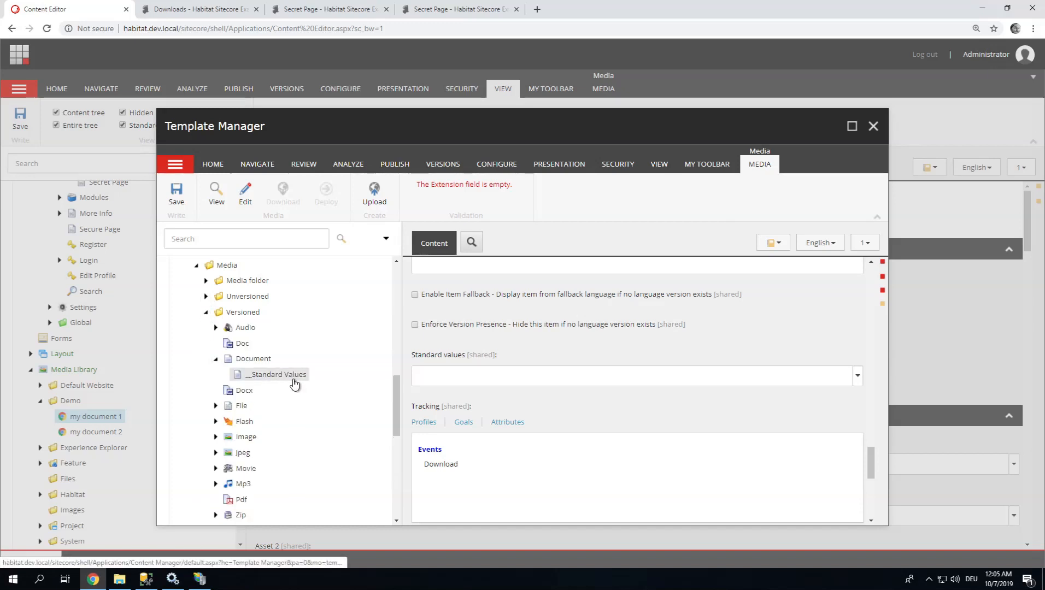
{"action": "left_click", "coordinate": [507, 422]}
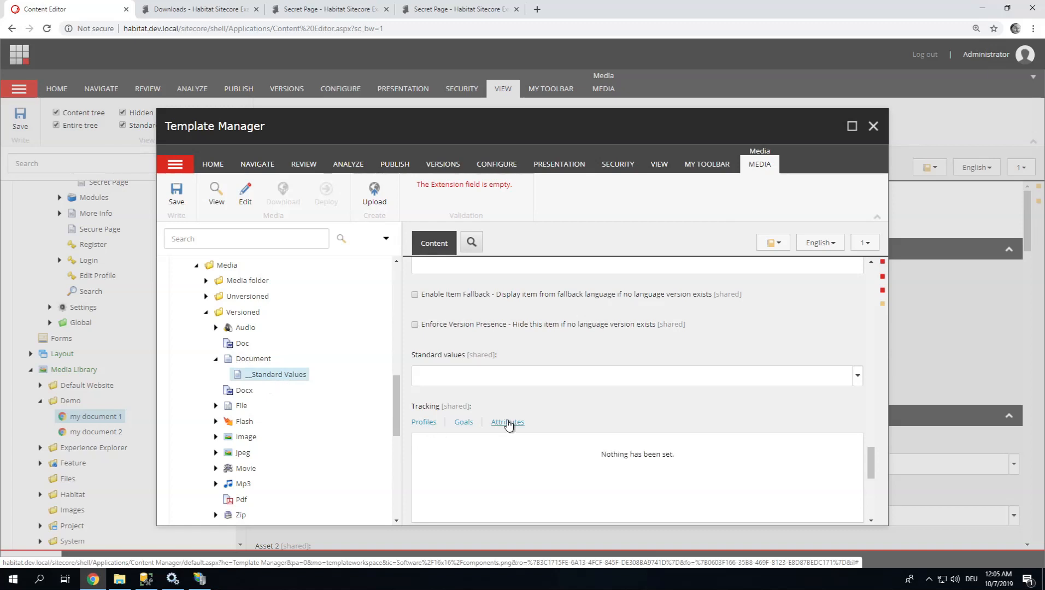
Tick the Download event in these standard values' tracking attributes, save and confirm despite field errors.
{"action": "left_click", "coordinate": [506, 422]}
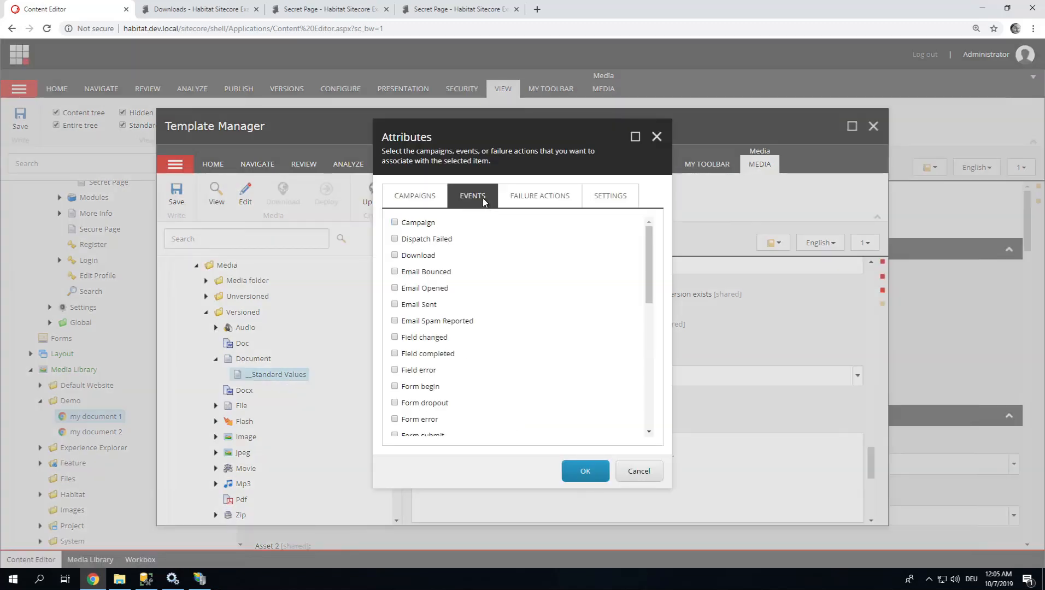
{"action": "left_click", "coordinate": [394, 255]}
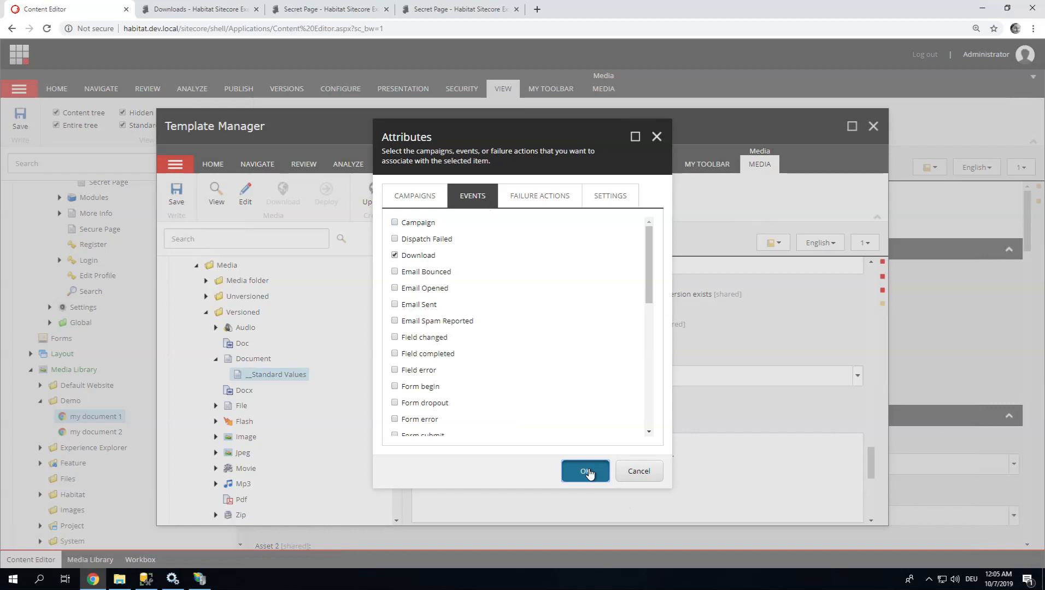
{"action": "left_click", "coordinate": [584, 471]}
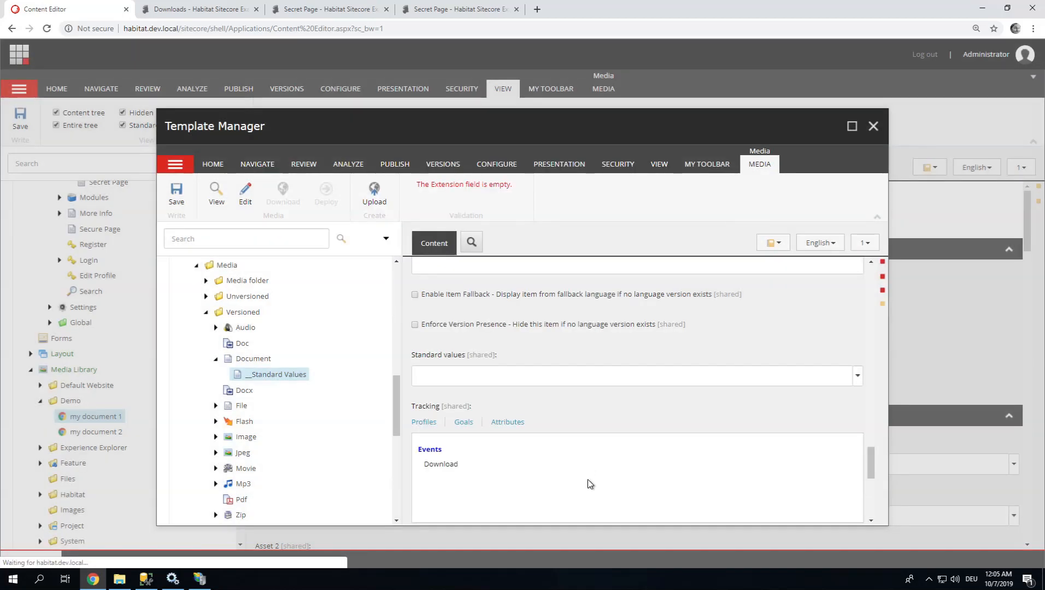
{"action": "left_click", "coordinate": [175, 193]}
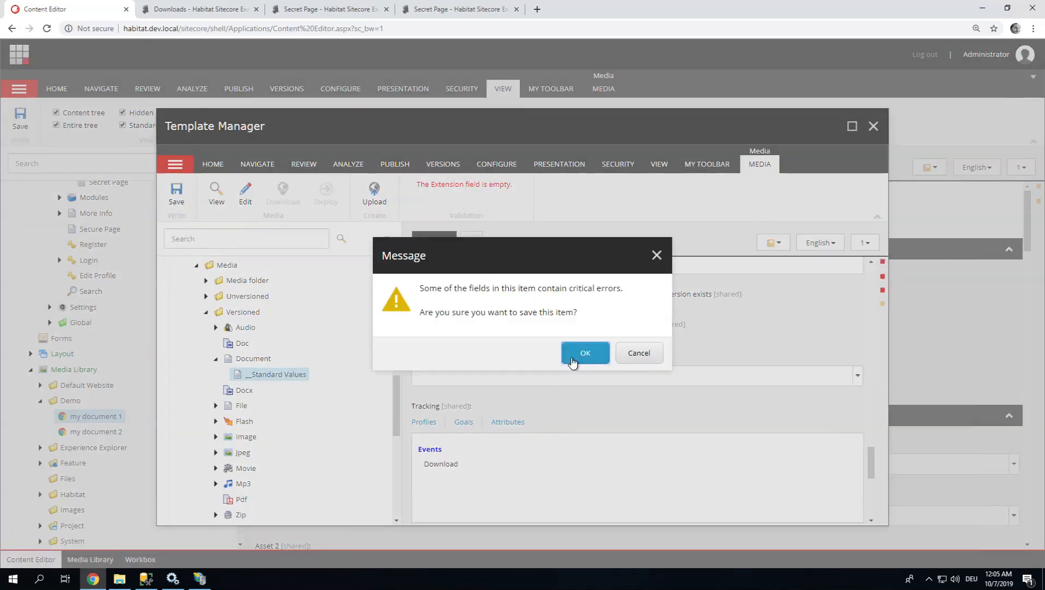
{"action": "left_click", "coordinate": [585, 352]}
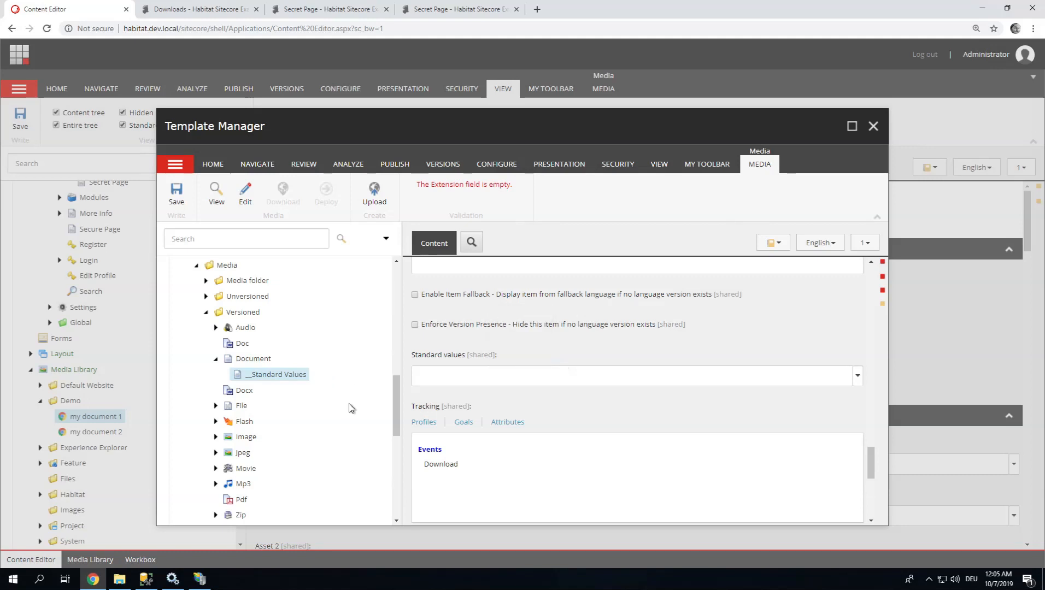
Close Template Manager and view my document 2's Tracking field showing the inherited Download event.
{"action": "left_click", "coordinate": [873, 125]}
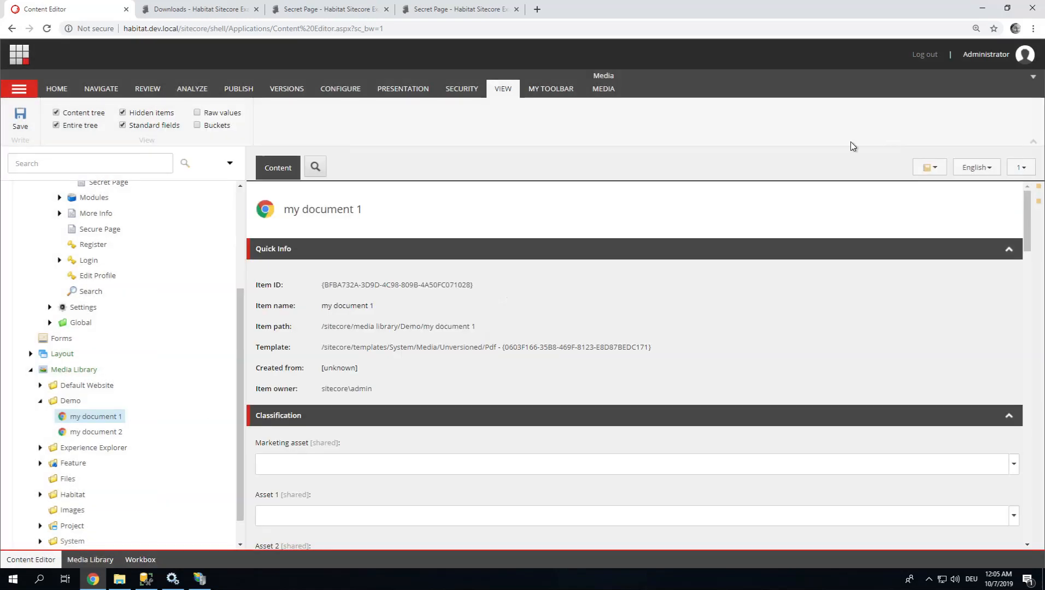
{"action": "mouse_move", "coordinate": [96, 431]}
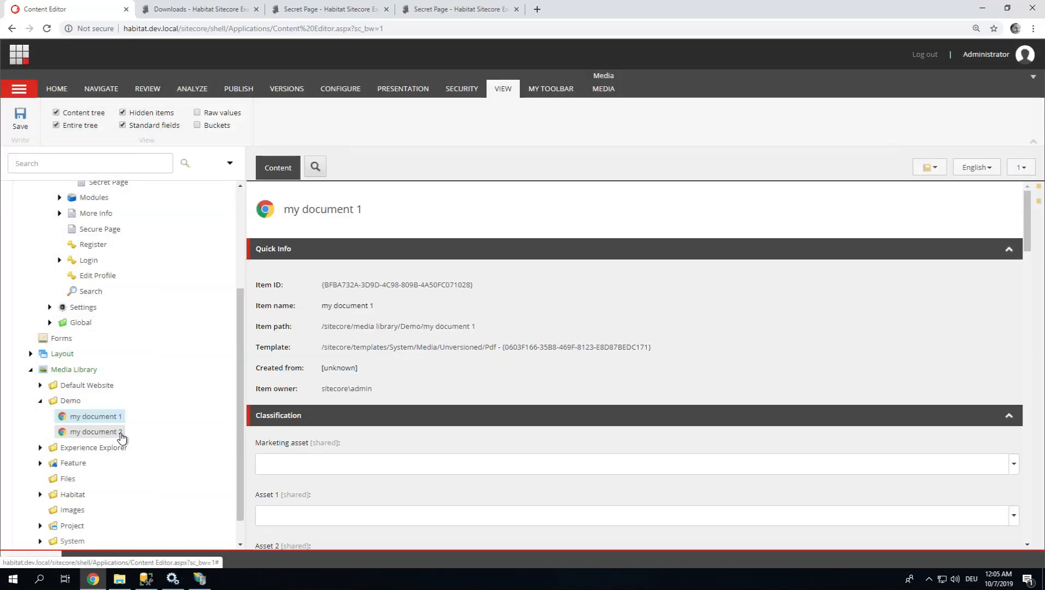
{"action": "left_click", "coordinate": [97, 432]}
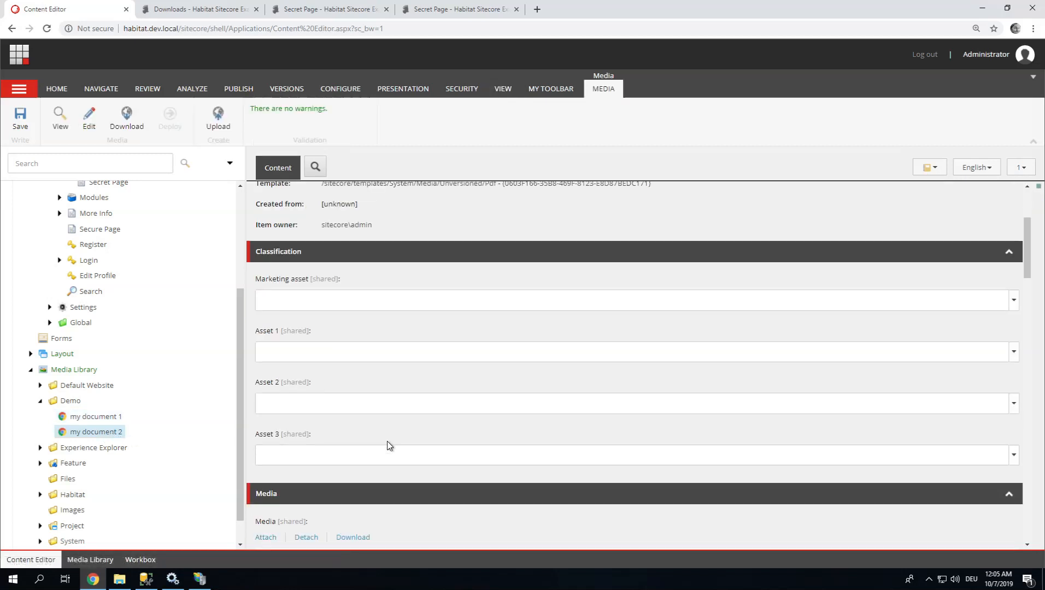
{"action": "scroll", "scroll_direction": "down", "scroll_amount": 3}
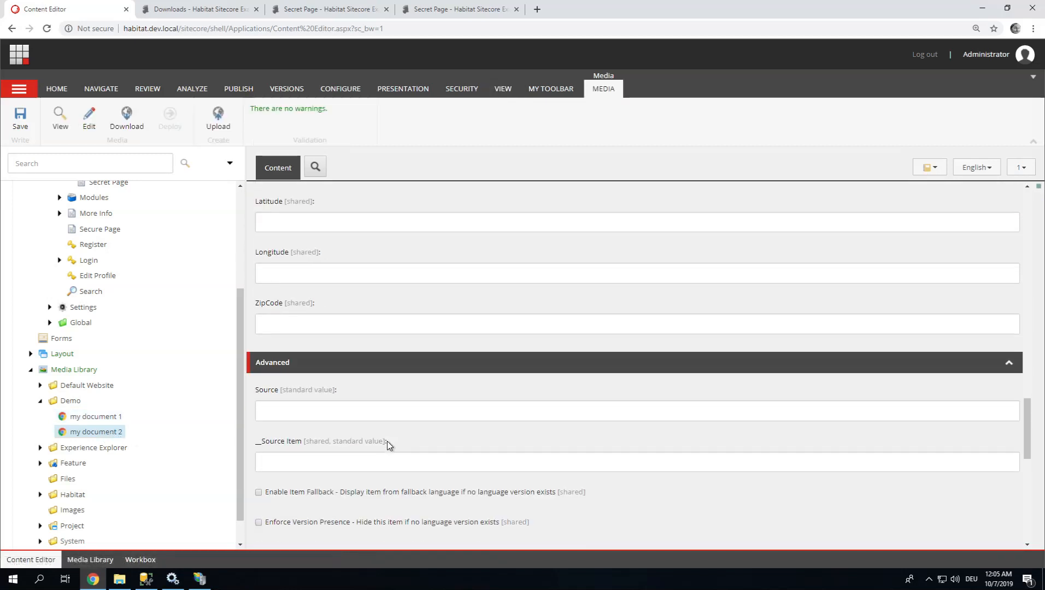
{"action": "scroll", "scroll_direction": "down", "scroll_amount": 3}
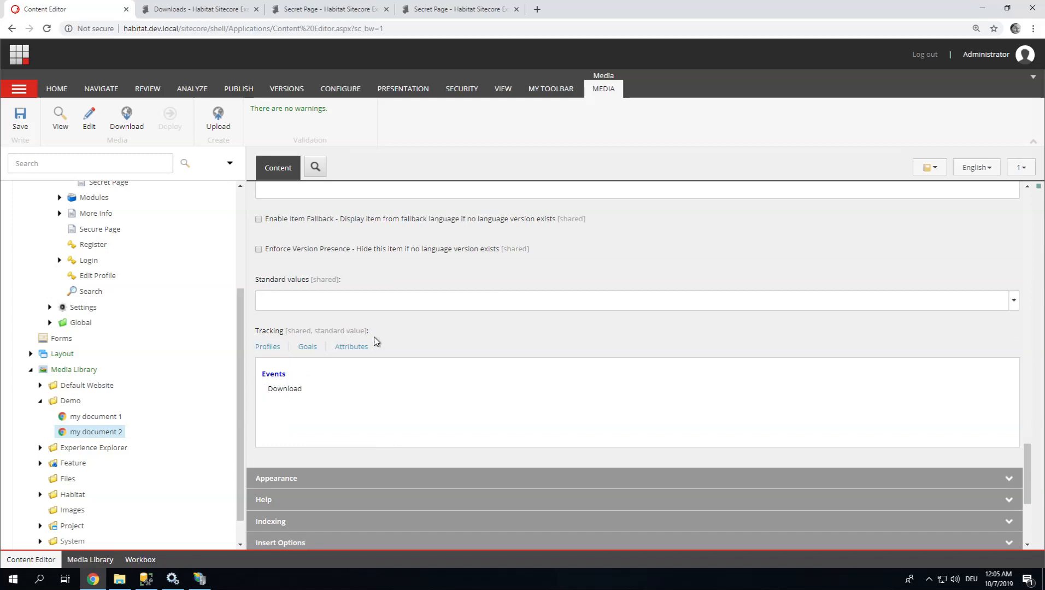
{"action": "mouse_move", "coordinate": [307, 347]}
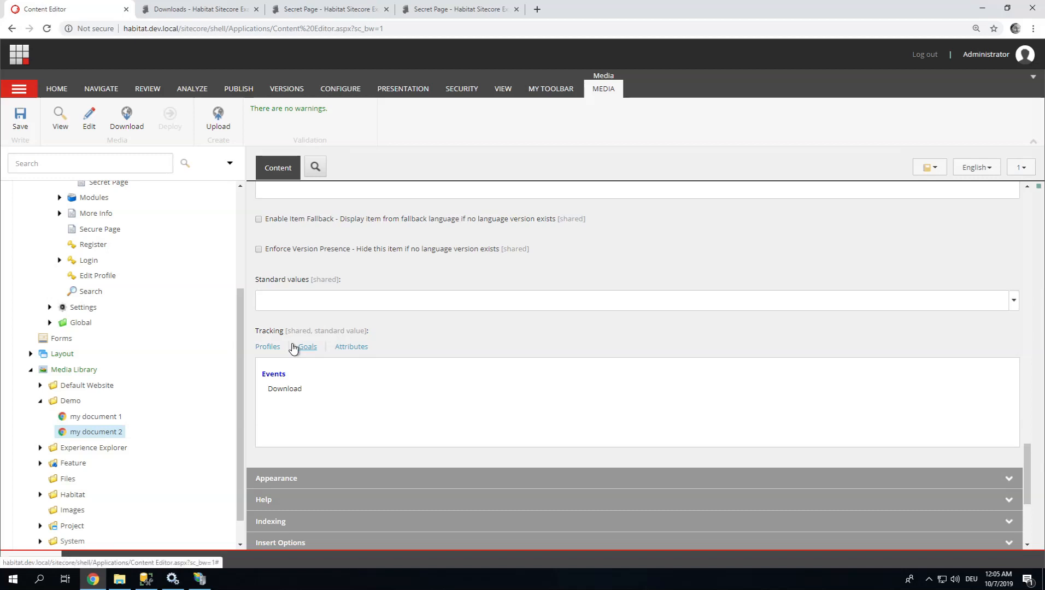
{"action": "mouse_move", "coordinate": [316, 167]}
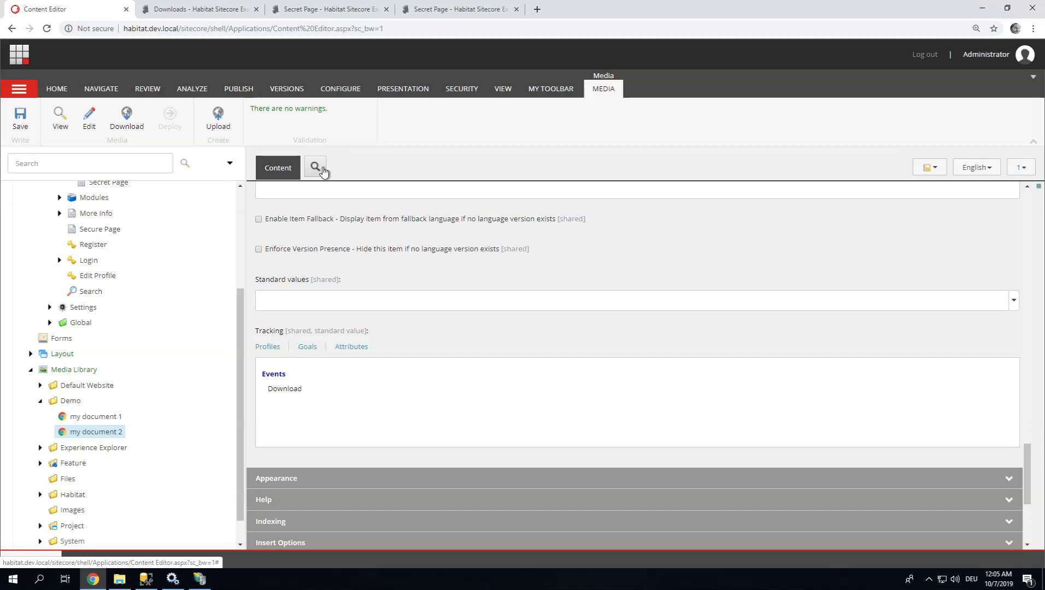
{"action": "left_click", "coordinate": [196, 9]}
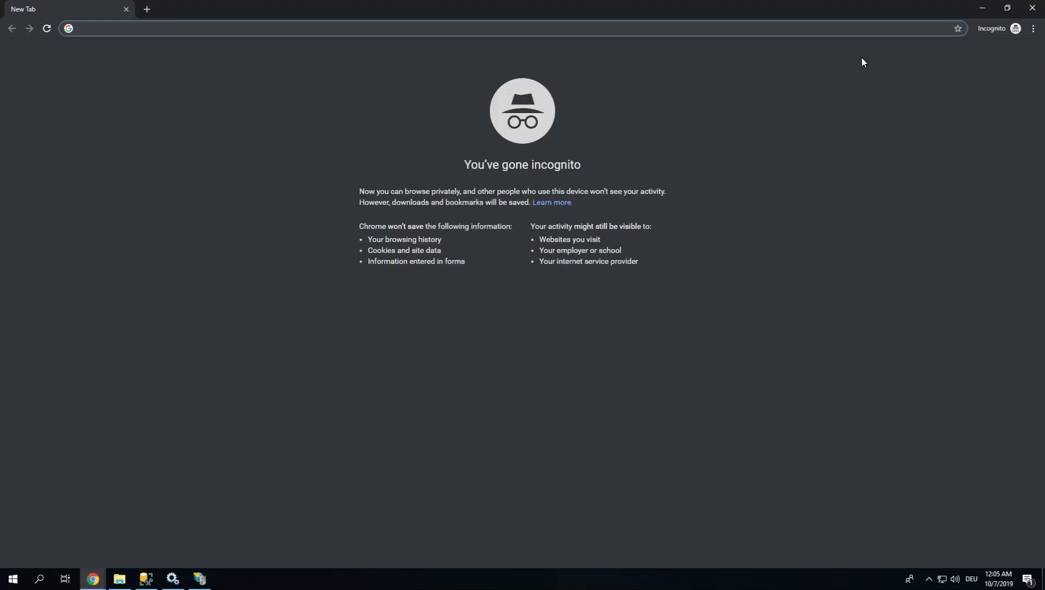
{"action": "type", "text": "http://habitat.dev.local/Demo/Downloads"}
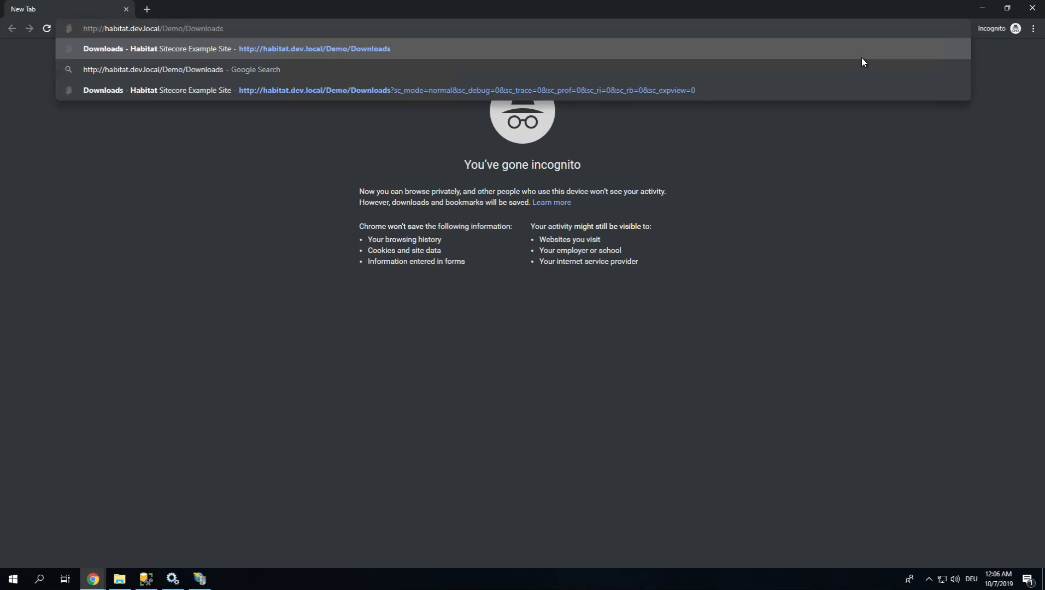
{"action": "left_click", "coordinate": [314, 48]}
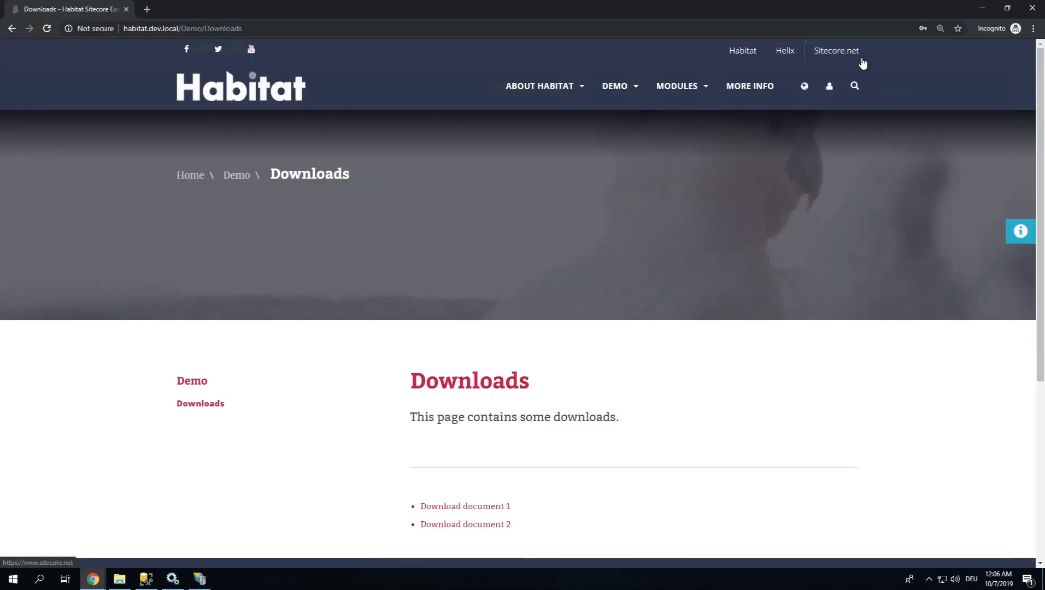
{"action": "mouse_move", "coordinate": [836, 50]}
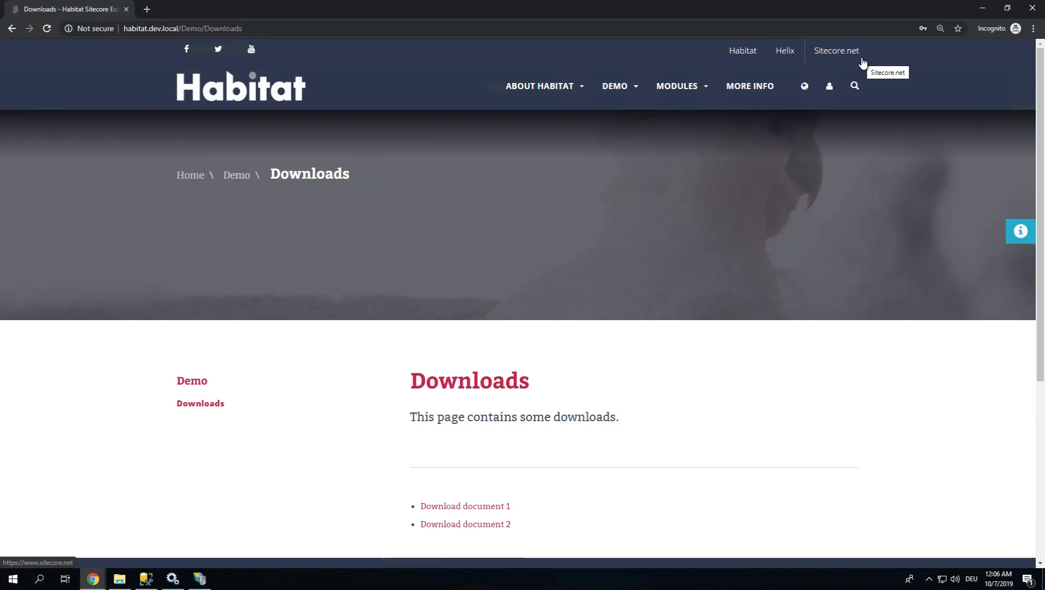
{"action": "mouse_move", "coordinate": [466, 506]}
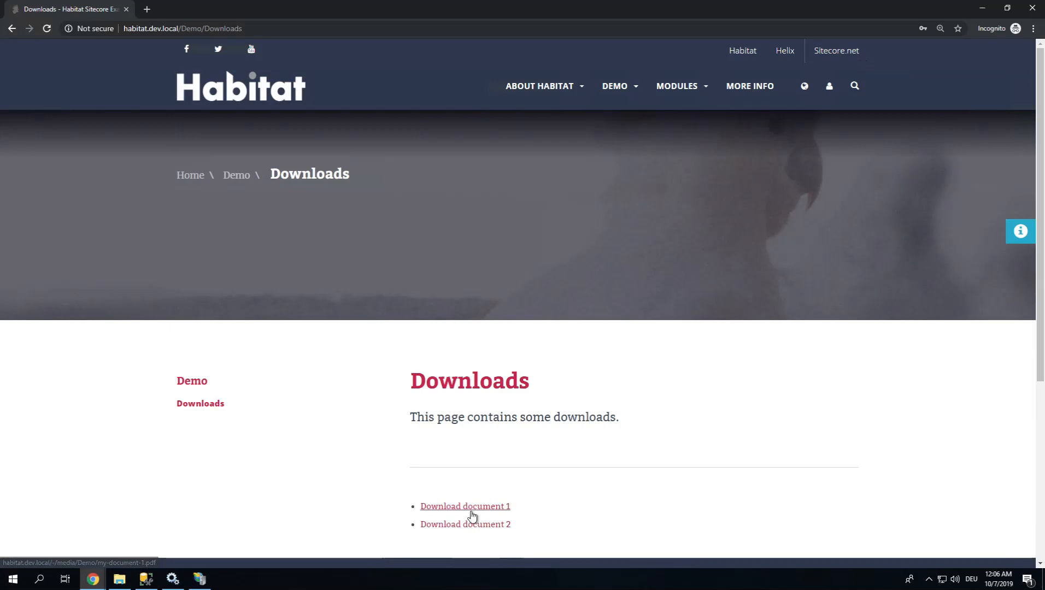
{"action": "left_click", "coordinate": [466, 506]}
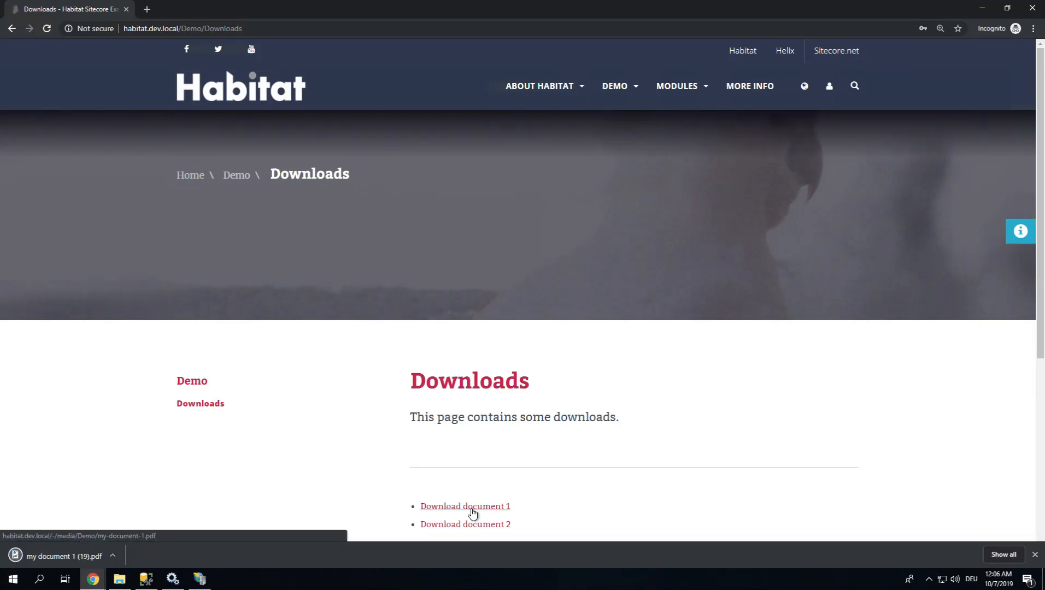
{"action": "mouse_move", "coordinate": [76, 563]}
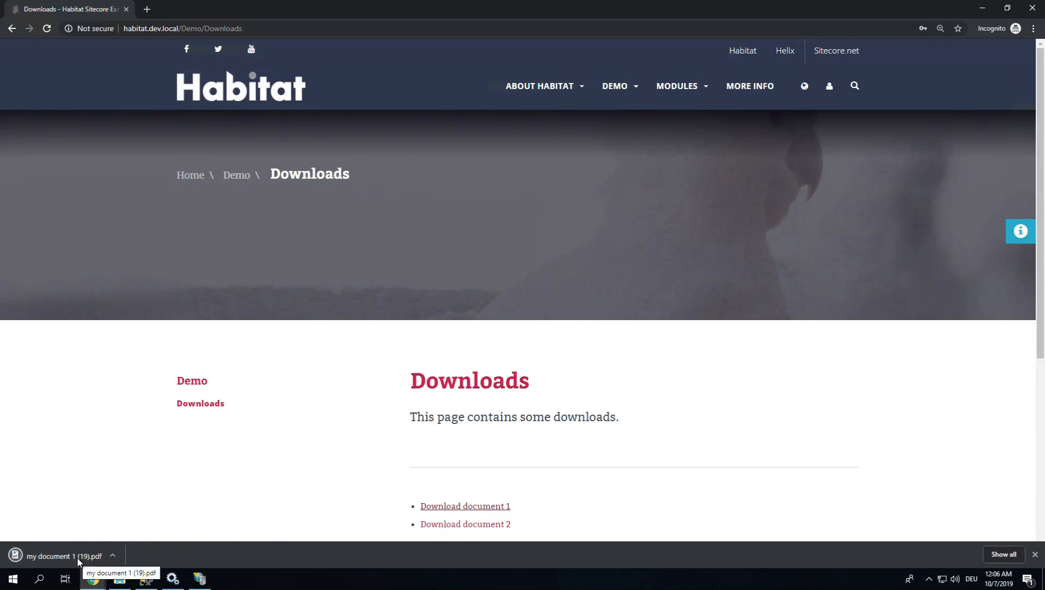
Open the downloaded document 1 PDF and follow its link to the Secret Page.
{"action": "left_click", "coordinate": [63, 555]}
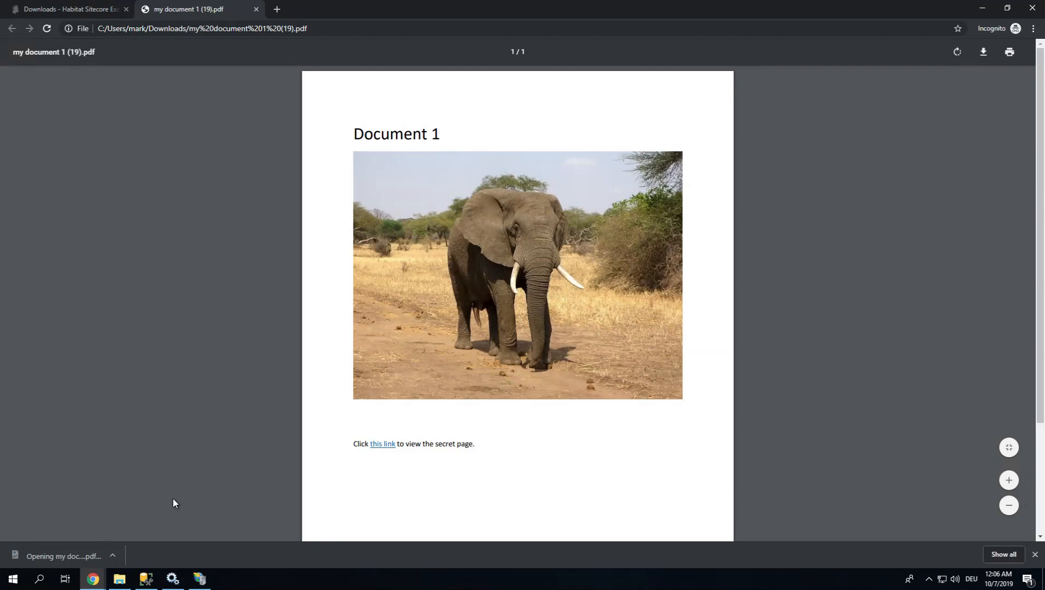
{"action": "mouse_move", "coordinate": [383, 446]}
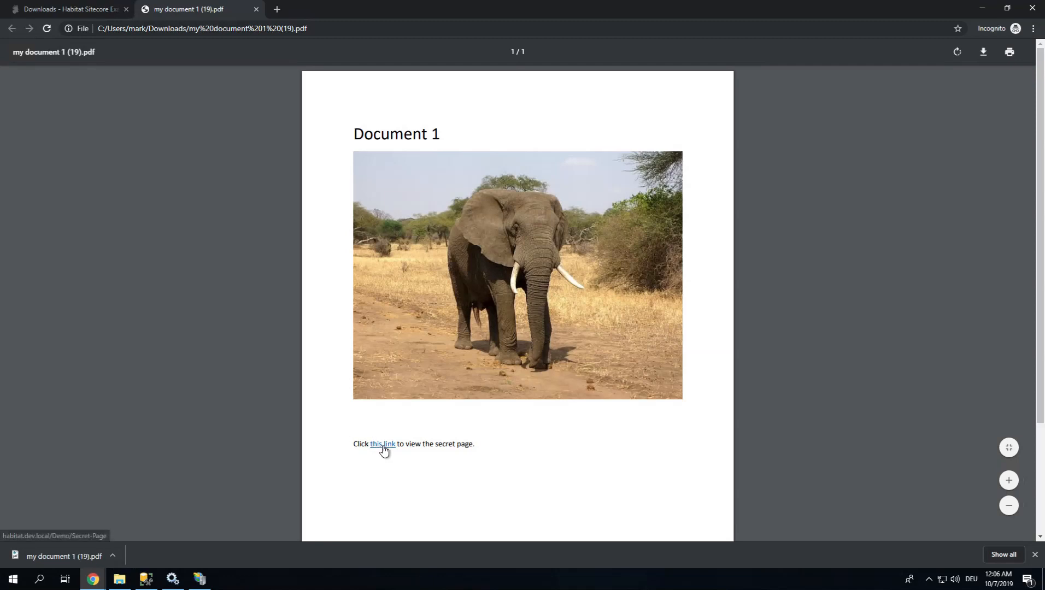
{"action": "left_click", "coordinate": [381, 443]}
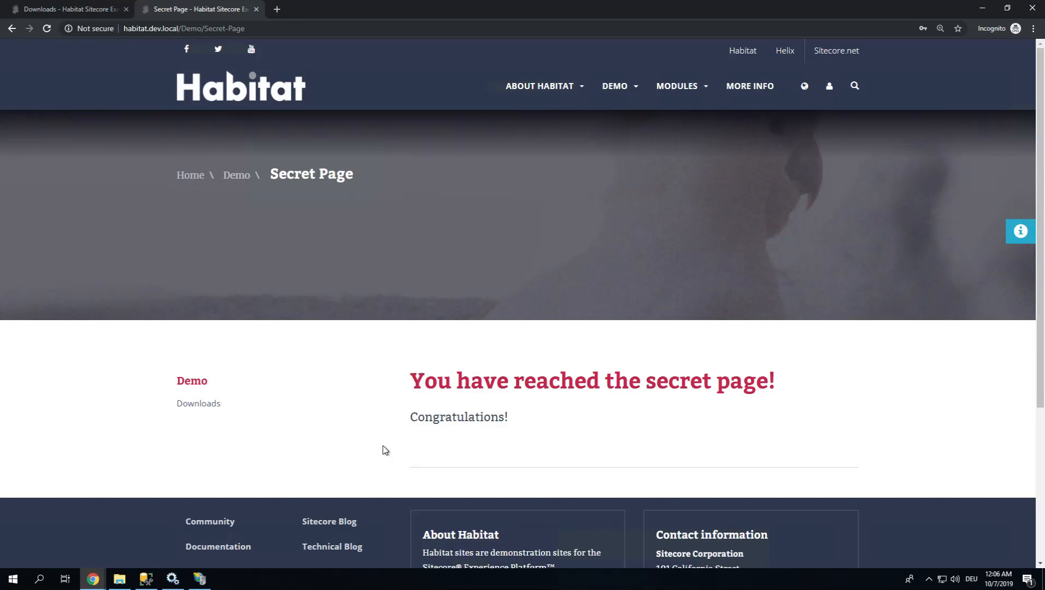
{"action": "mouse_move", "coordinate": [496, 411]}
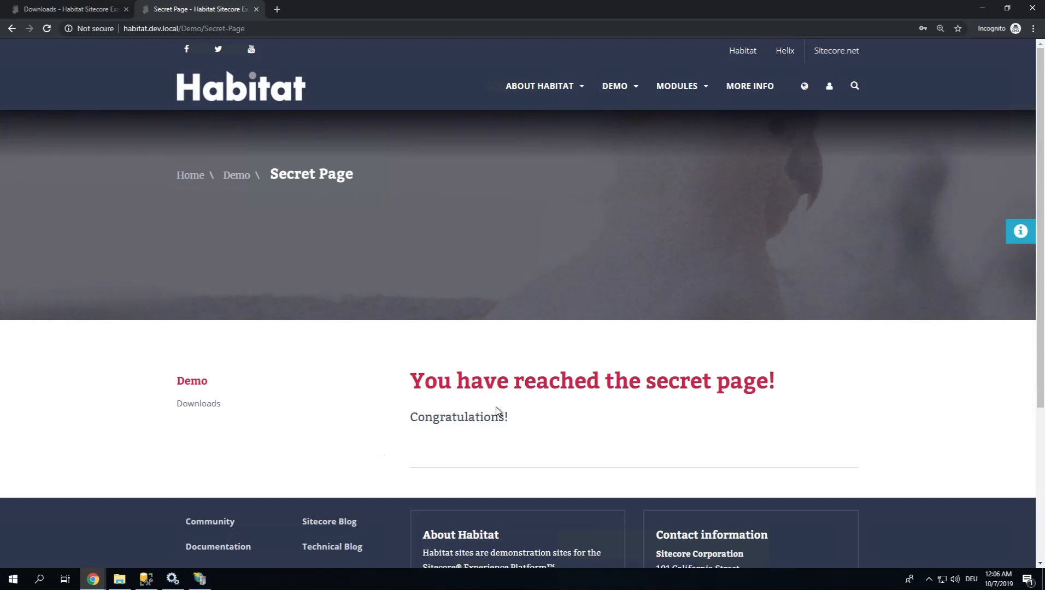
{"action": "mouse_move", "coordinate": [491, 388]}
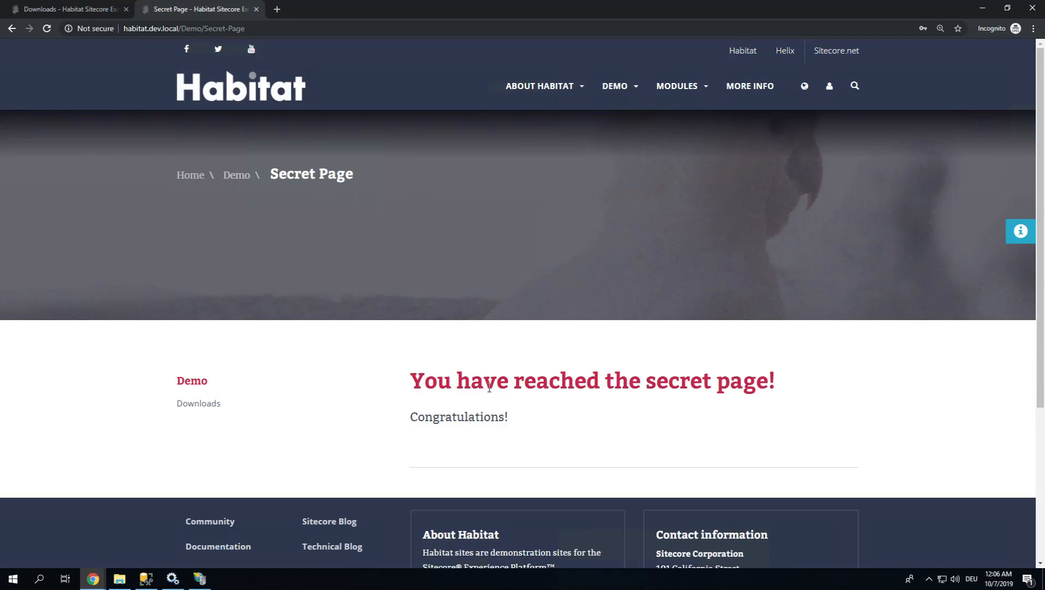
{"action": "mouse_move", "coordinate": [734, 323]}
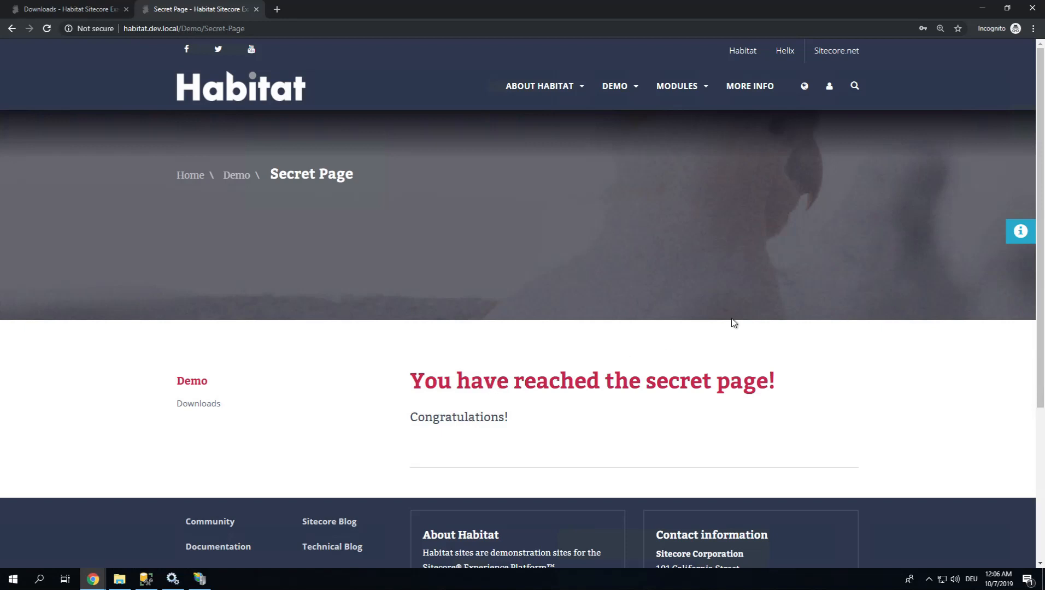
Show the Page Events of the current visit in Experience Explorer, then return to Content Editor.
{"action": "left_click", "coordinate": [1021, 230]}
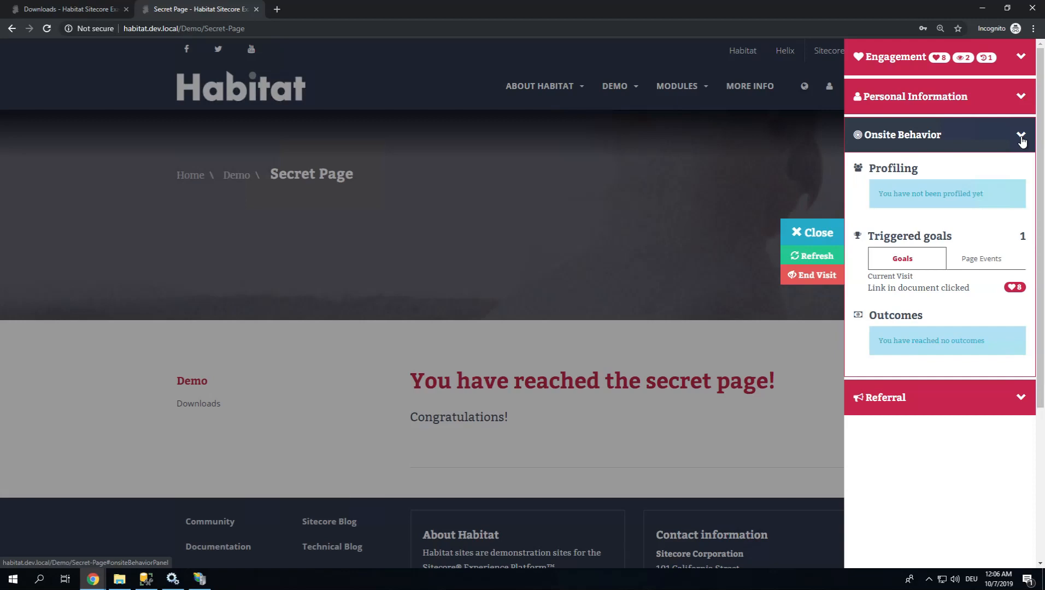
{"action": "mouse_move", "coordinate": [1013, 155]}
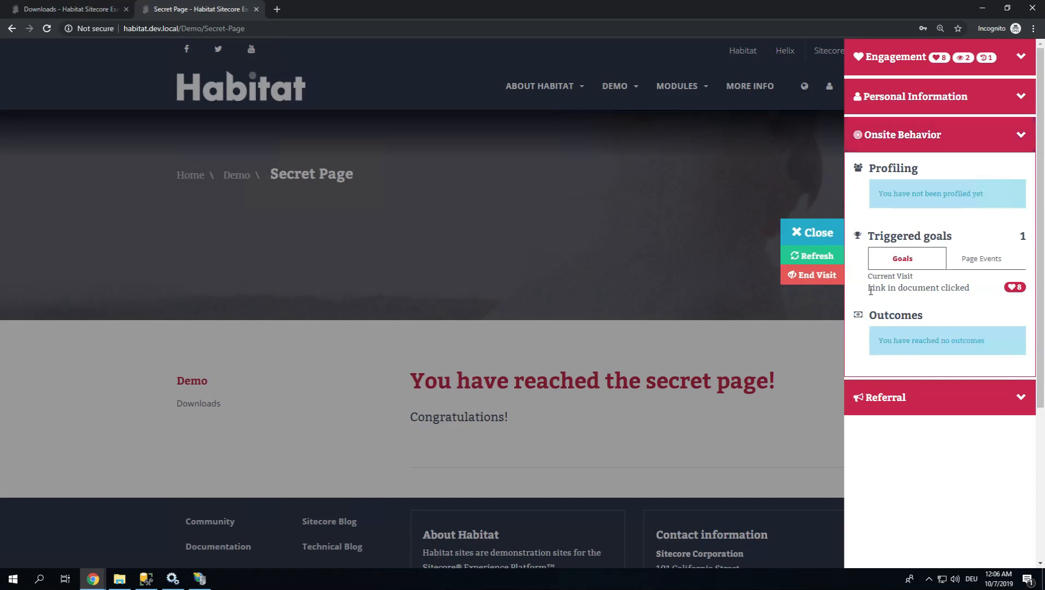
{"action": "mouse_move", "coordinate": [991, 293]}
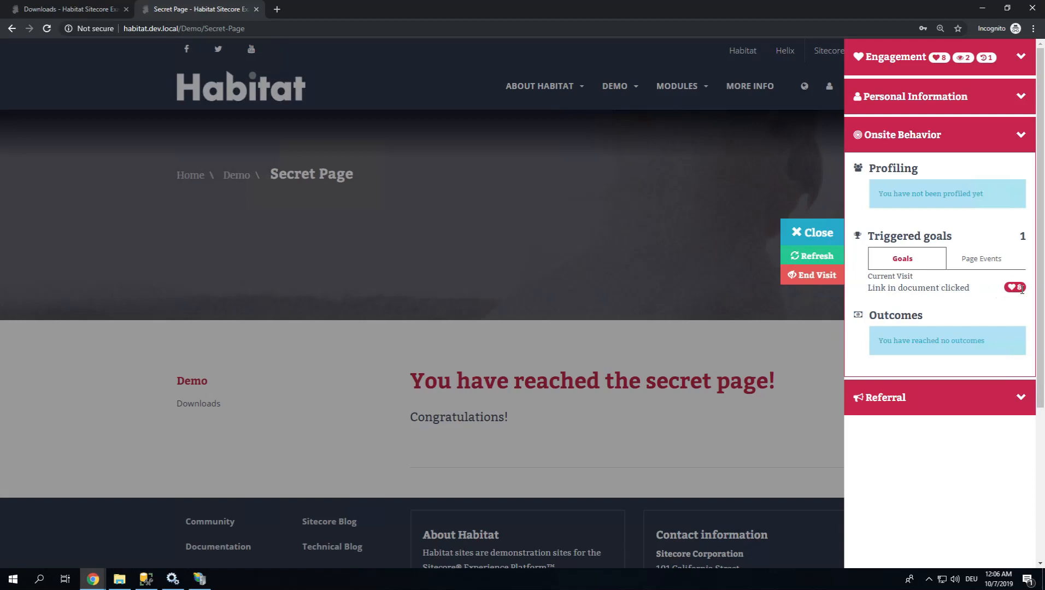
{"action": "mouse_move", "coordinate": [981, 258]}
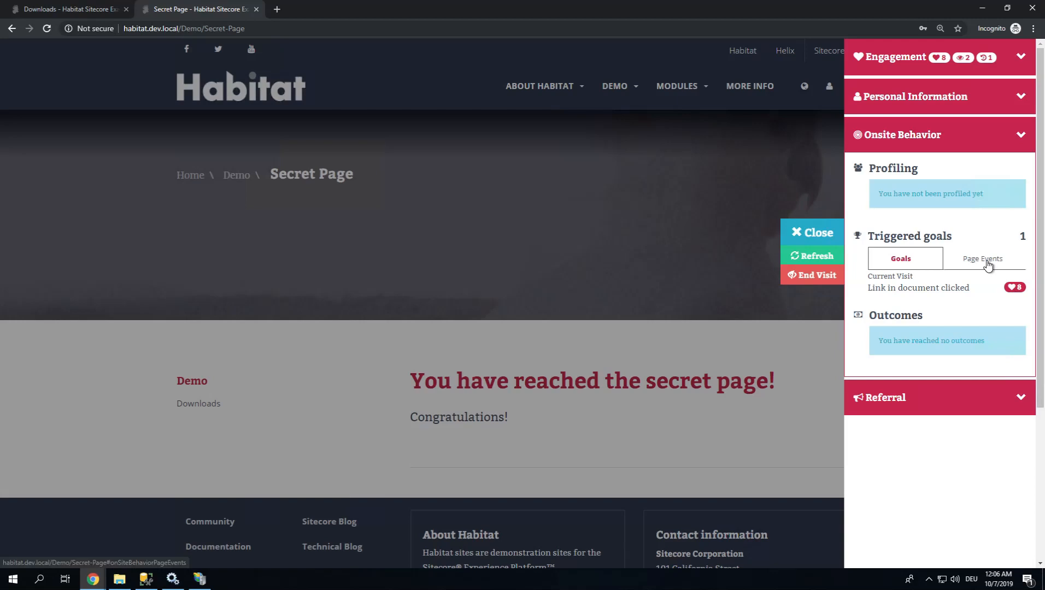
{"action": "left_click", "coordinate": [981, 258]}
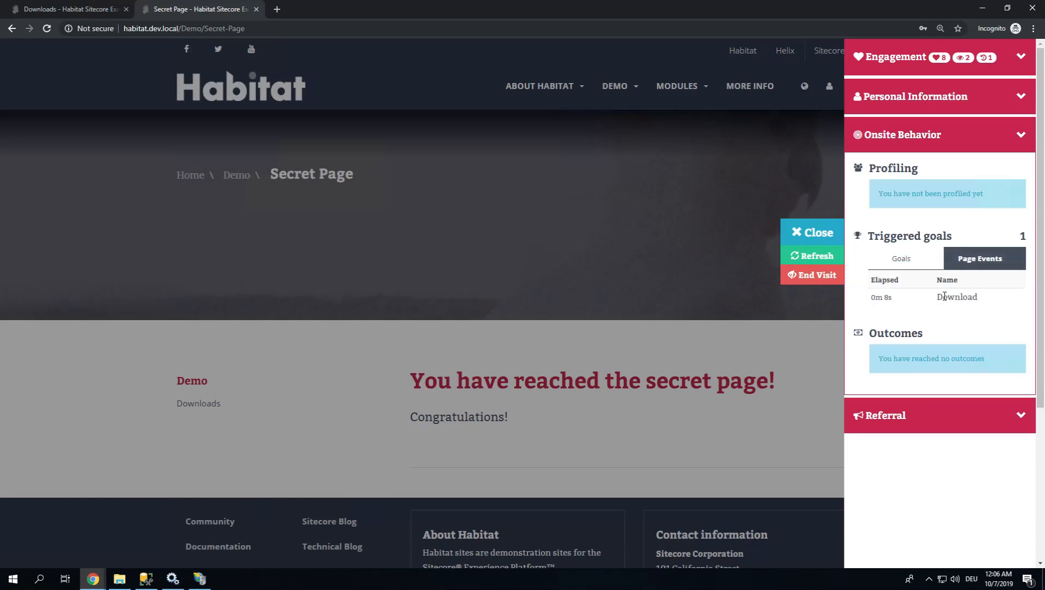
{"action": "mouse_move", "coordinate": [955, 240]}
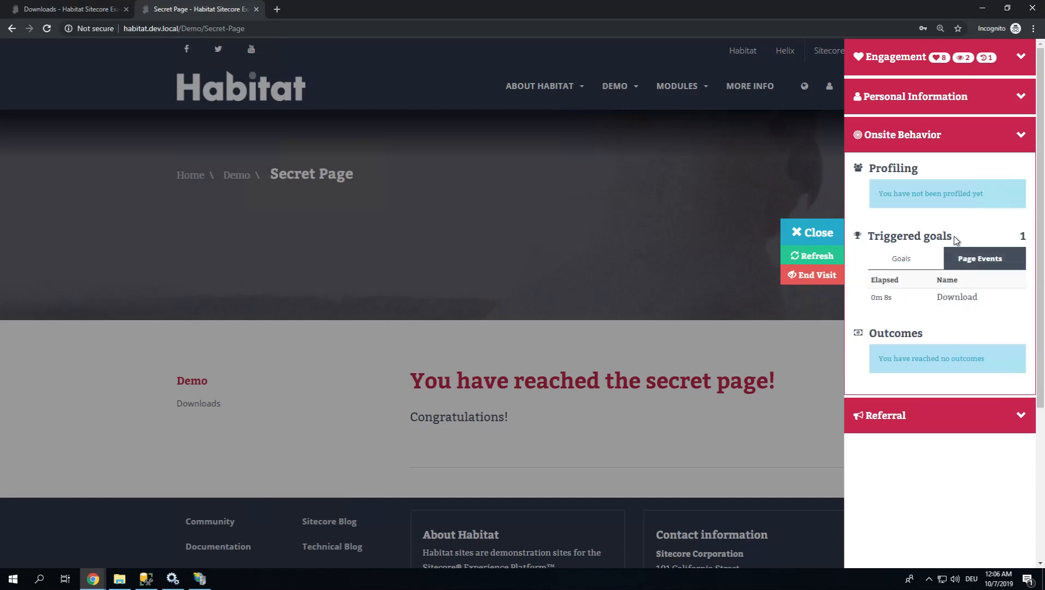
{"action": "mouse_move", "coordinate": [942, 57]}
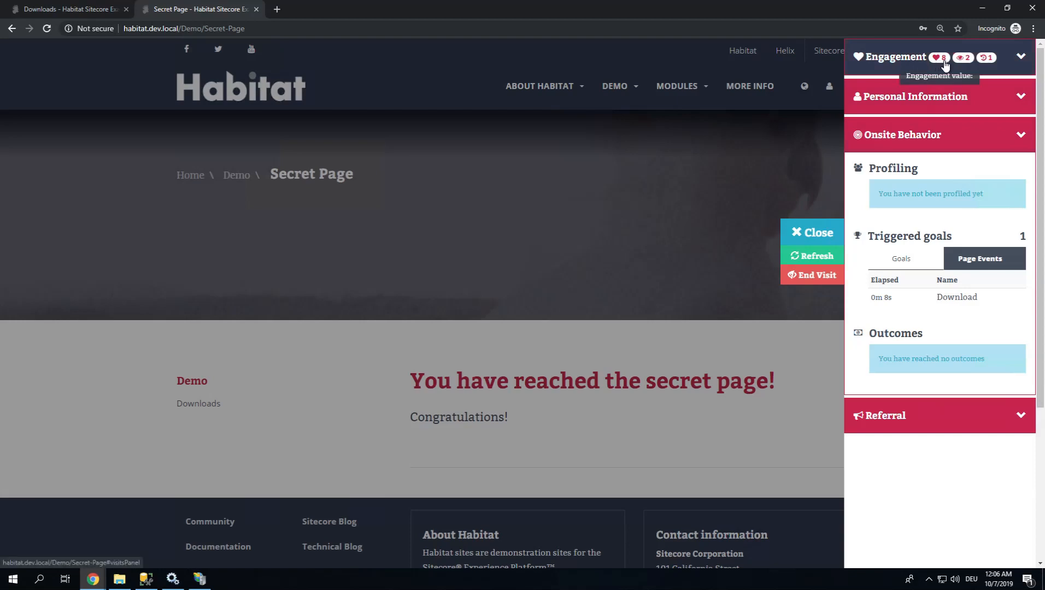
{"action": "left_click", "coordinate": [63, 9]}
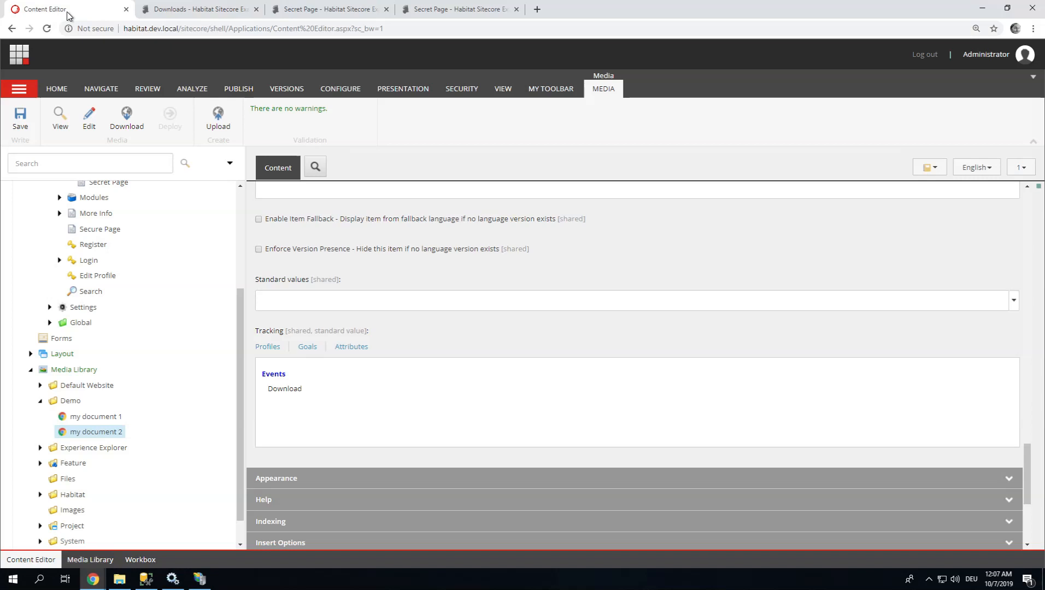
Select the Download item under Analytics > Page Events, then go back to the Launchpad.
{"action": "scroll", "scroll_direction": "down", "scroll_amount": 3}
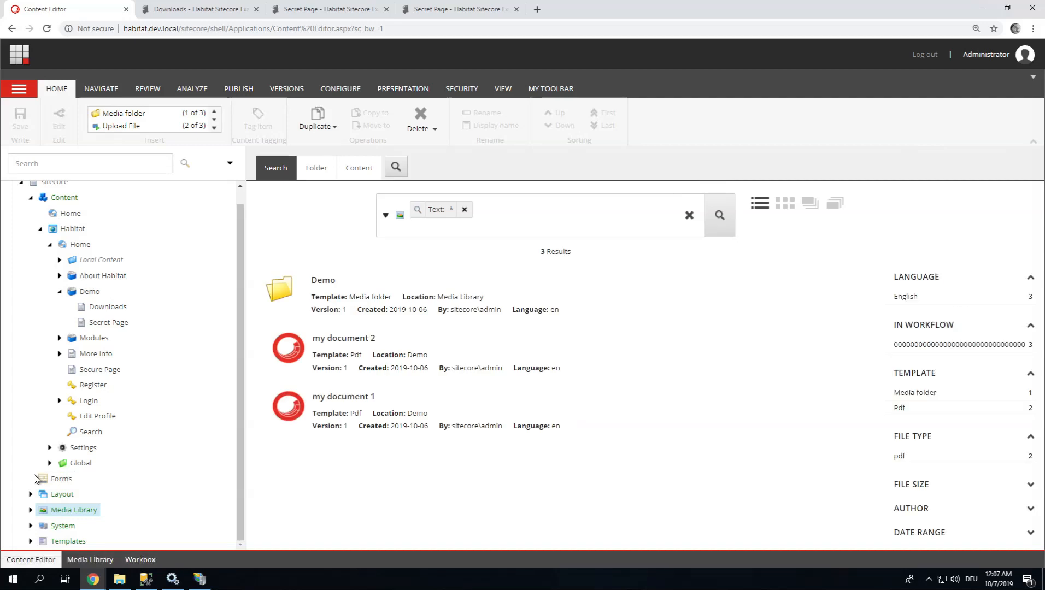
{"action": "mouse_move", "coordinate": [32, 203]}
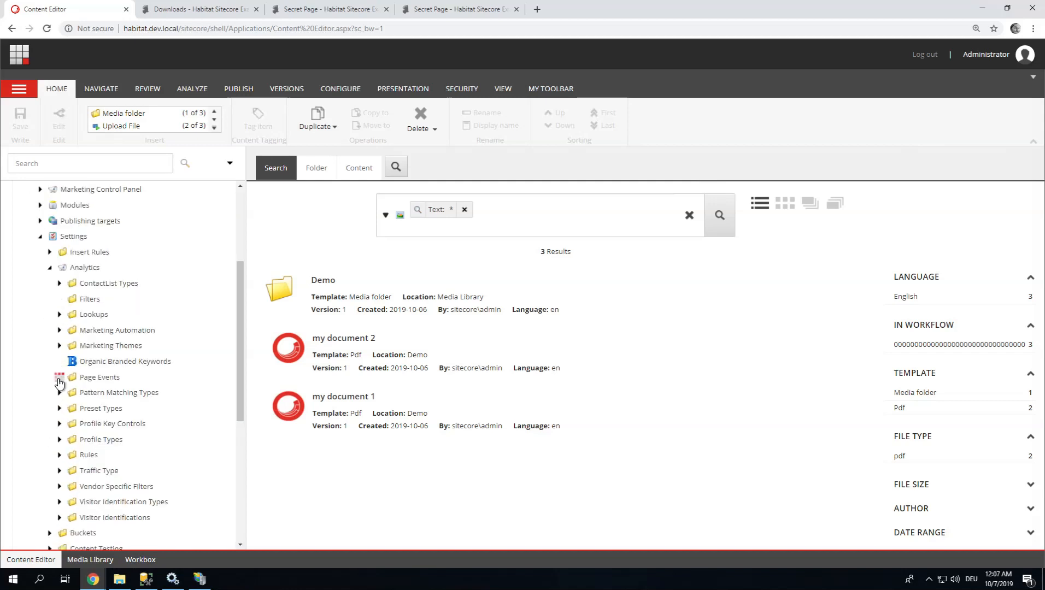
{"action": "left_click", "coordinate": [60, 377]}
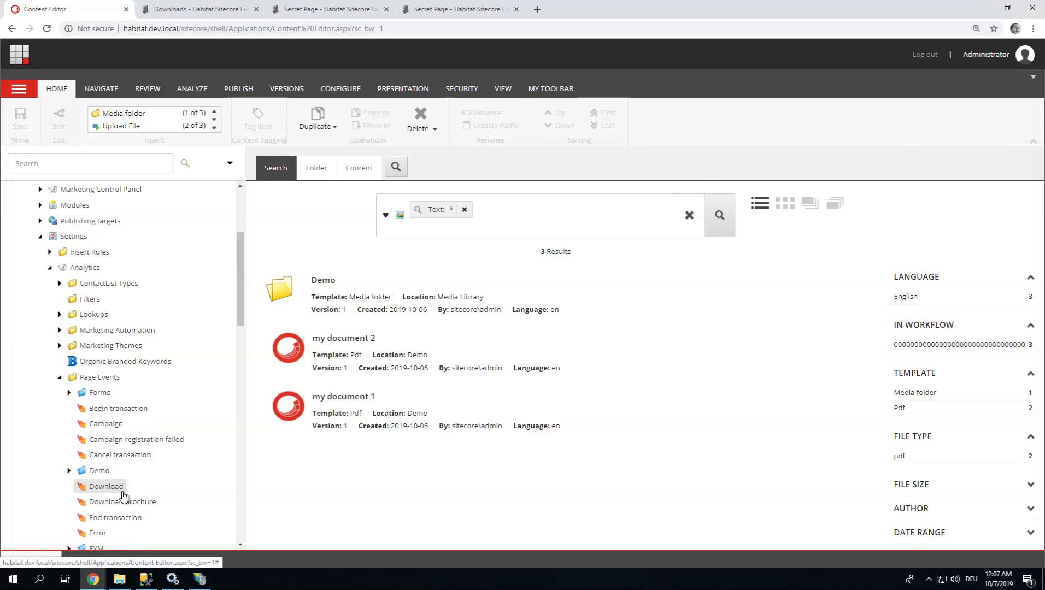
{"action": "left_click", "coordinate": [105, 486]}
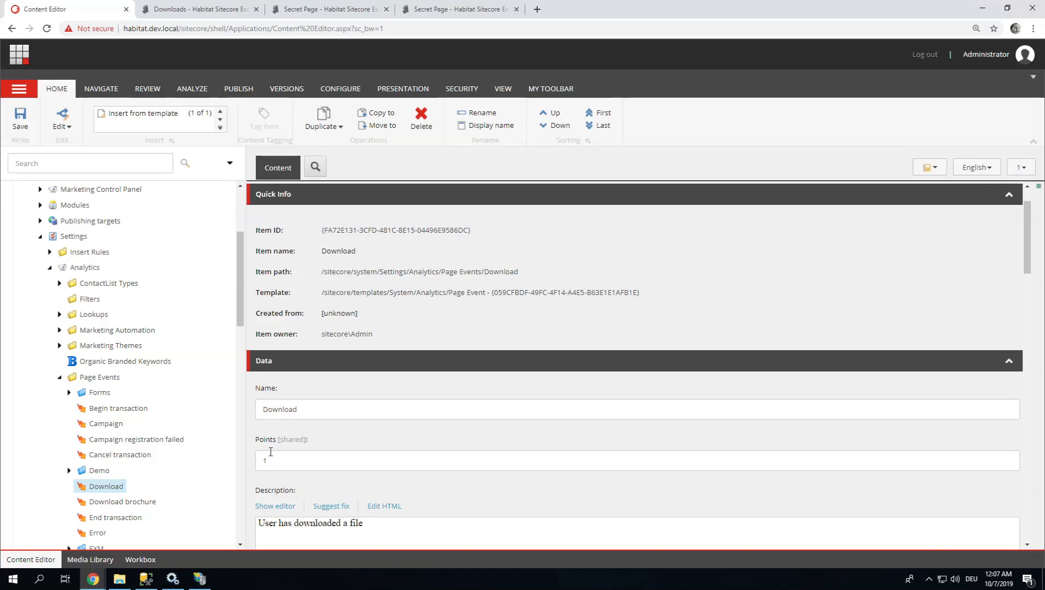
{"action": "mouse_move", "coordinate": [181, 457]}
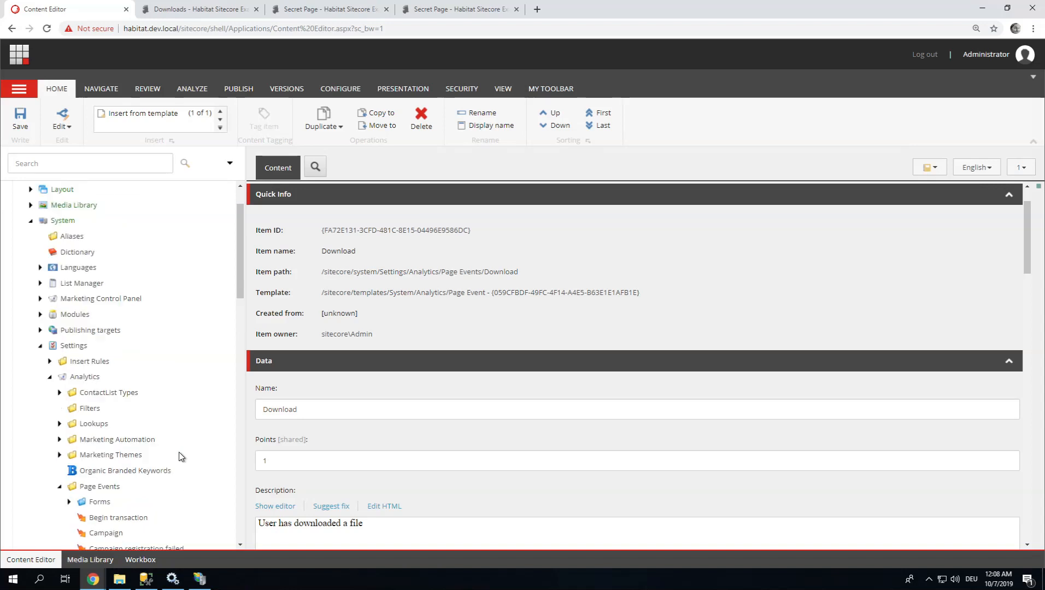
{"action": "left_click", "coordinate": [18, 54]}
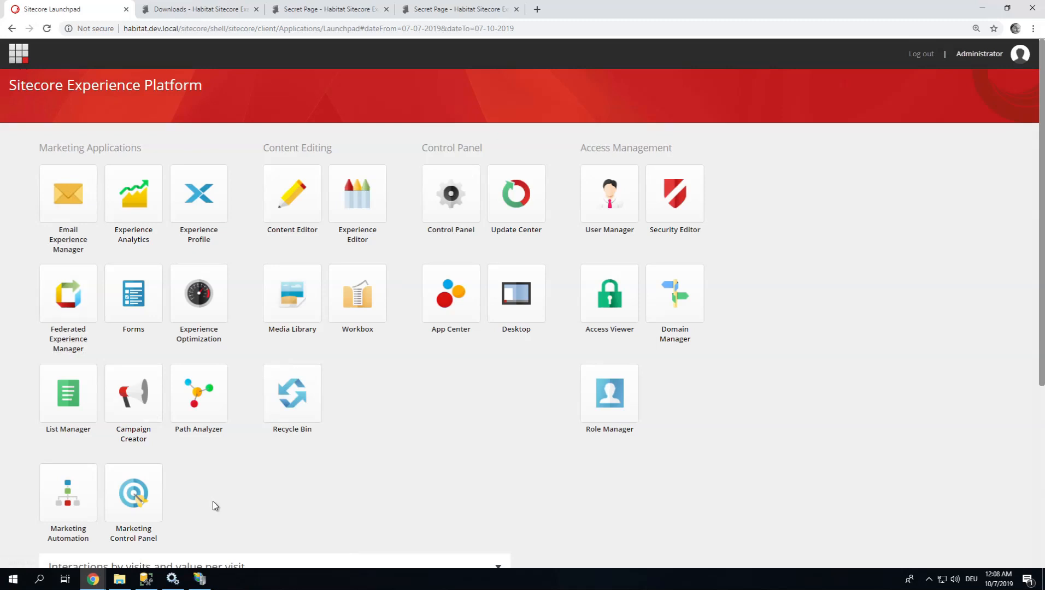
Insert a new Goal named OpenedDocument2 under Goals in Marketing Control Panel.
{"action": "left_click", "coordinate": [132, 493]}
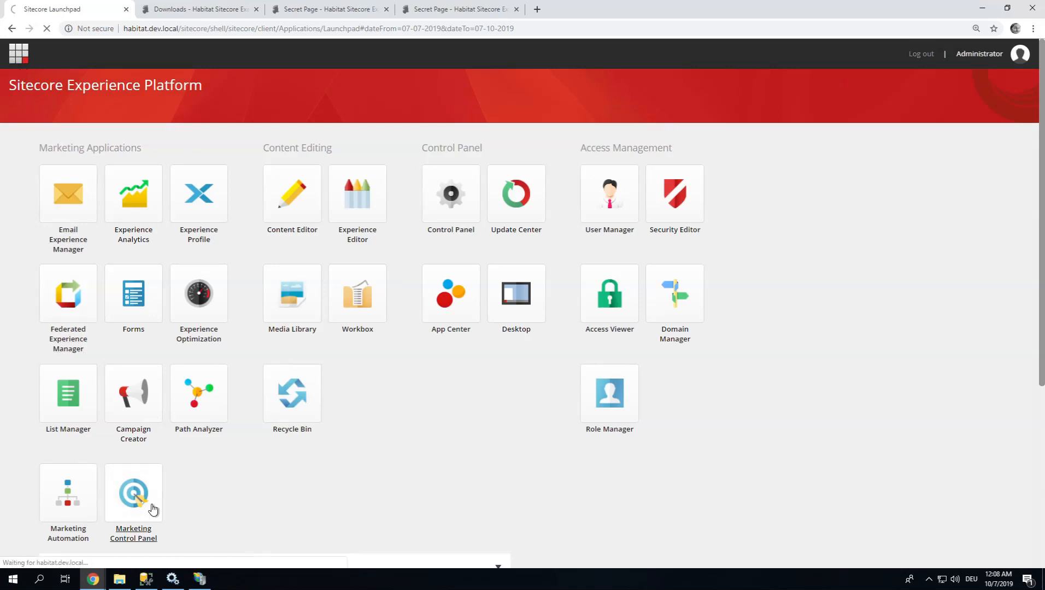
{"action": "left_click", "coordinate": [133, 493]}
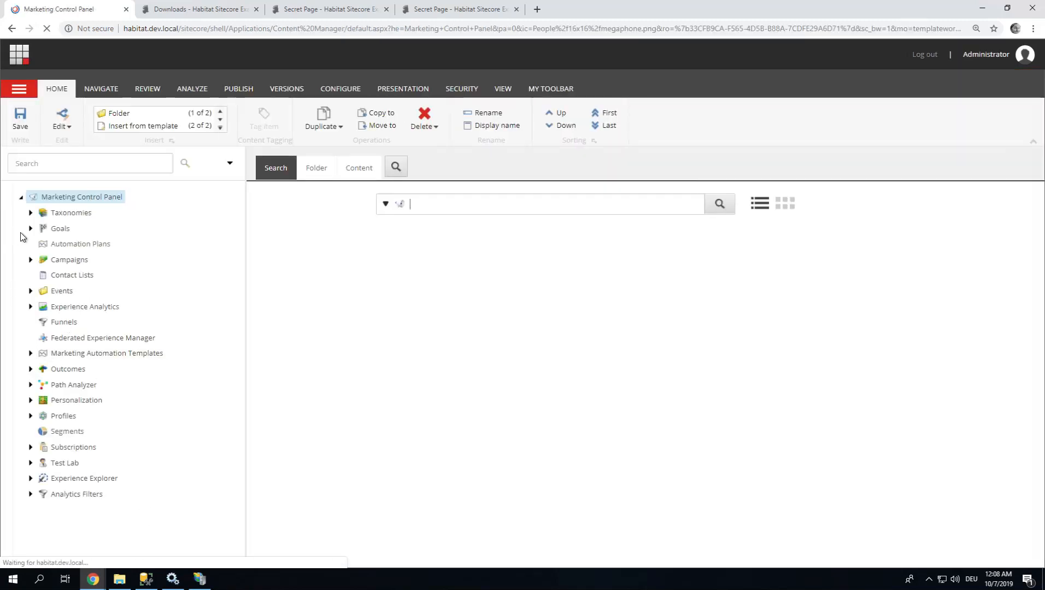
{"action": "right_click", "coordinate": [59, 227]}
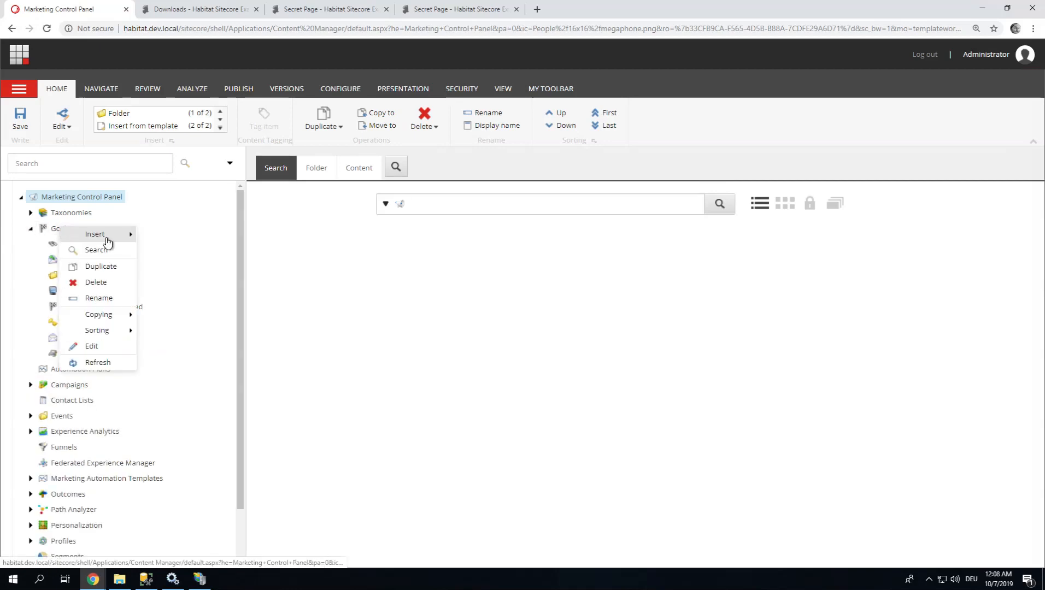
{"action": "left_click", "coordinate": [95, 234]}
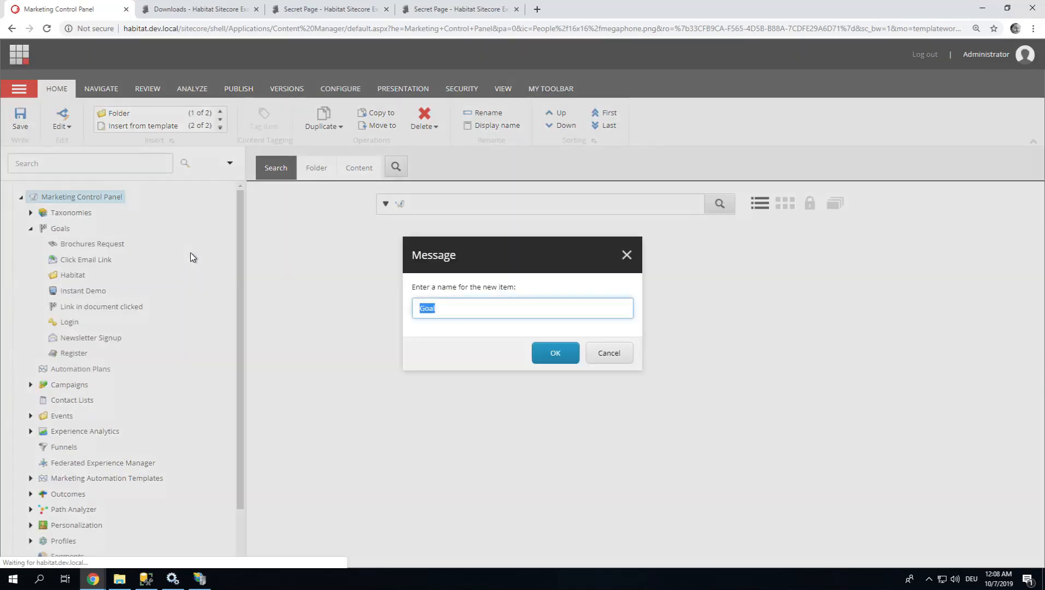
{"action": "type", "text": "OpenedDo"}
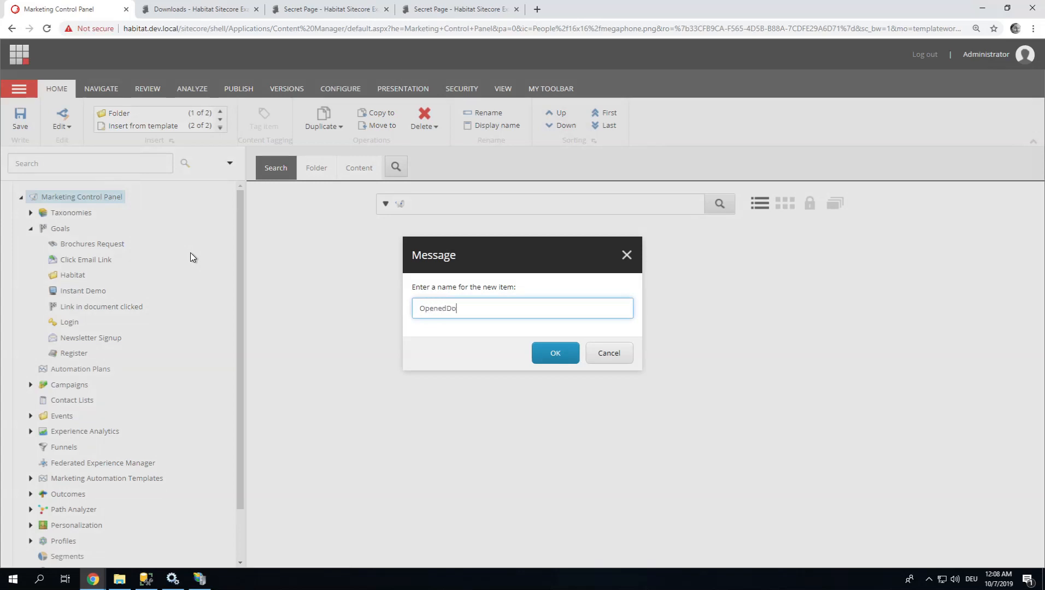
{"action": "type", "text": "cument2"}
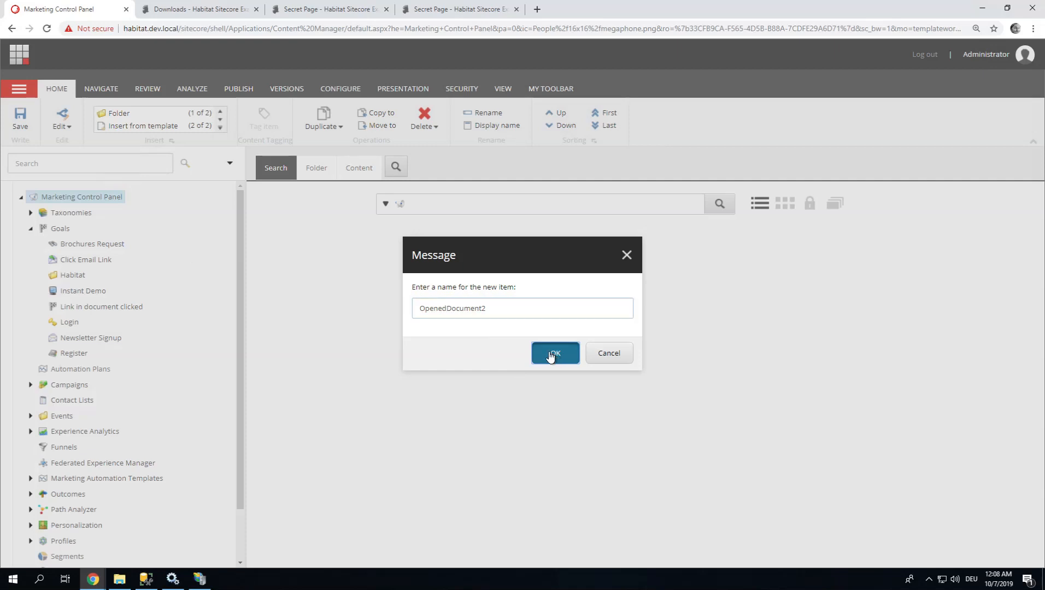
{"action": "left_click", "coordinate": [554, 353]}
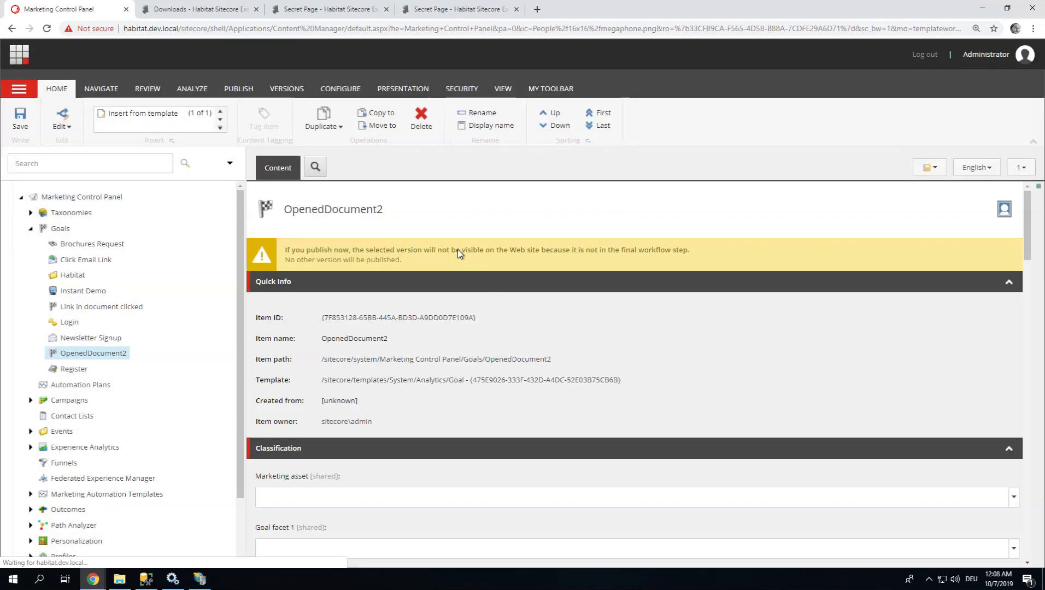
Save OpenedDocument2, then deploy it from the Review workflow and confirm.
{"action": "scroll", "scroll_direction": "down", "scroll_amount": 3}
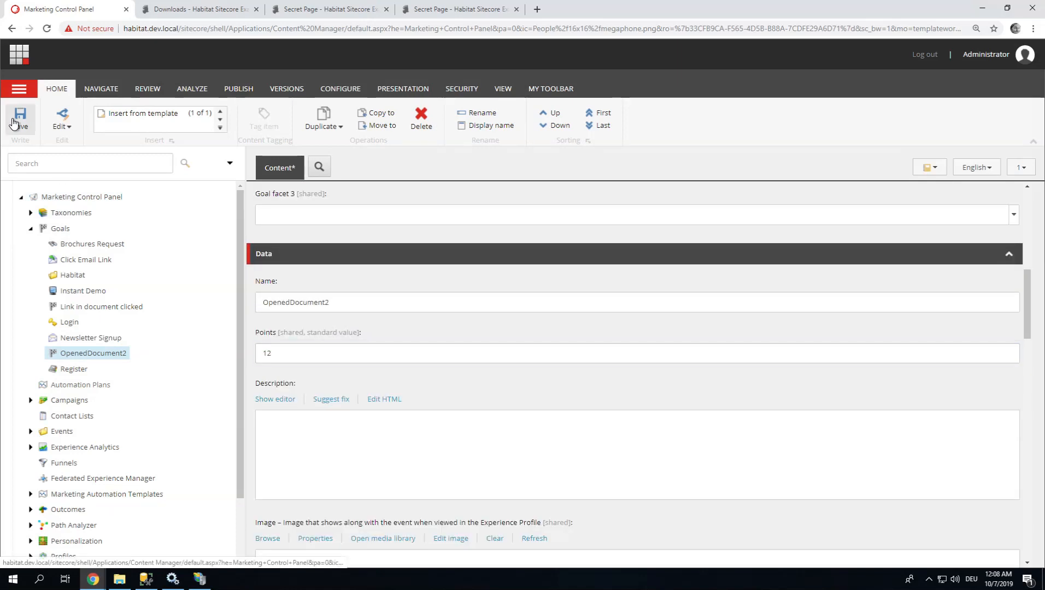
{"action": "left_click", "coordinate": [20, 120]}
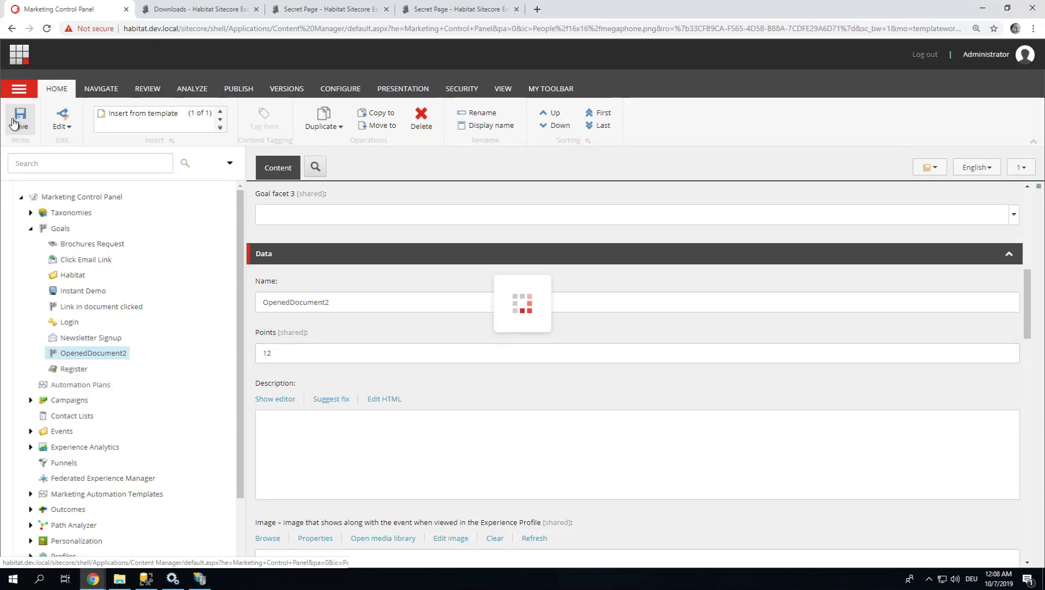
{"action": "left_click", "coordinate": [146, 88]}
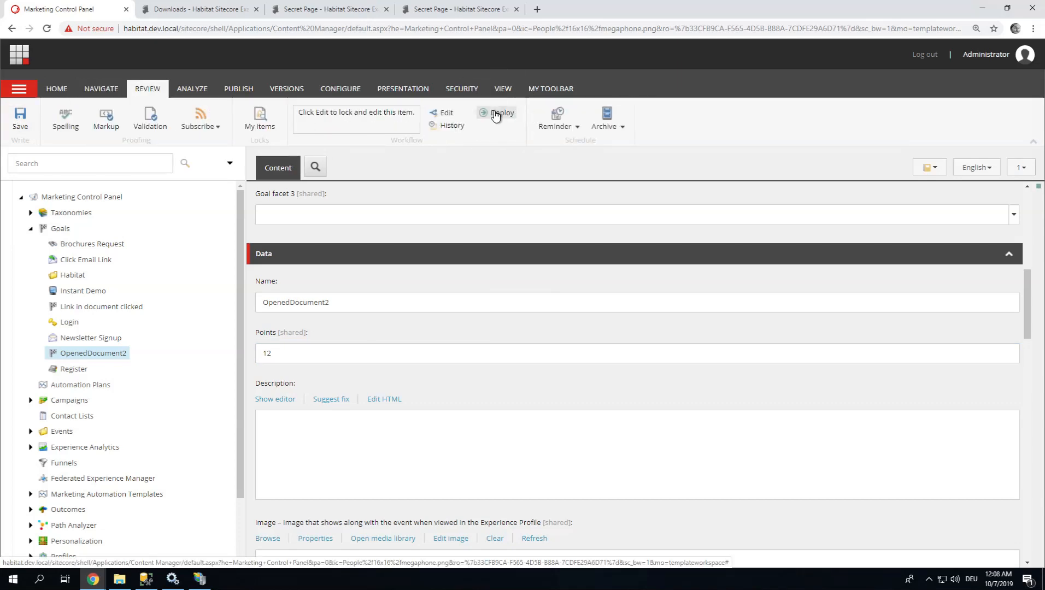
{"action": "left_click", "coordinate": [501, 112]}
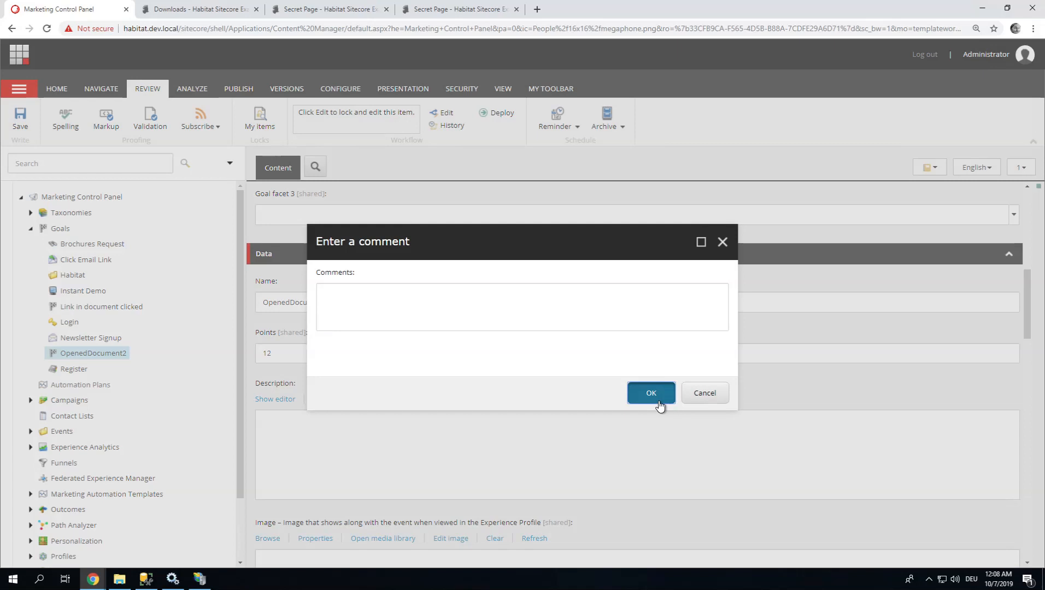
{"action": "left_click", "coordinate": [649, 393]}
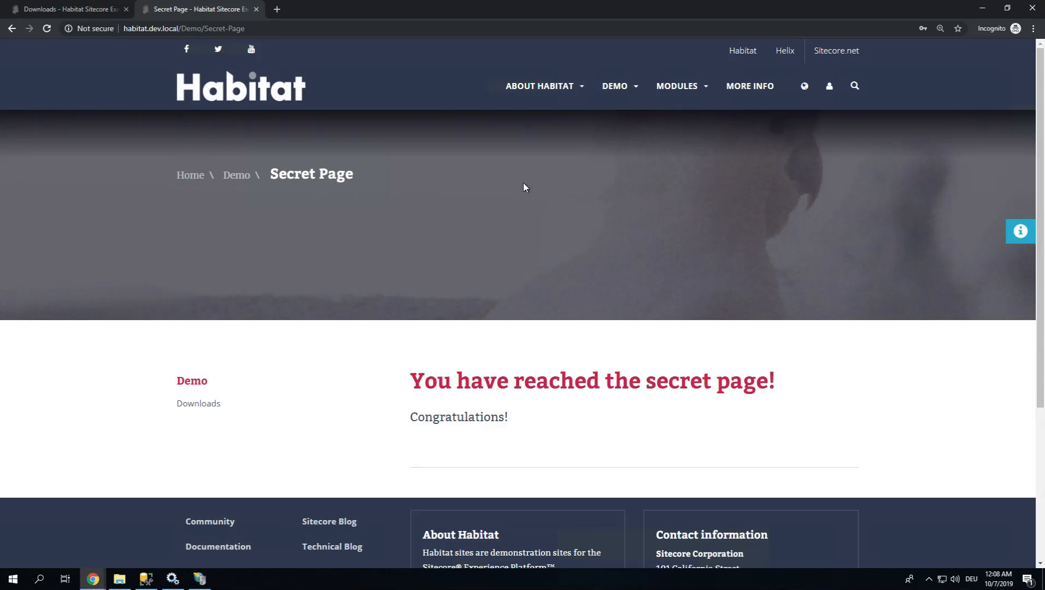
From Demo > Downloads, download document 2 and open the downloaded PDF.
{"action": "left_click", "coordinate": [615, 86]}
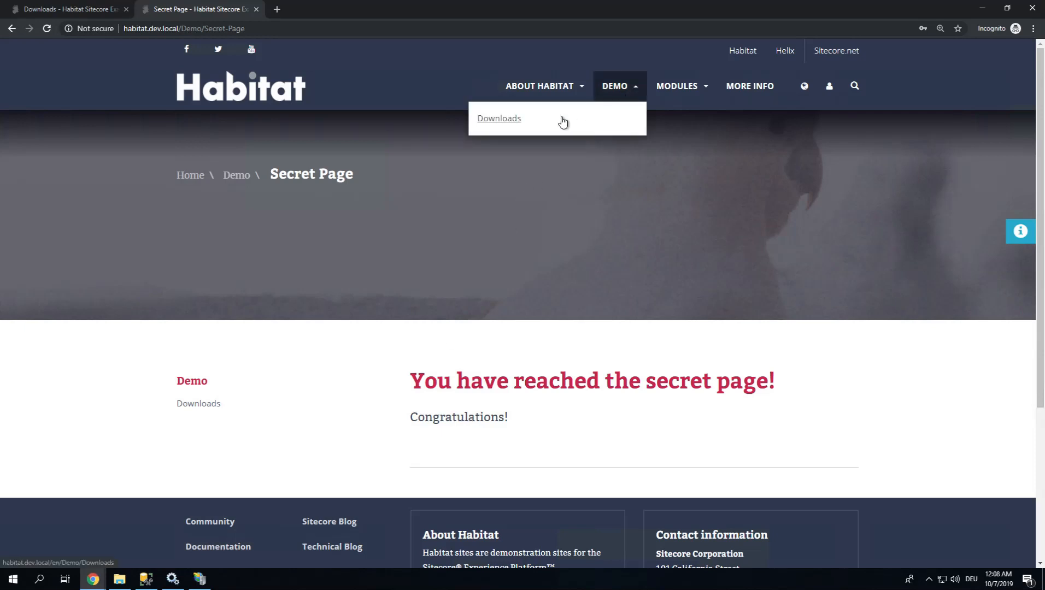
{"action": "left_click", "coordinate": [498, 118]}
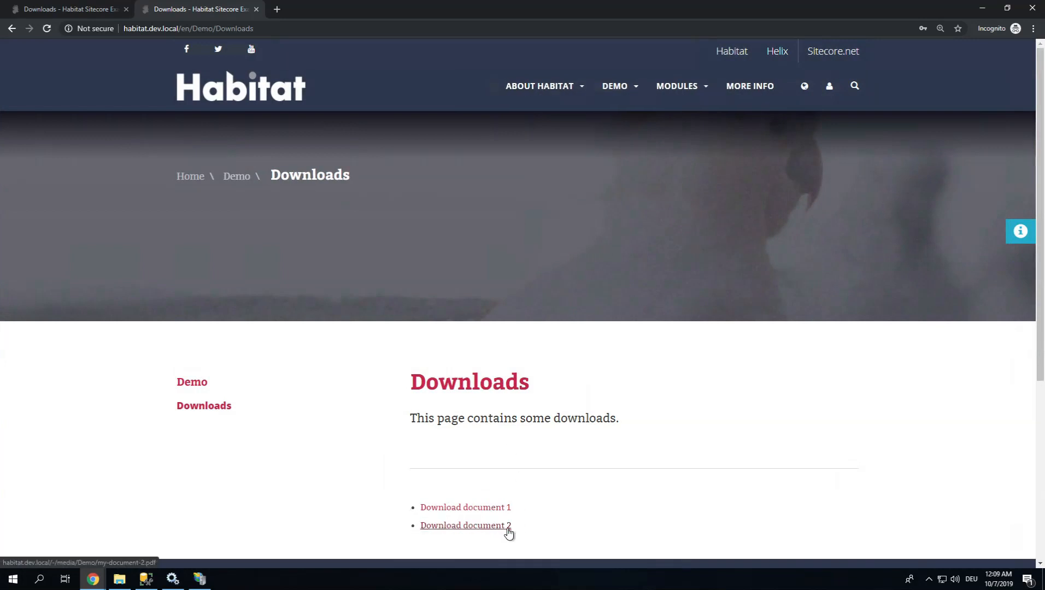
{"action": "left_click", "coordinate": [465, 526]}
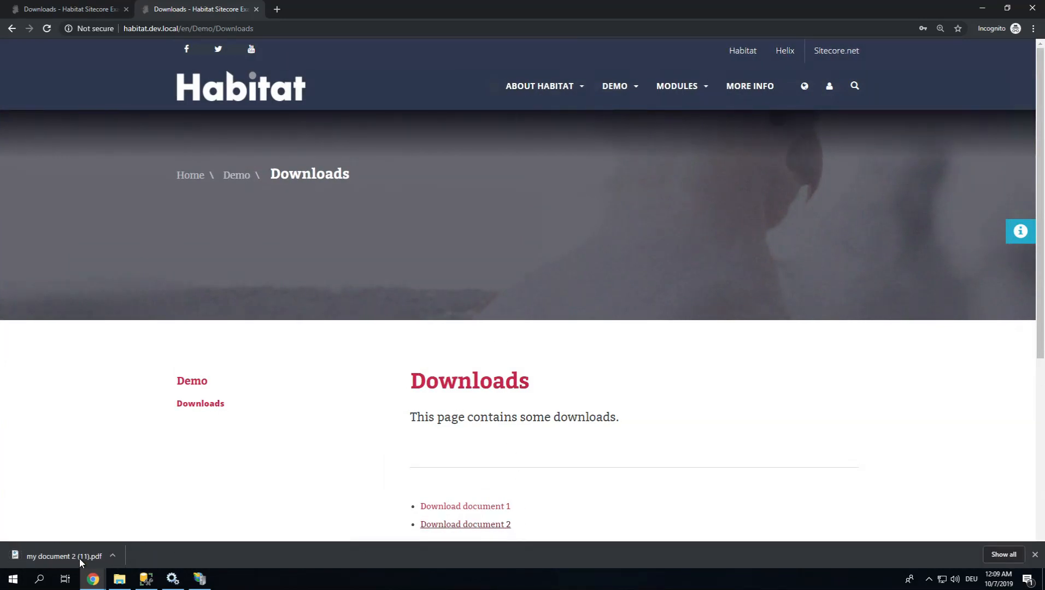
{"action": "left_click", "coordinate": [65, 556]}
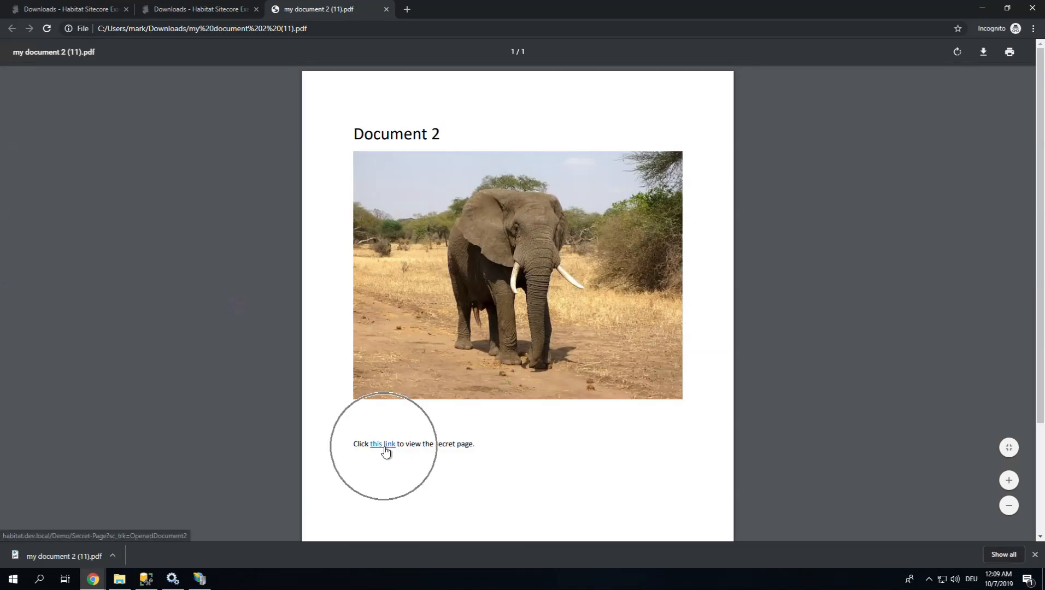
Follow 'this link' in the PDF to the Secret Page tracked as OpenedDocument2.
{"action": "left_click", "coordinate": [382, 445]}
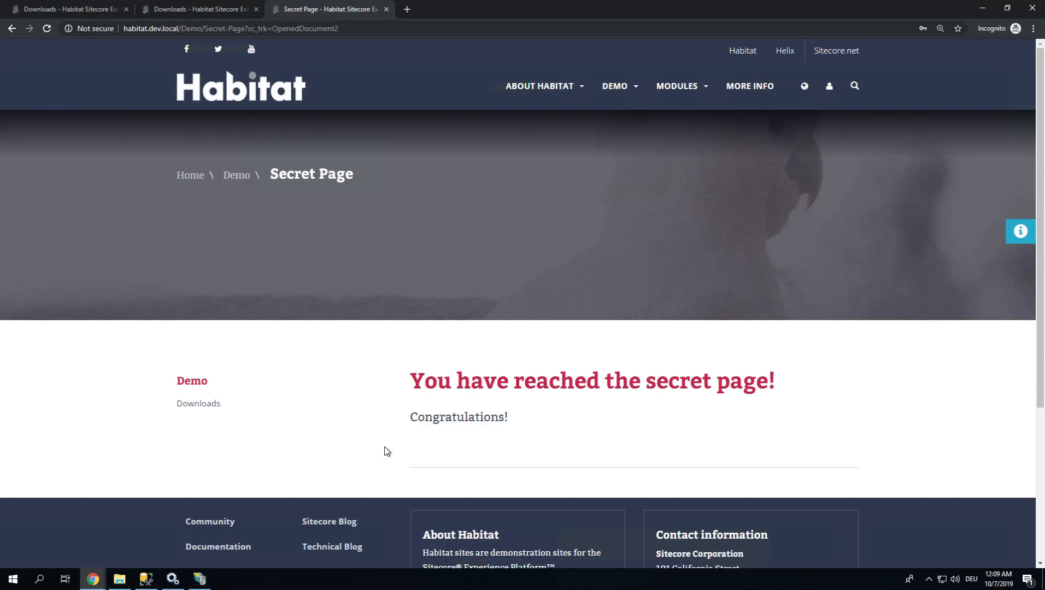
{"action": "mouse_move", "coordinate": [944, 270]}
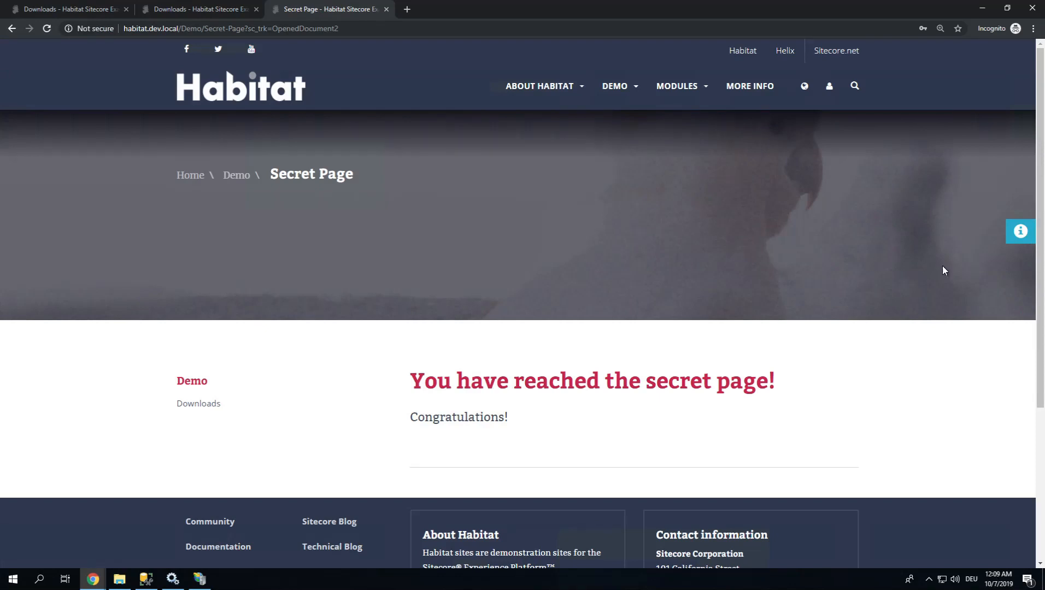
{"action": "left_click", "coordinate": [1020, 231]}
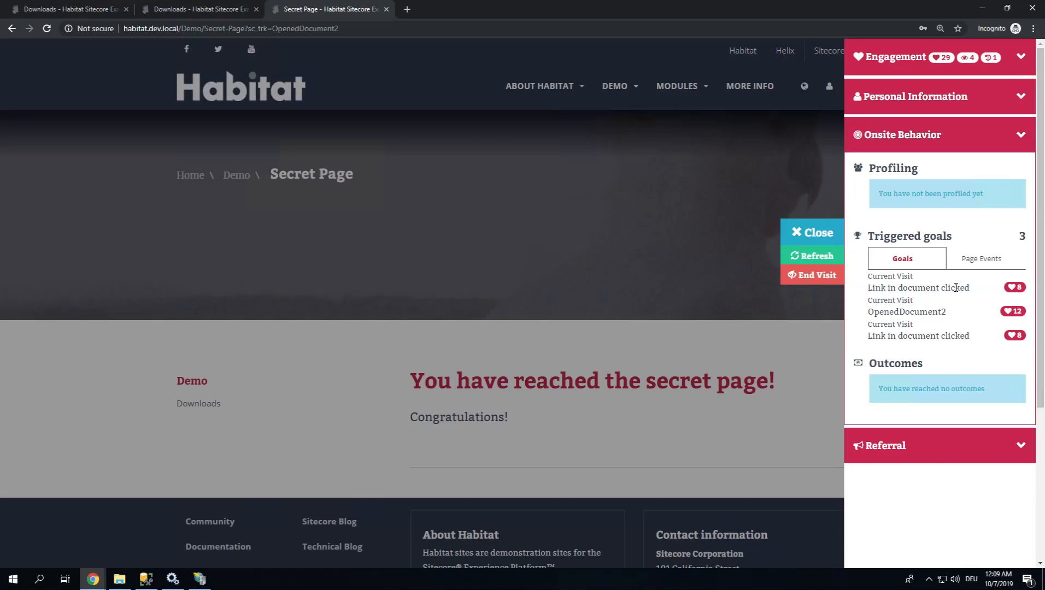
{"action": "double_click", "coordinate": [916, 312]}
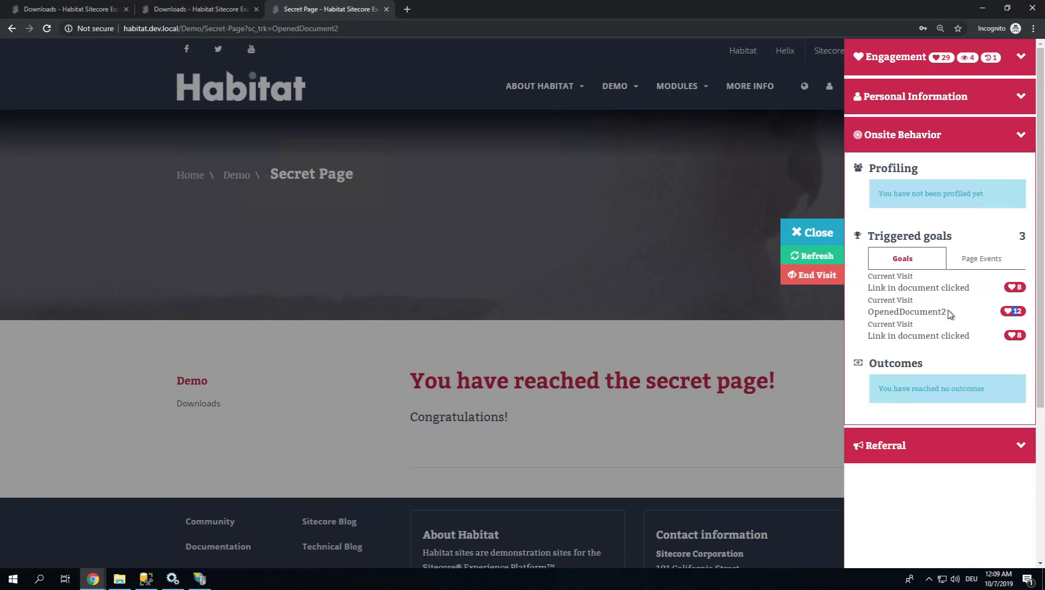
{"action": "double_click", "coordinate": [906, 311]}
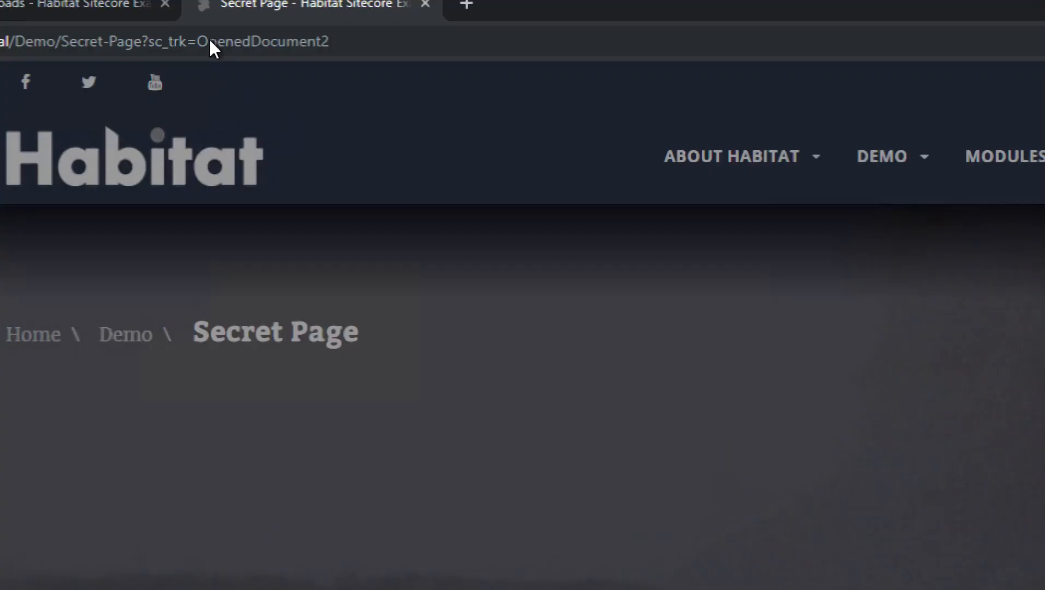
{"action": "mouse_move", "coordinate": [200, 59]}
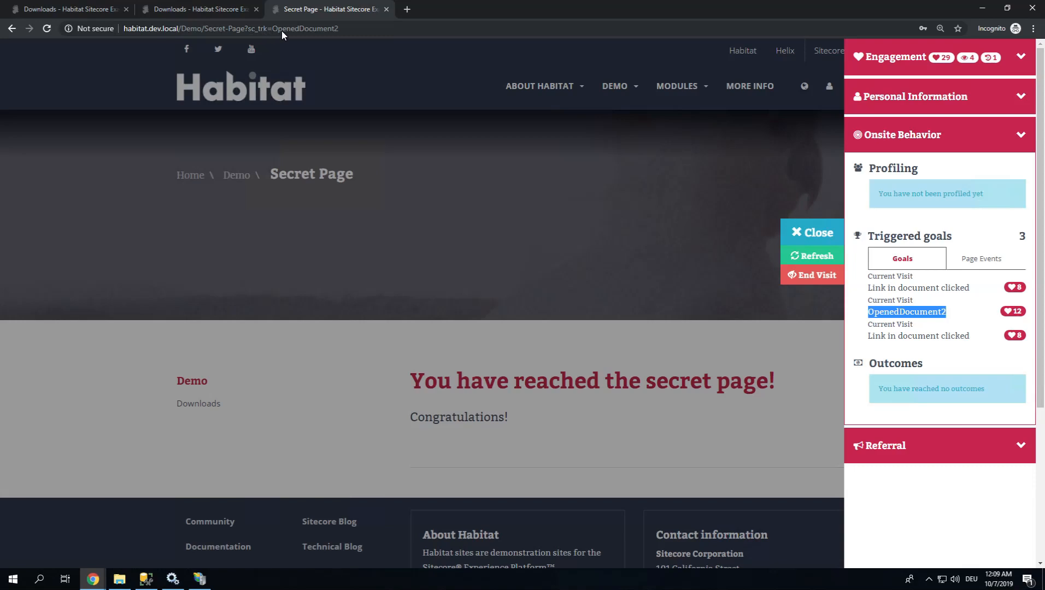
{"action": "mouse_move", "coordinate": [299, 37]}
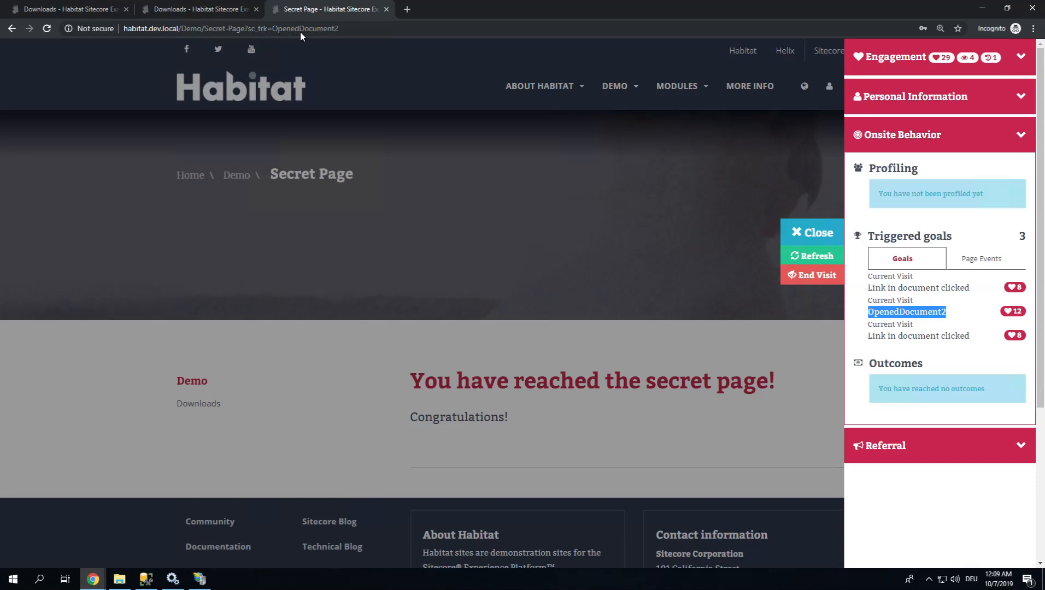
{"action": "mouse_move", "coordinate": [340, 125]}
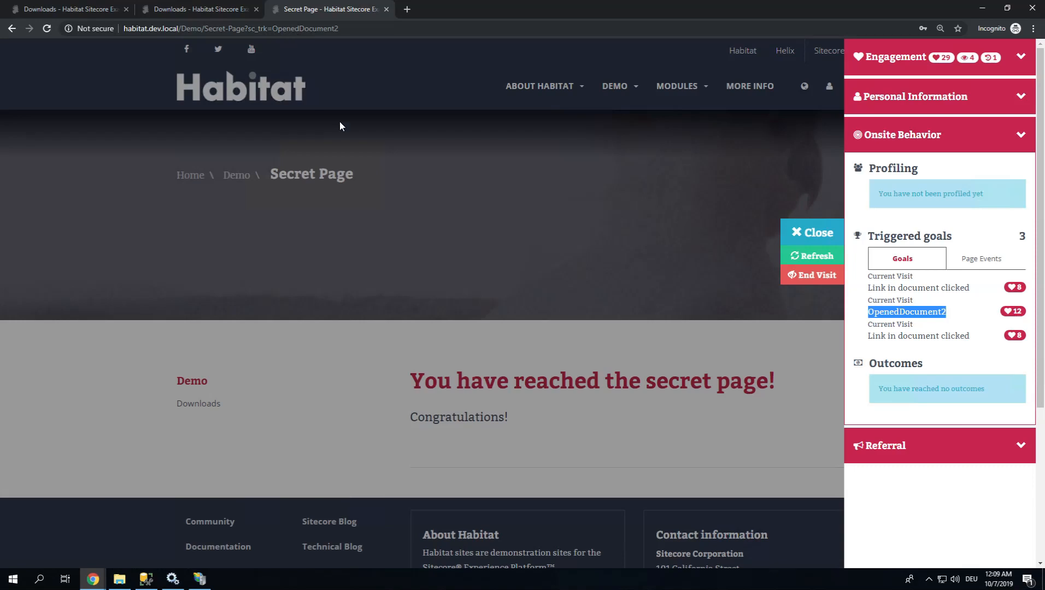
{"action": "mouse_move", "coordinate": [943, 64]}
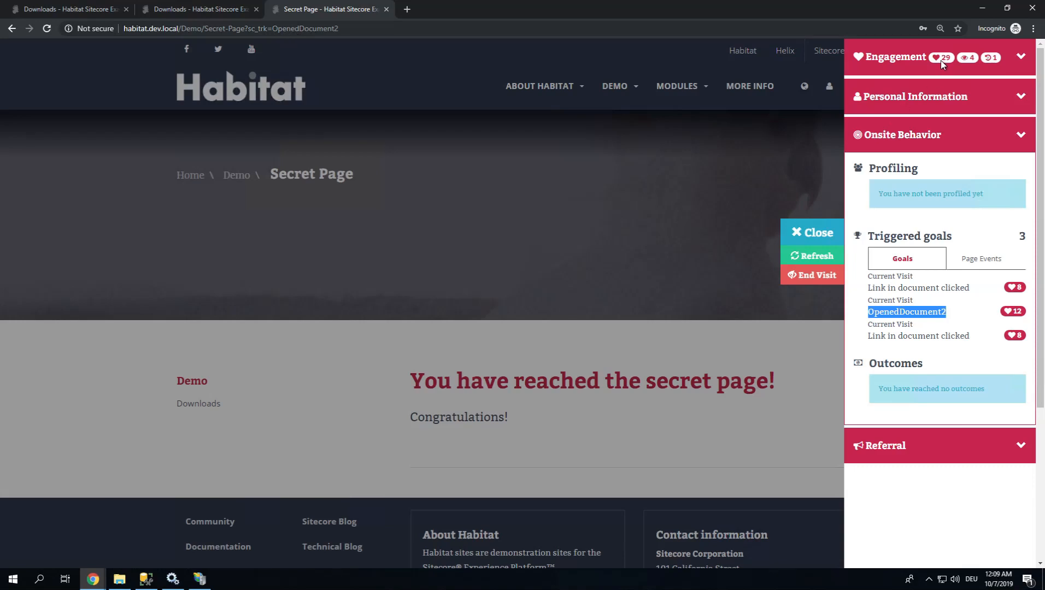
{"action": "mouse_move", "coordinate": [922, 301]}
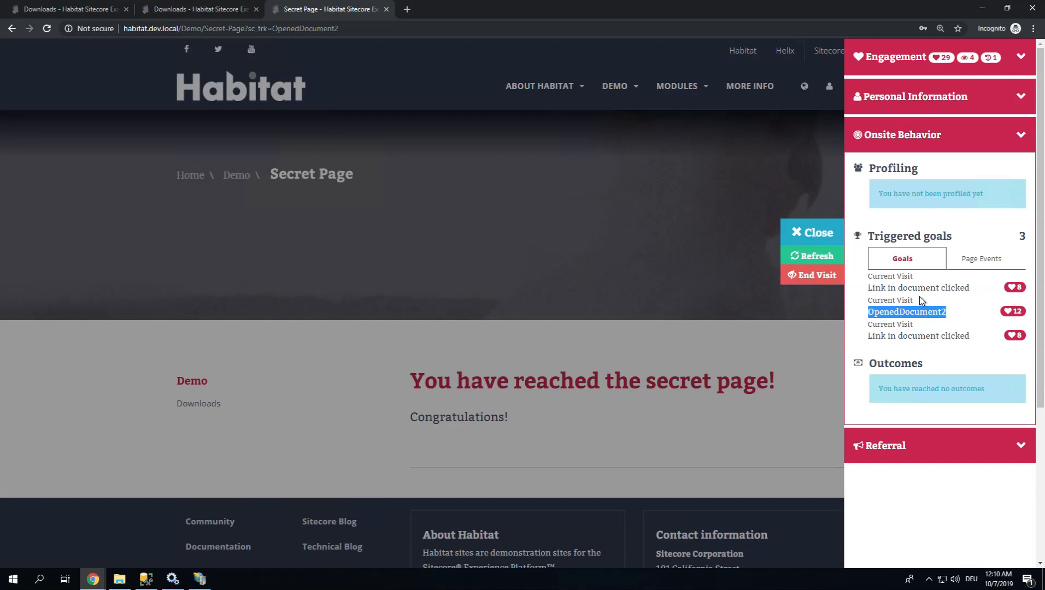
{"action": "mouse_move", "coordinate": [816, 276]}
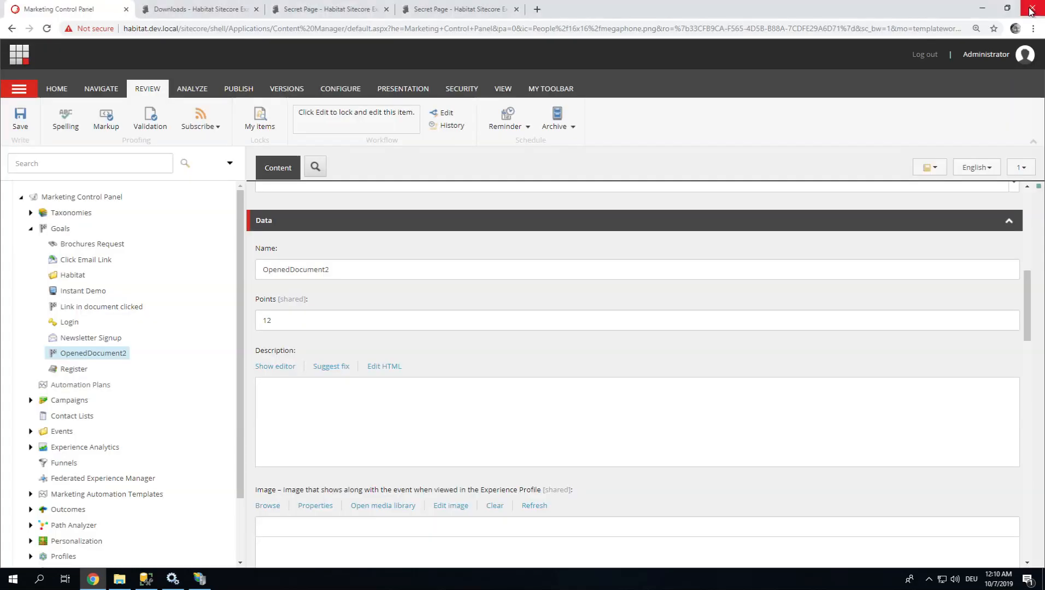
{"action": "mouse_move", "coordinate": [1032, 11]}
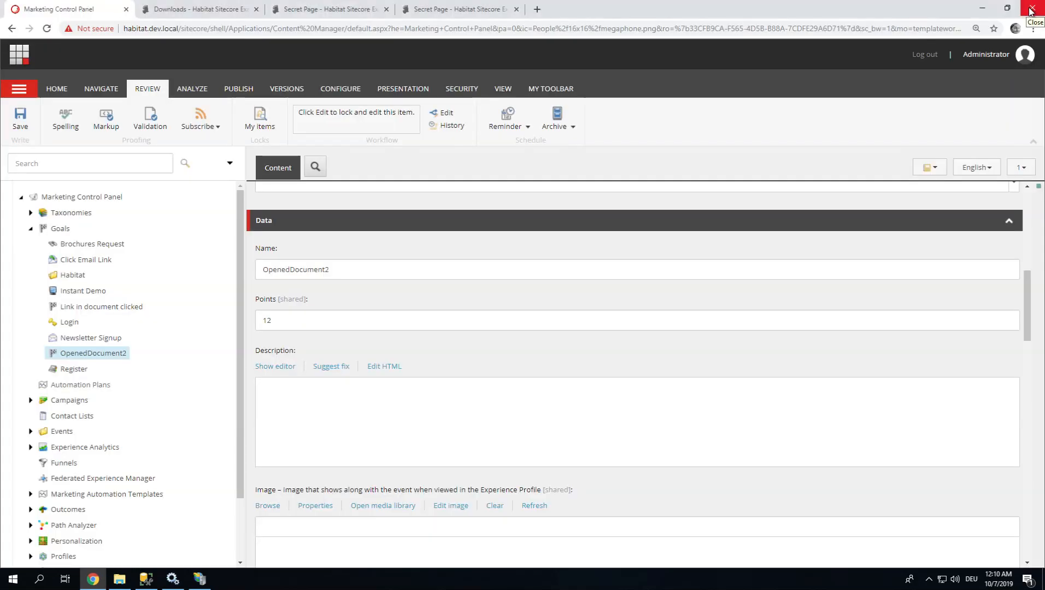
{"action": "mouse_move", "coordinate": [1032, 7]}
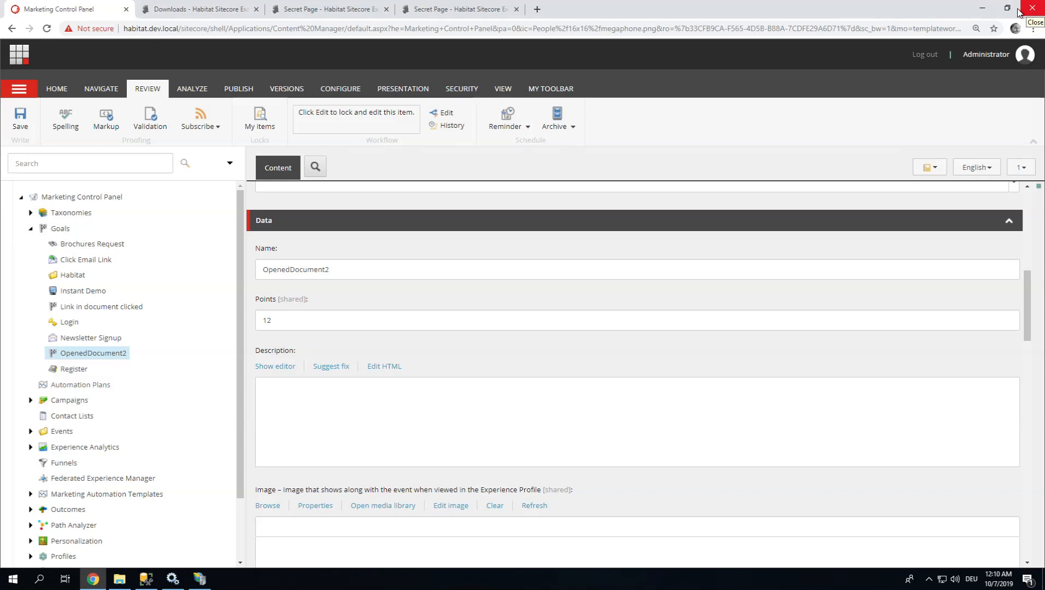
{"action": "mouse_move", "coordinate": [824, 119]}
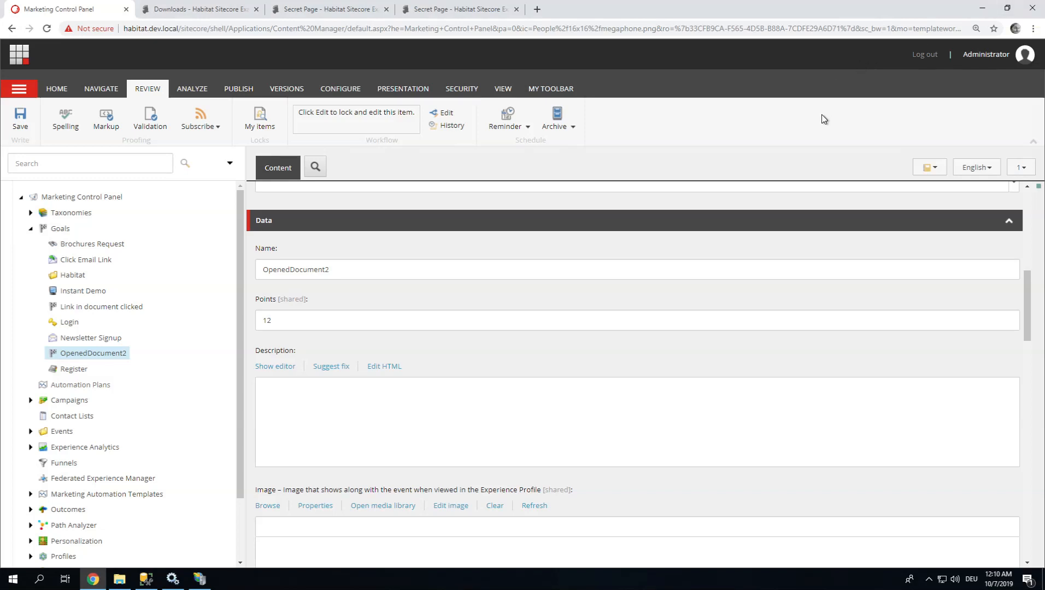
{"action": "mouse_move", "coordinate": [957, 297]}
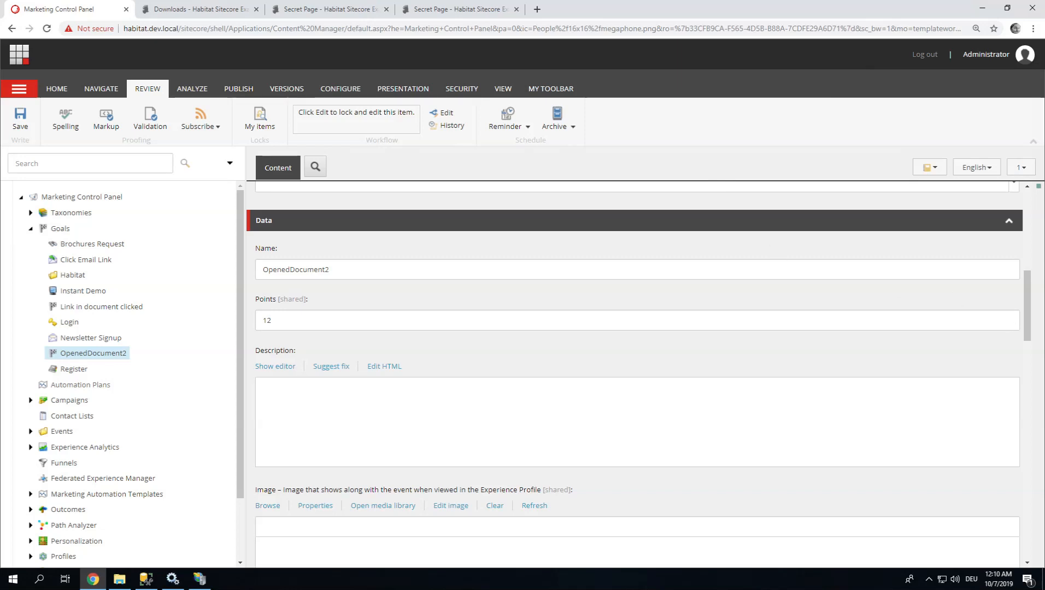
Leave the OpenedDocument2 goal item via the Sitecore logo back to the Launchpad.
{"action": "left_click", "coordinate": [18, 55]}
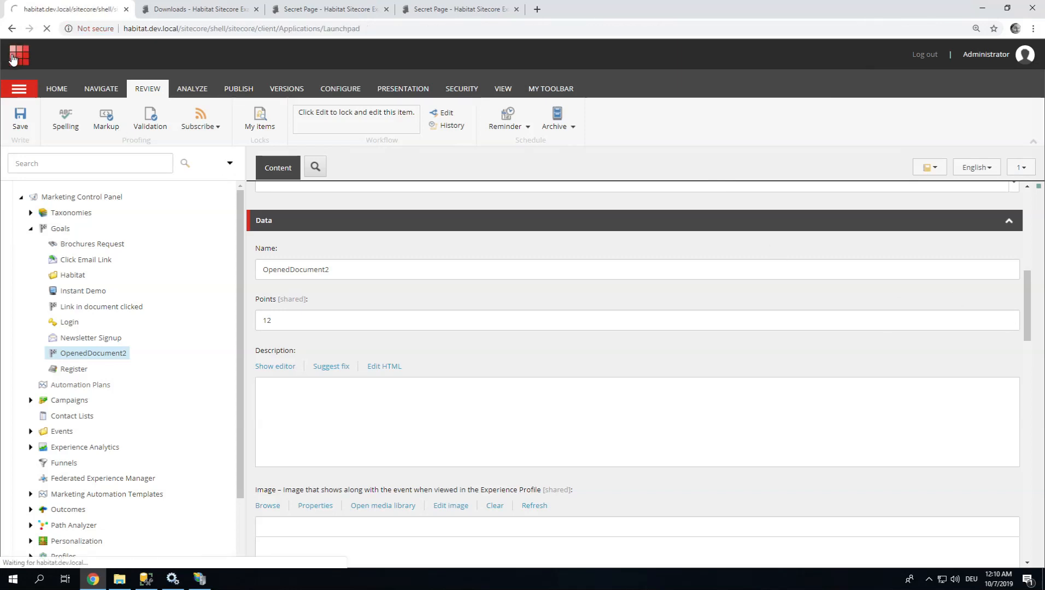
Launch Experience Analytics and scroll the Dashboard to the Top goals by count per visit chart.
{"action": "left_click", "coordinate": [17, 54]}
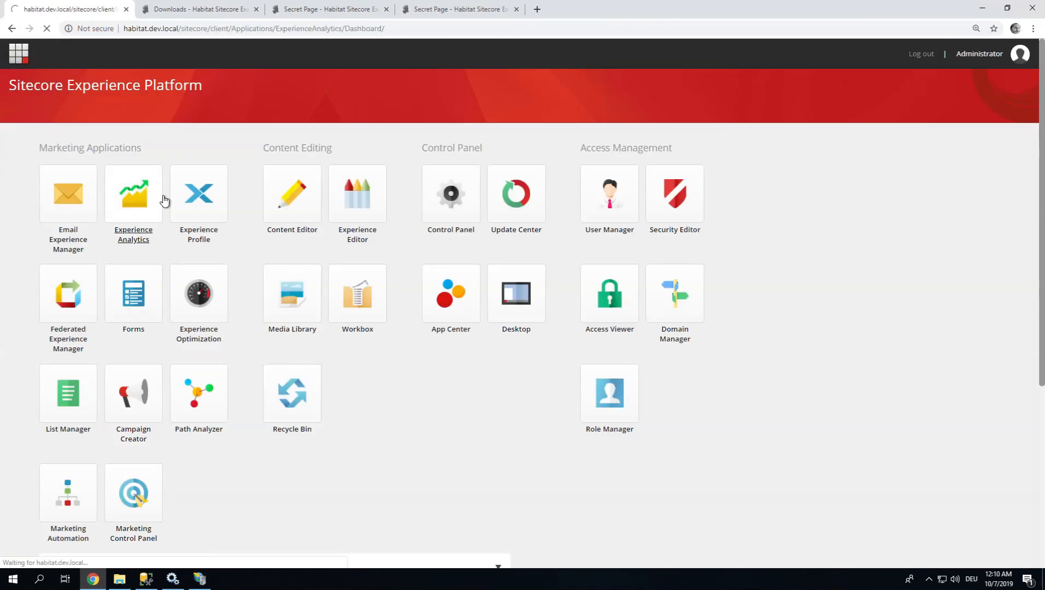
{"action": "left_click", "coordinate": [132, 193]}
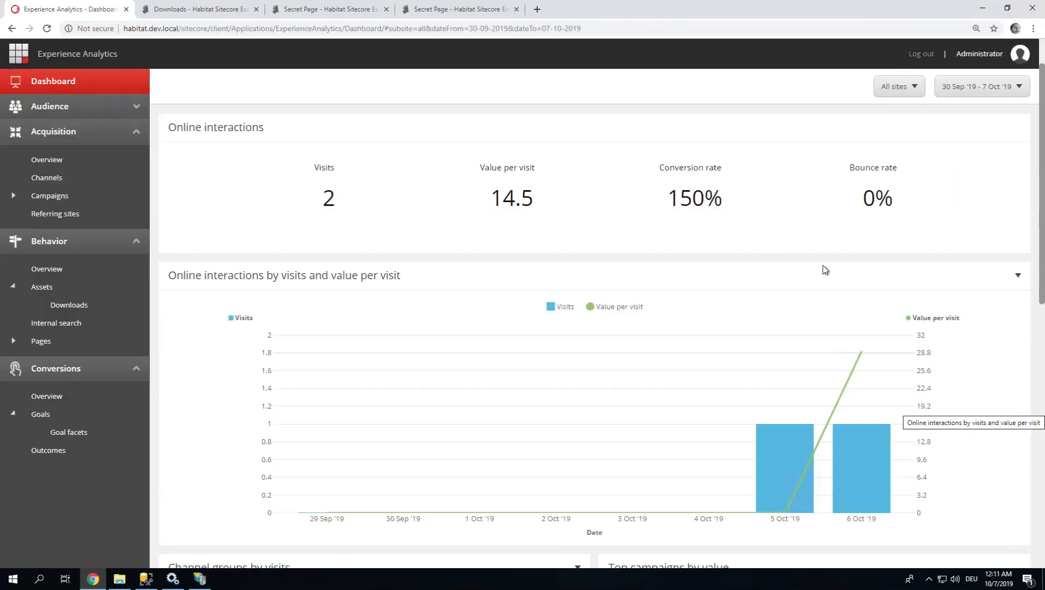
{"action": "mouse_move", "coordinate": [763, 366]}
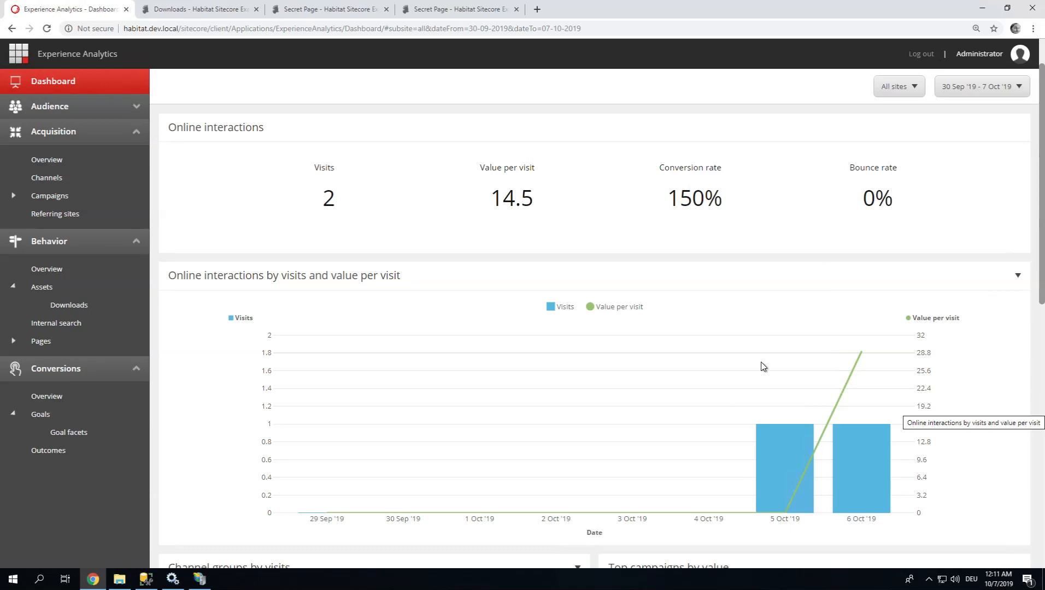
{"action": "mouse_move", "coordinate": [861, 352]}
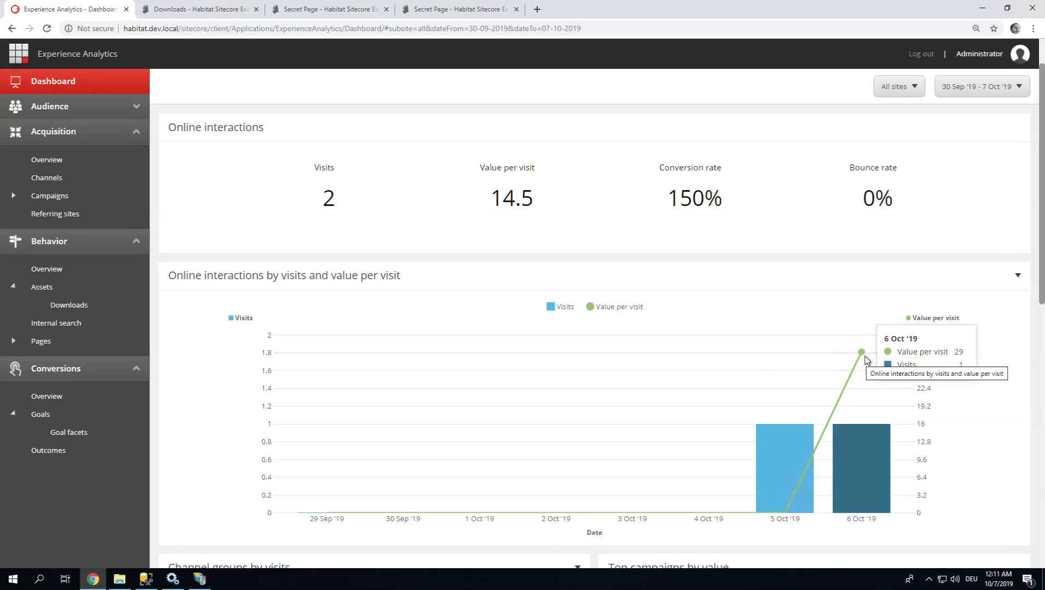
{"action": "mouse_move", "coordinate": [821, 460]}
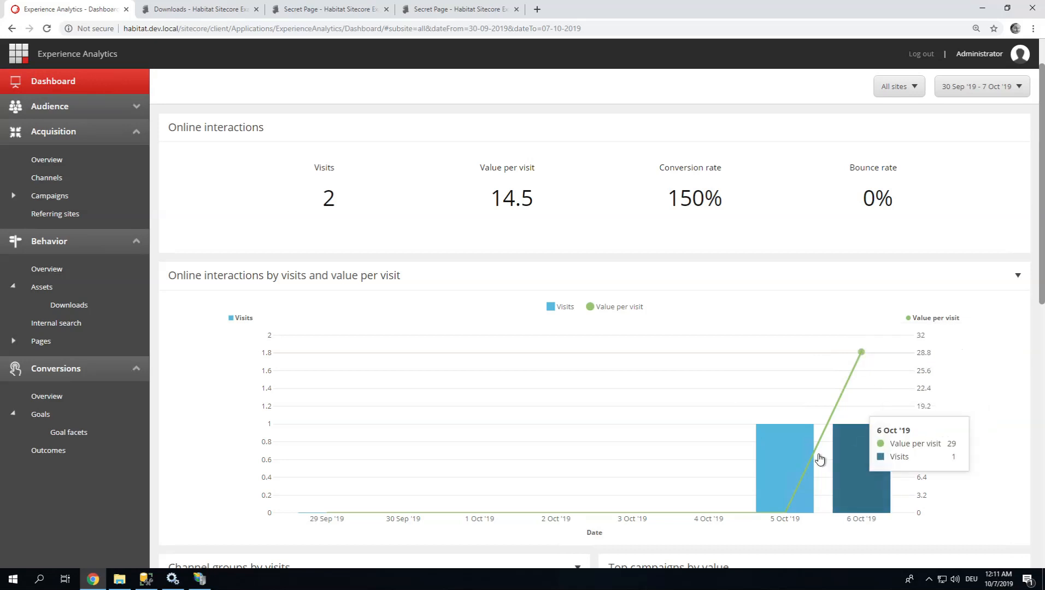
{"action": "mouse_move", "coordinate": [876, 448]}
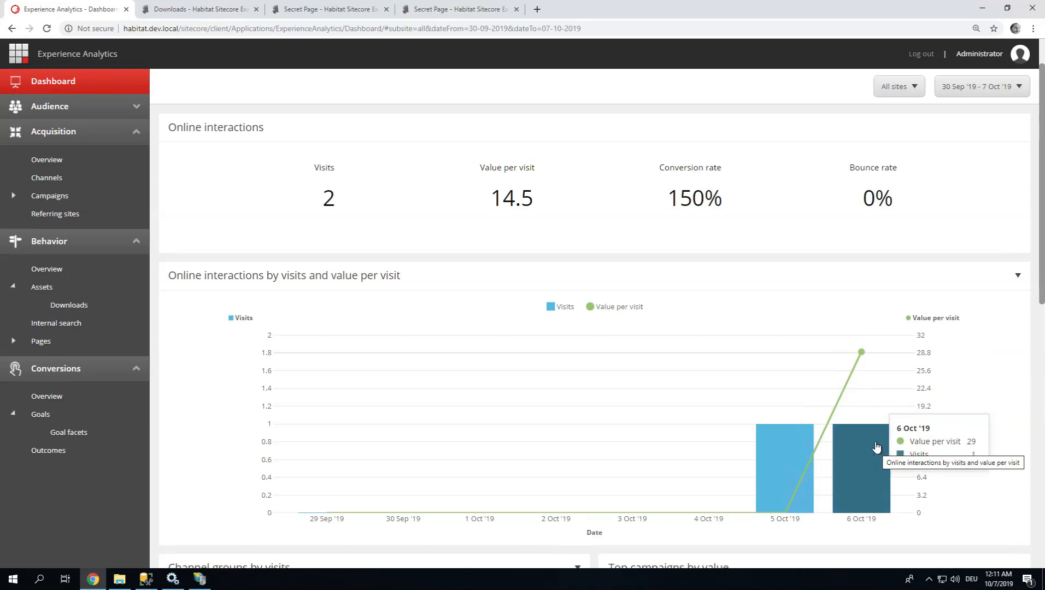
{"action": "scroll", "scroll_direction": "down", "scroll_amount": 3}
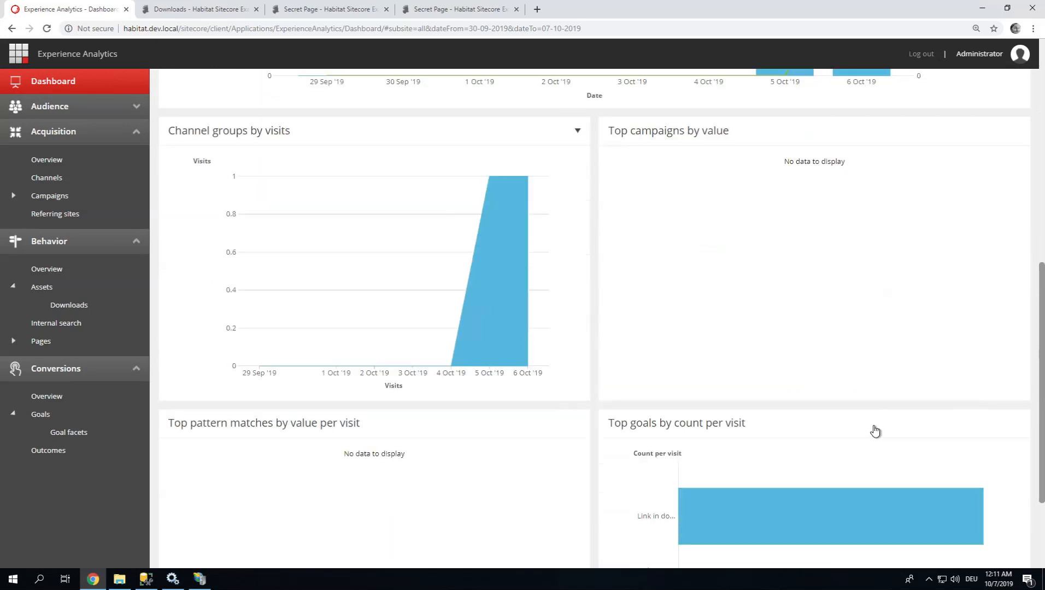
{"action": "scroll", "scroll_direction": "down", "scroll_amount": 3}
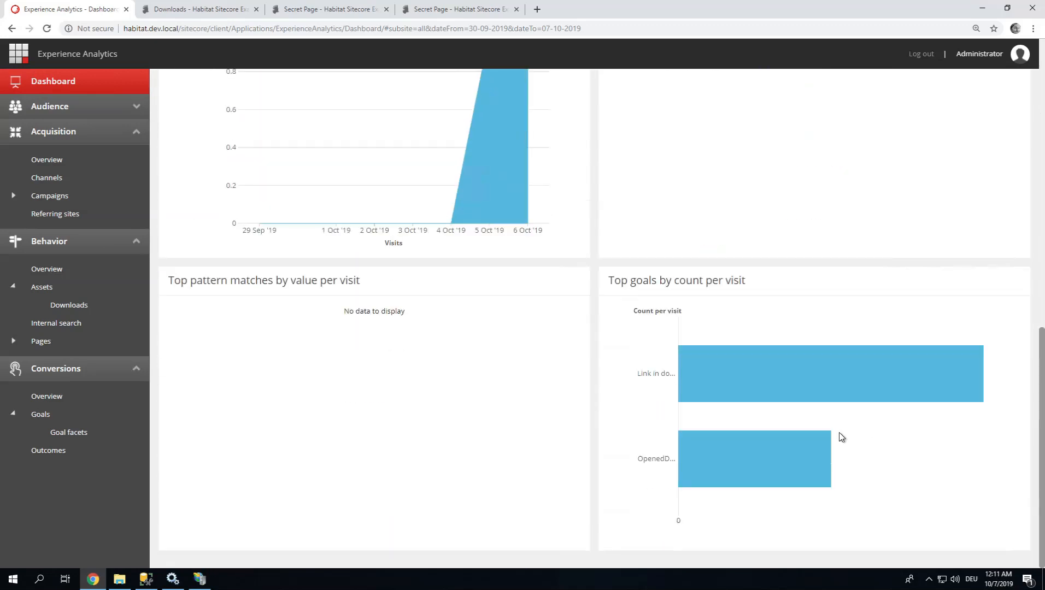
{"action": "mouse_move", "coordinate": [660, 380]}
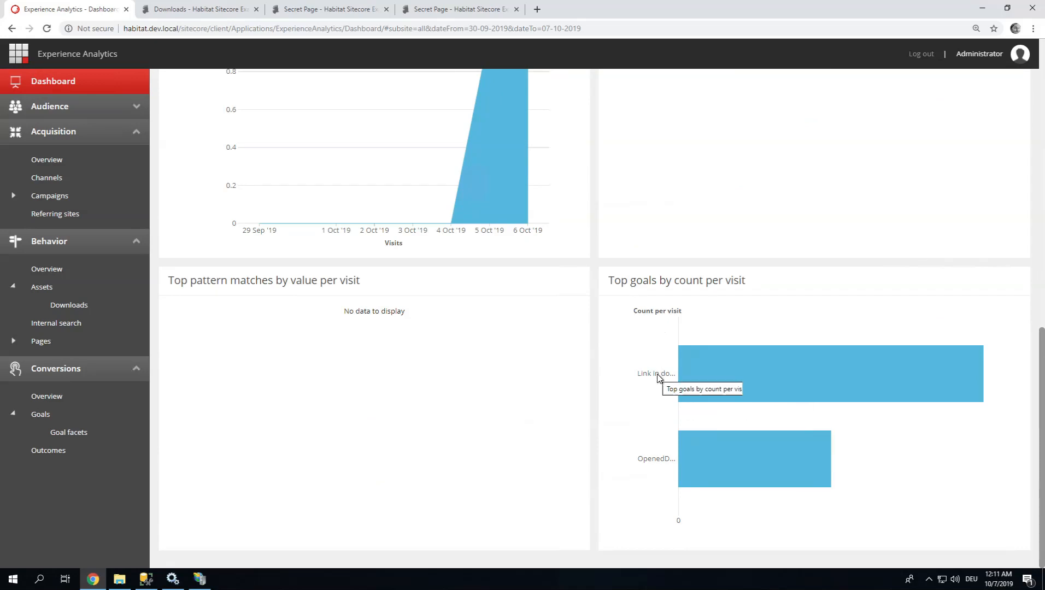
{"action": "mouse_move", "coordinate": [662, 467]}
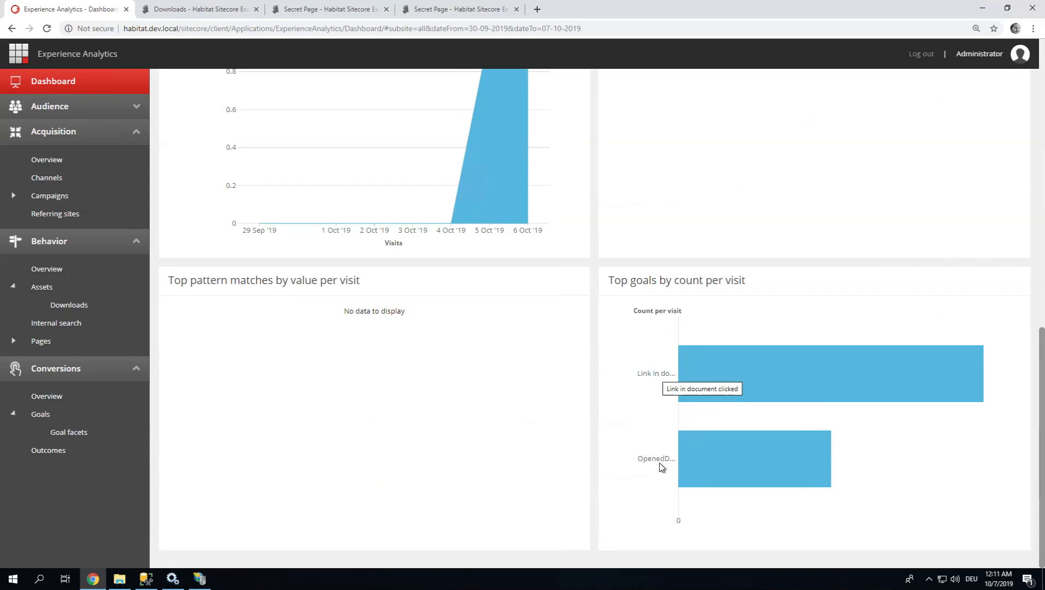
{"action": "mouse_move", "coordinate": [660, 463]}
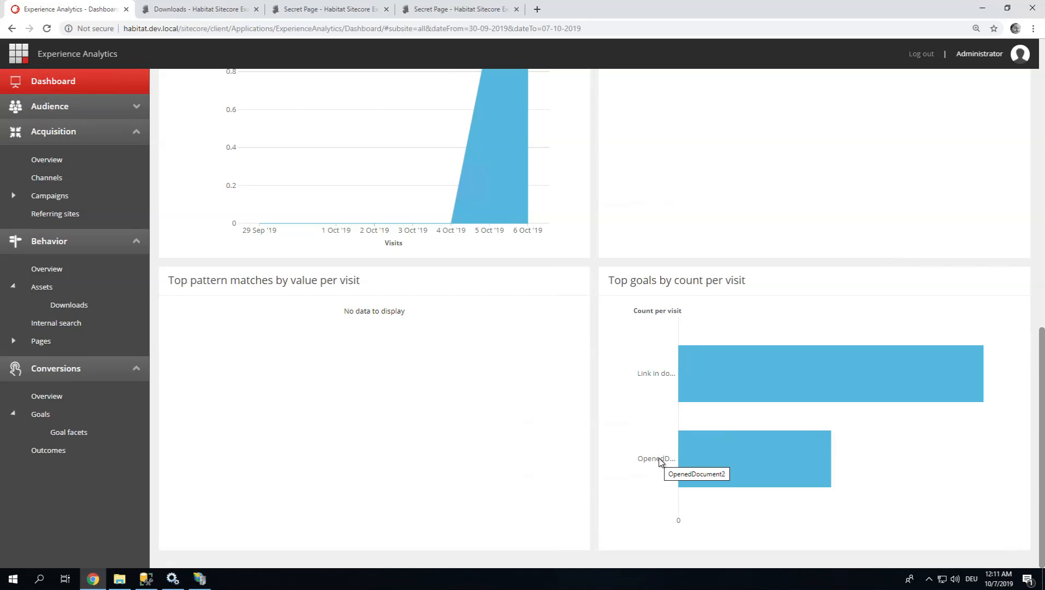
{"action": "mouse_move", "coordinate": [90, 318]}
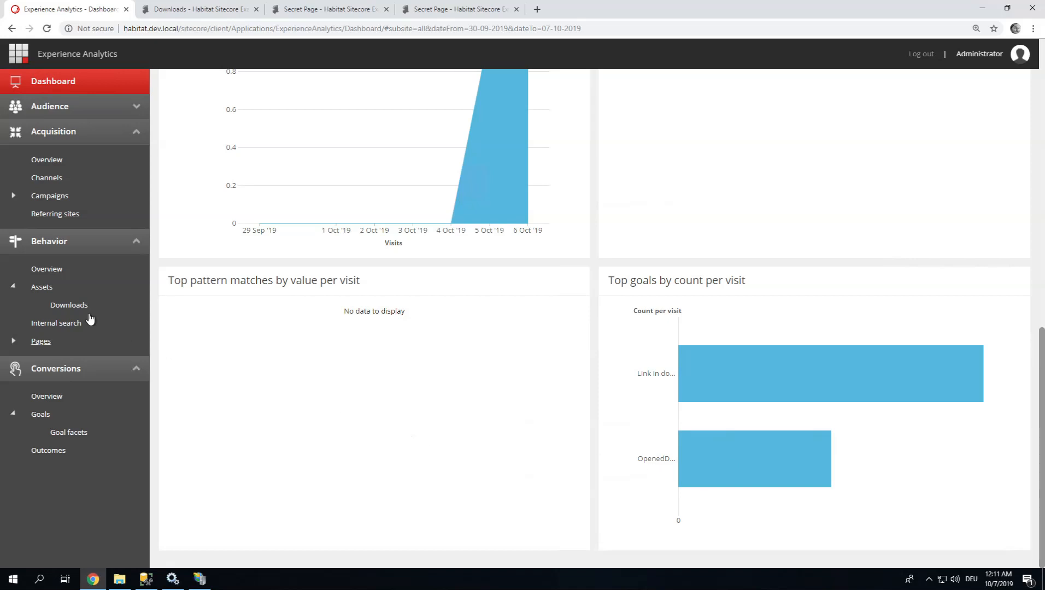
Show the Behavior > Assets > Downloads report listing my document 1 and my document 2.
{"action": "left_click", "coordinate": [69, 305]}
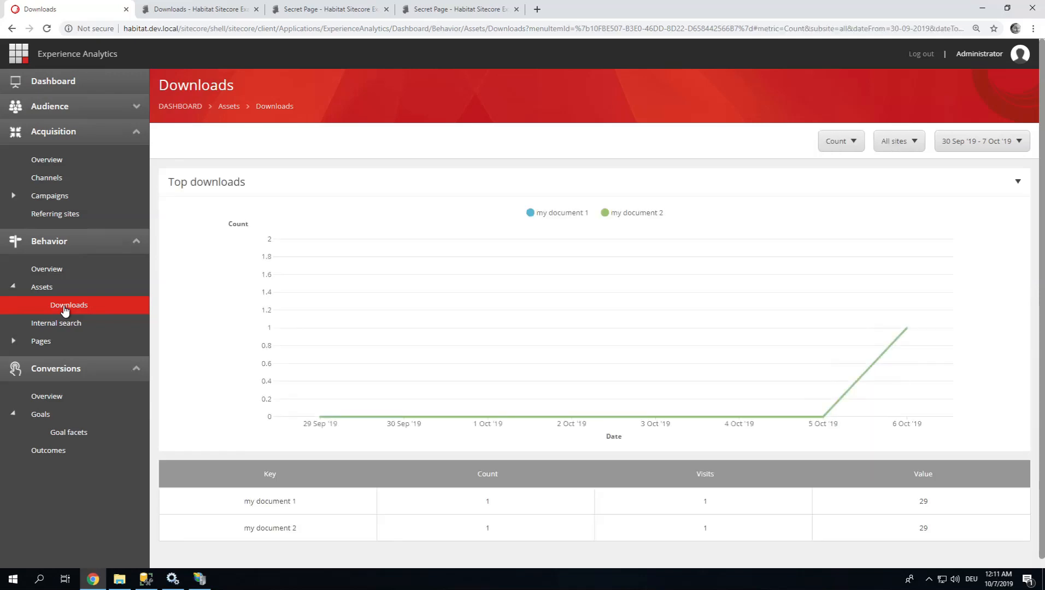
{"action": "mouse_move", "coordinate": [224, 486]}
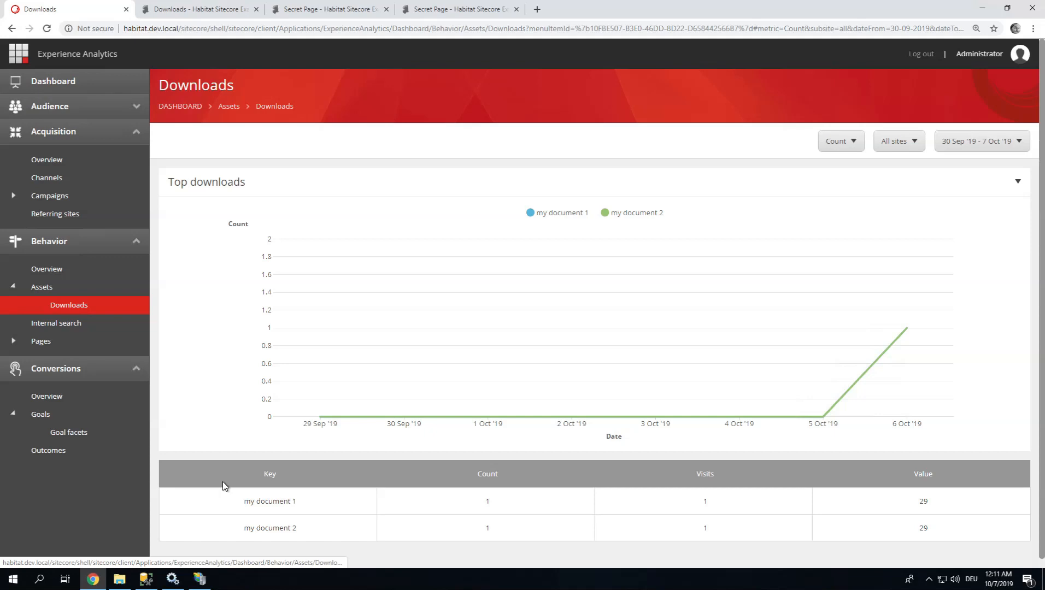
{"action": "mouse_move", "coordinate": [232, 531]}
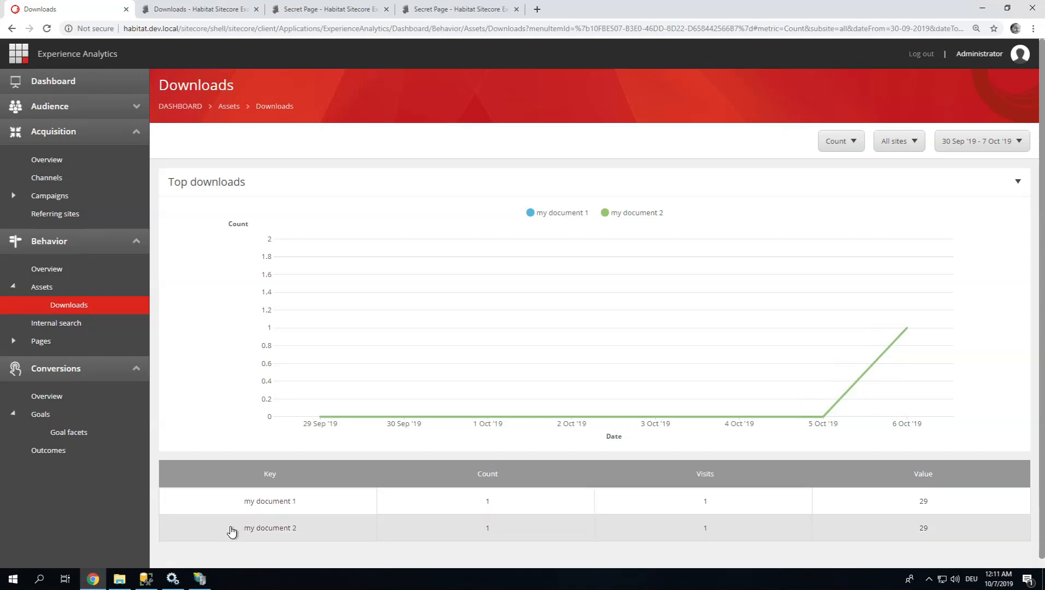
{"action": "mouse_move", "coordinate": [40, 414]}
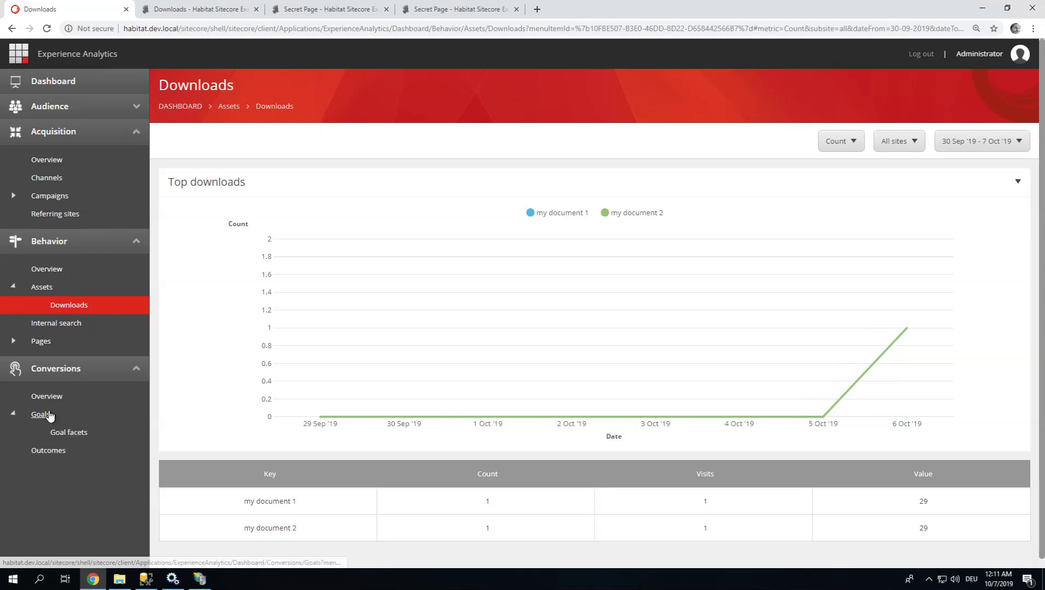
Show the Conversions > Goals report listing Link in document clicked and OpenedDocument2.
{"action": "left_click", "coordinate": [40, 415]}
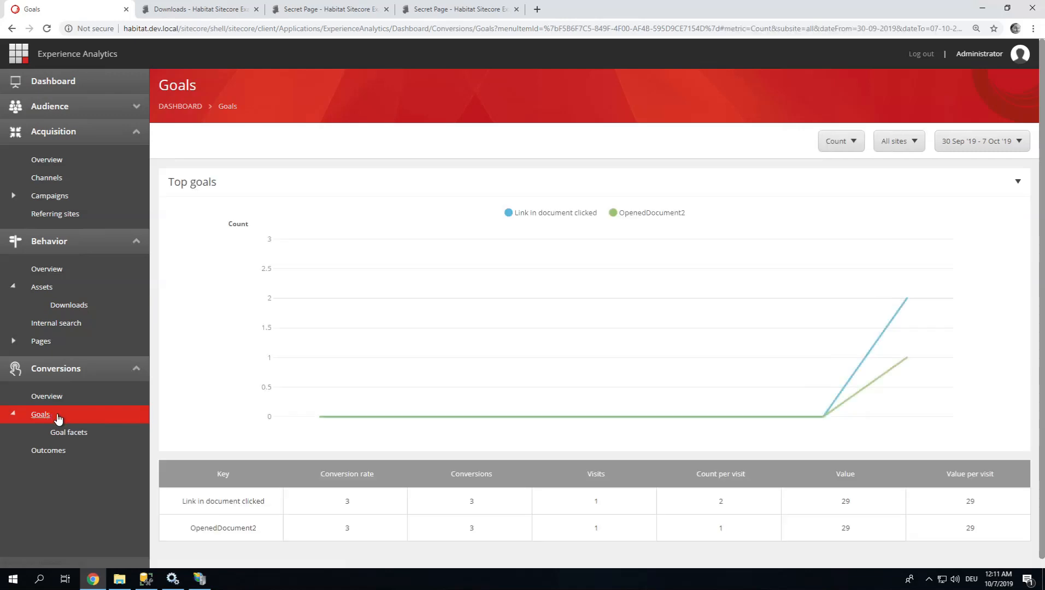
{"action": "mouse_move", "coordinate": [179, 388]}
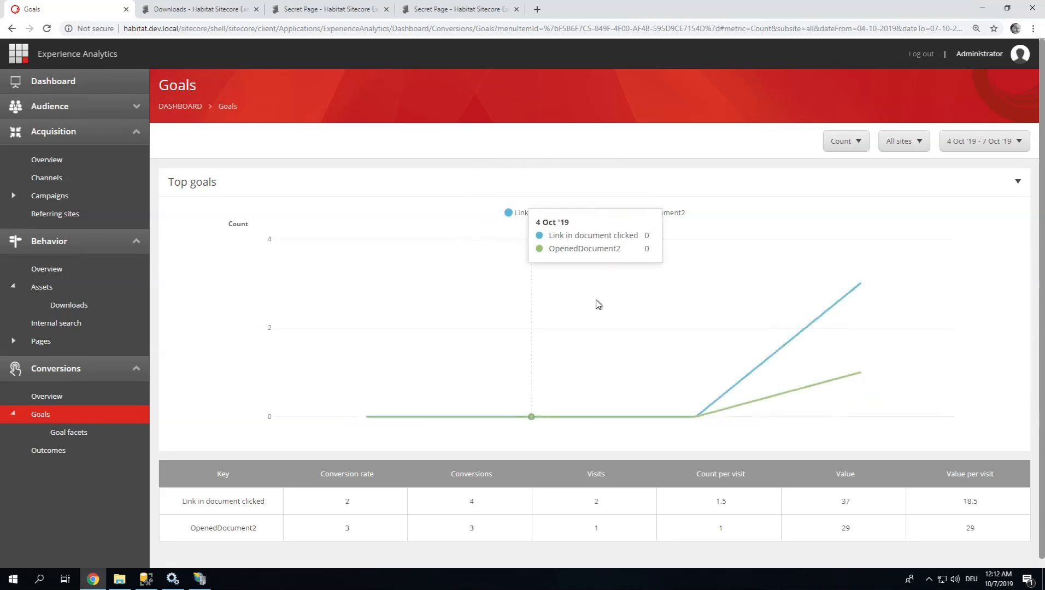
{"action": "mouse_move", "coordinate": [426, 482]}
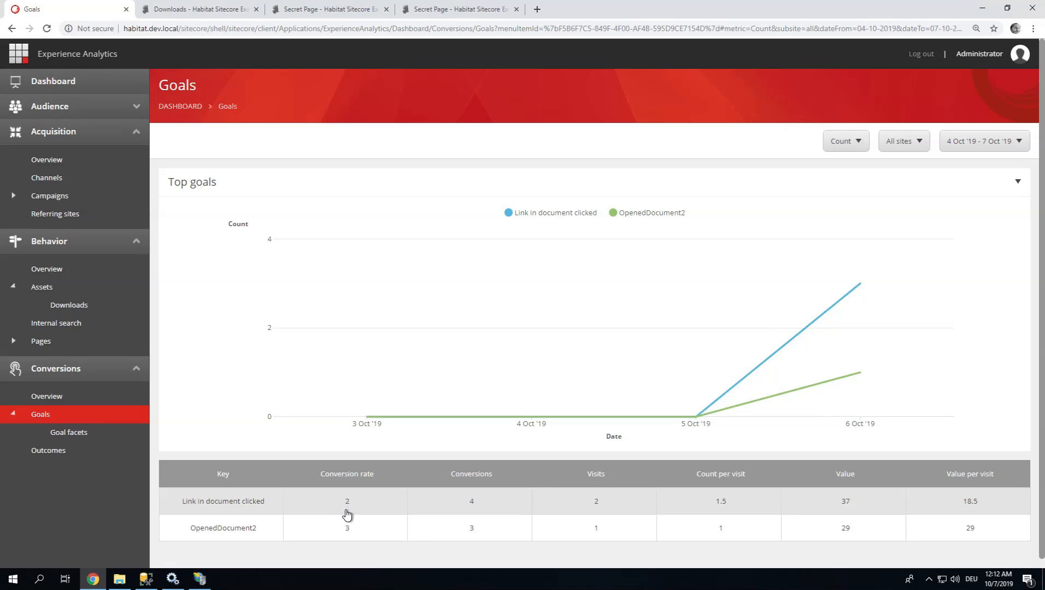
{"action": "mouse_move", "coordinate": [479, 504]}
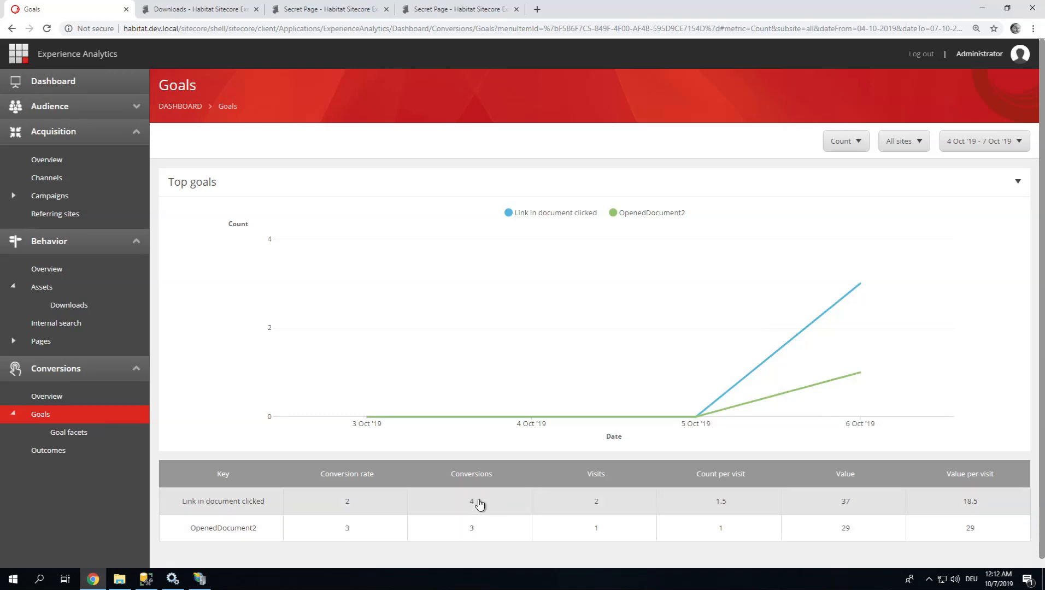
{"action": "mouse_move", "coordinate": [469, 554]}
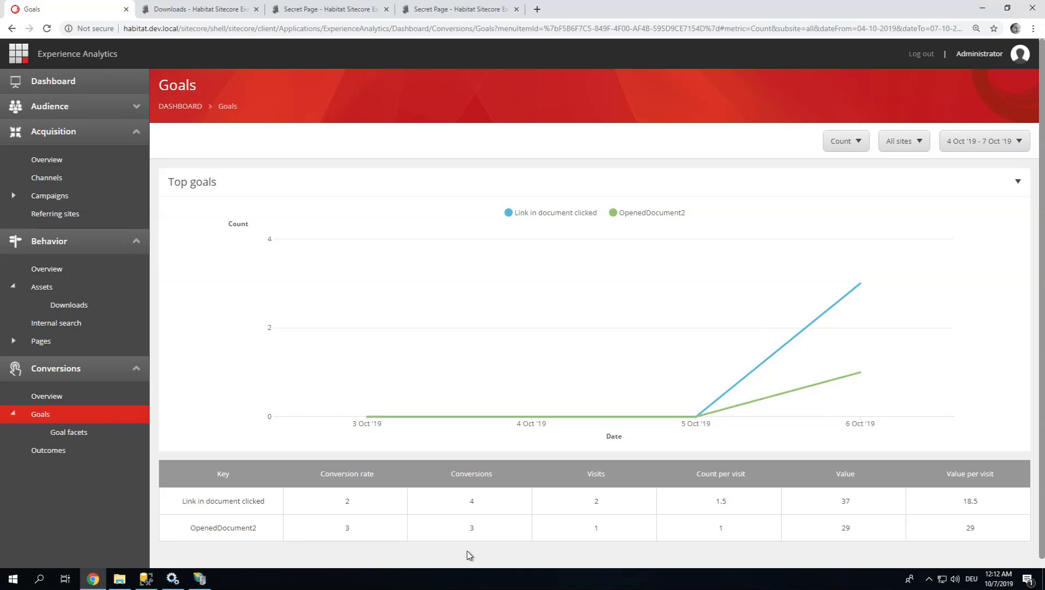
{"action": "mouse_move", "coordinate": [449, 537]}
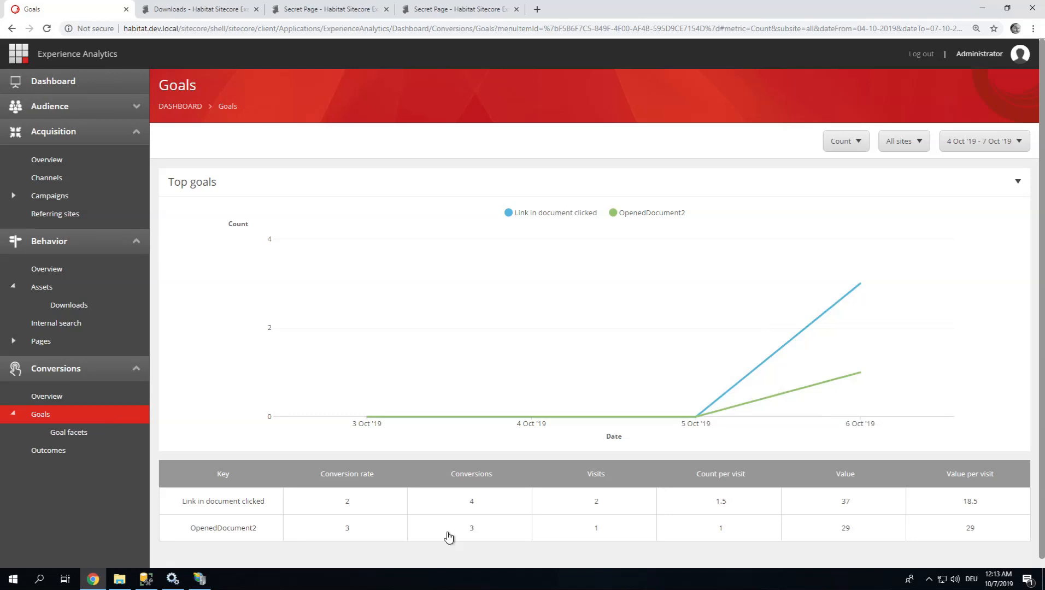
{"action": "mouse_move", "coordinate": [477, 552]}
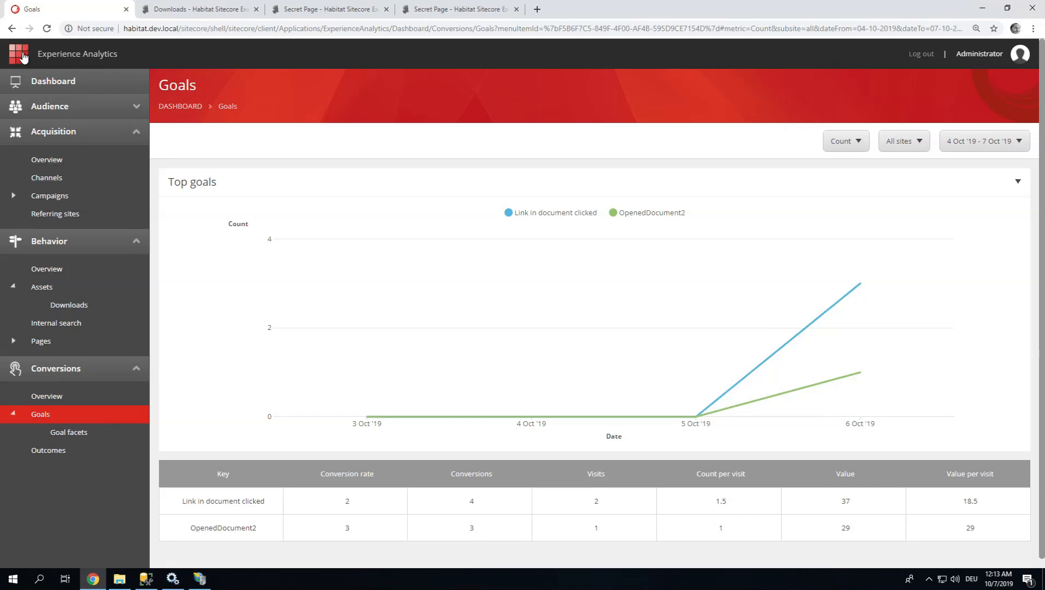
From the Launchpad, start the Desktop on the core database and its Content Editor.
{"action": "left_click", "coordinate": [18, 54]}
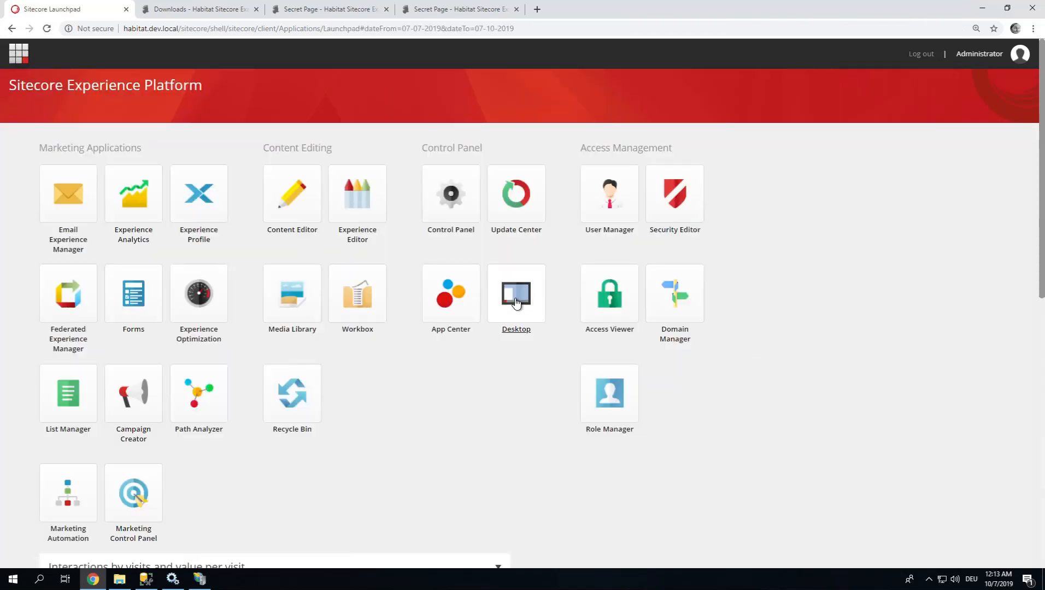
{"action": "left_click", "coordinate": [516, 293]}
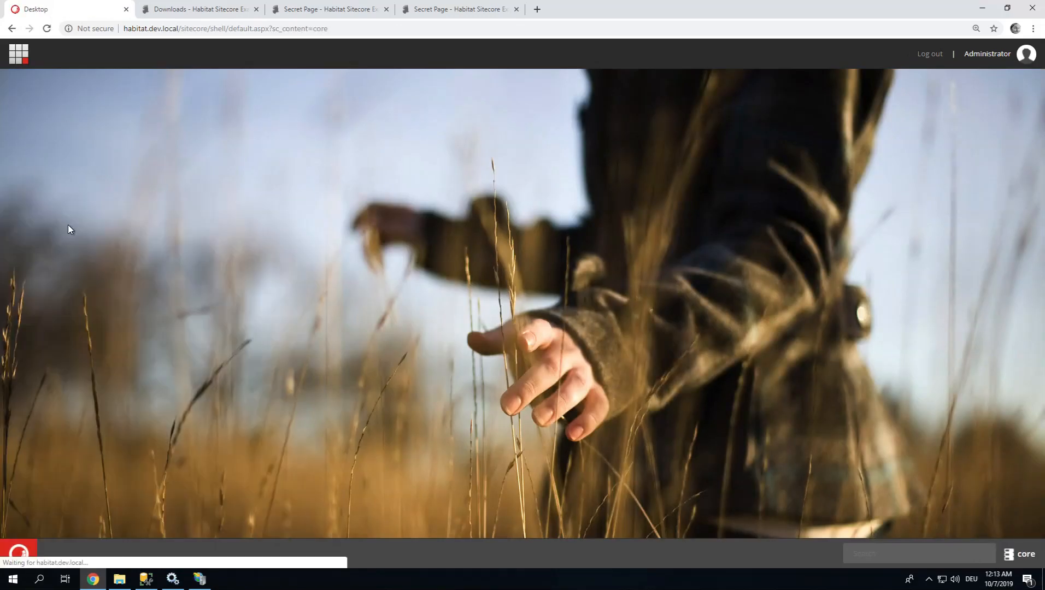
{"action": "left_click", "coordinate": [19, 54]}
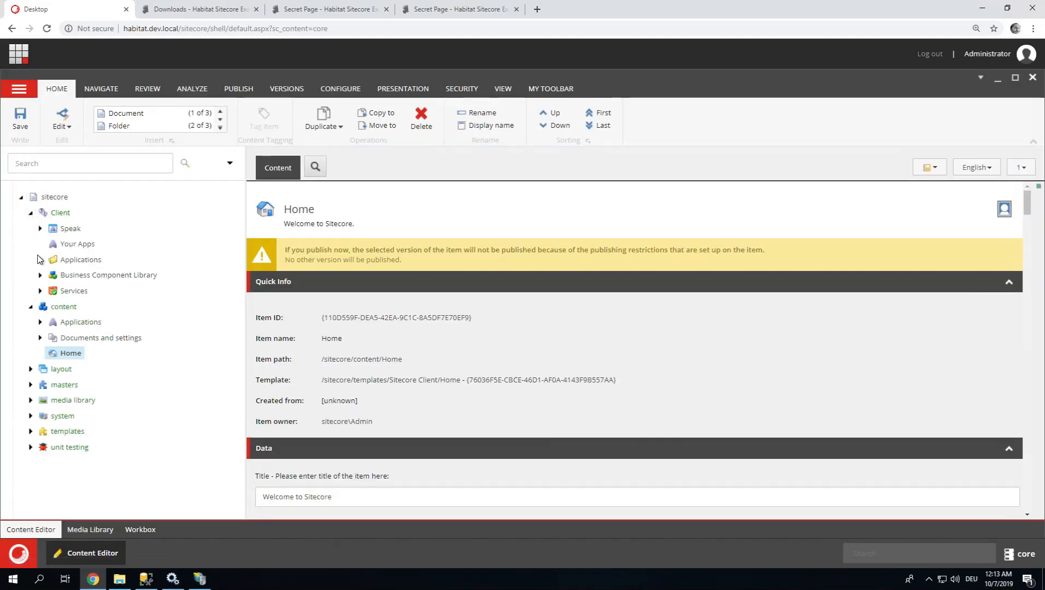
Expand Applications > ExperienceAnalytics > Dashboard > Goals > PageSettings and select ListControl Parameters.
{"action": "left_click", "coordinate": [40, 259]}
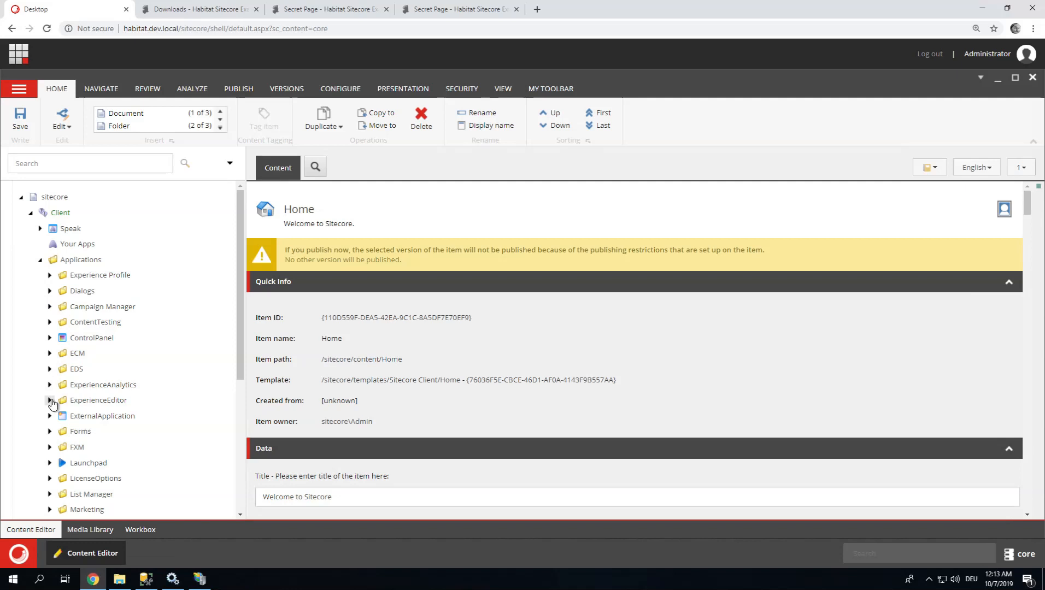
{"action": "left_click", "coordinate": [50, 384]}
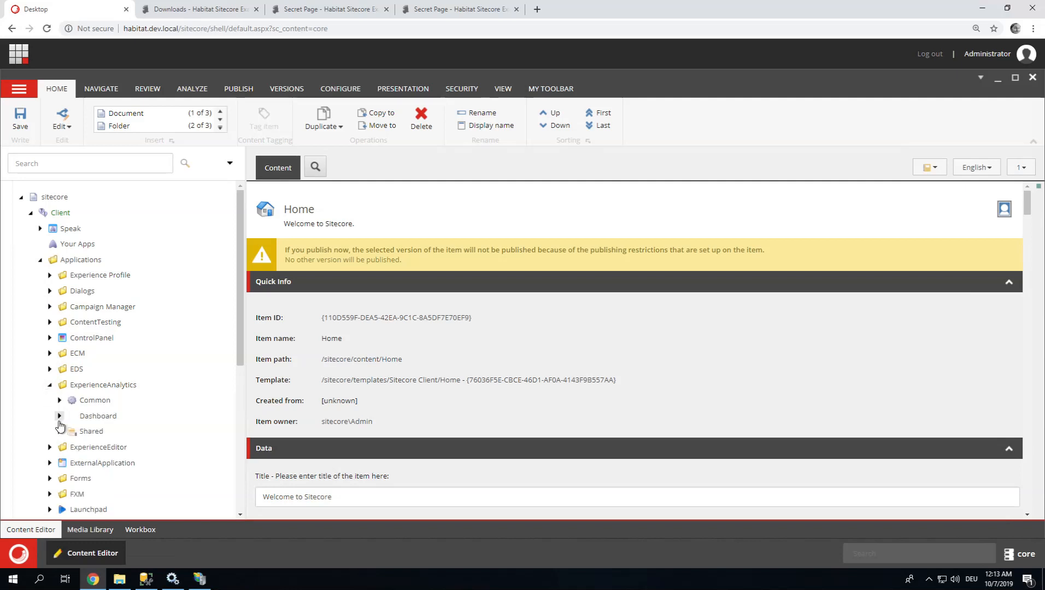
{"action": "left_click", "coordinate": [59, 415]}
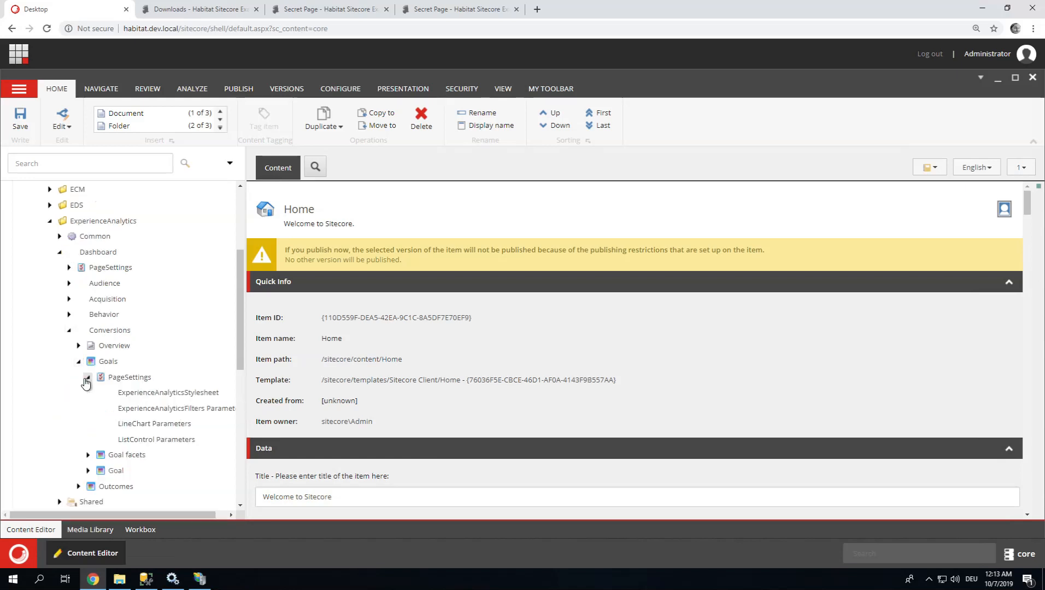
{"action": "left_click", "coordinate": [157, 439]}
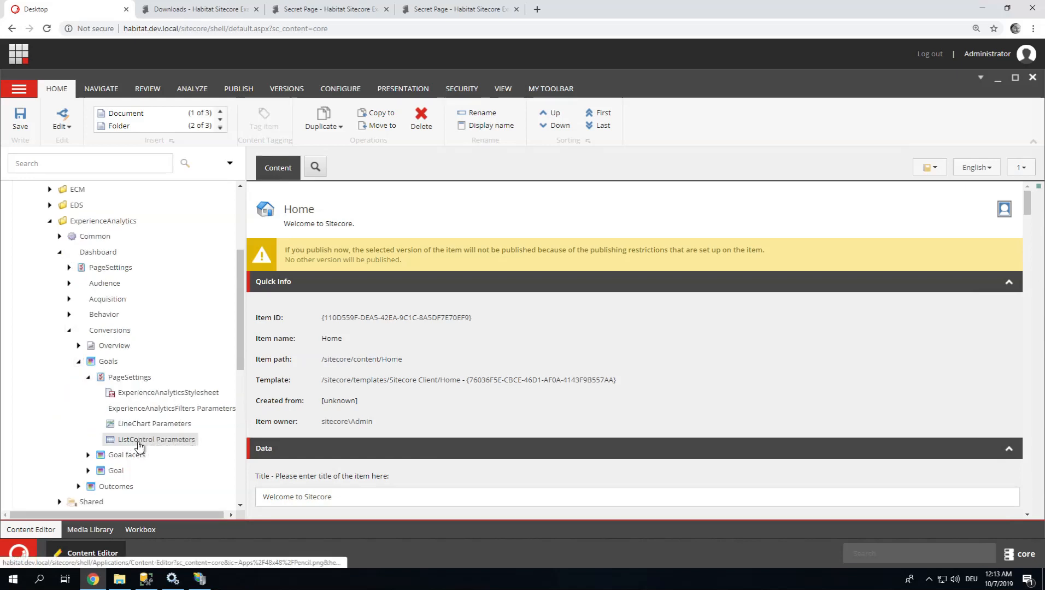
{"action": "left_click", "coordinate": [155, 439]}
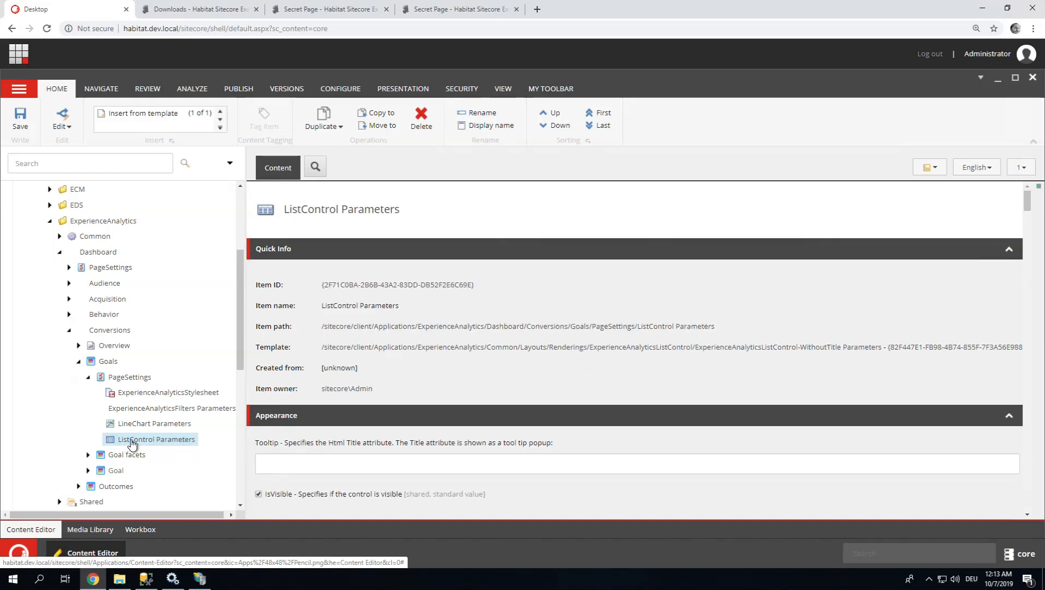
Set the KeysSortByMetric field to Conversions instead of Value.
{"action": "scroll", "scroll_direction": "down", "scroll_amount": 3}
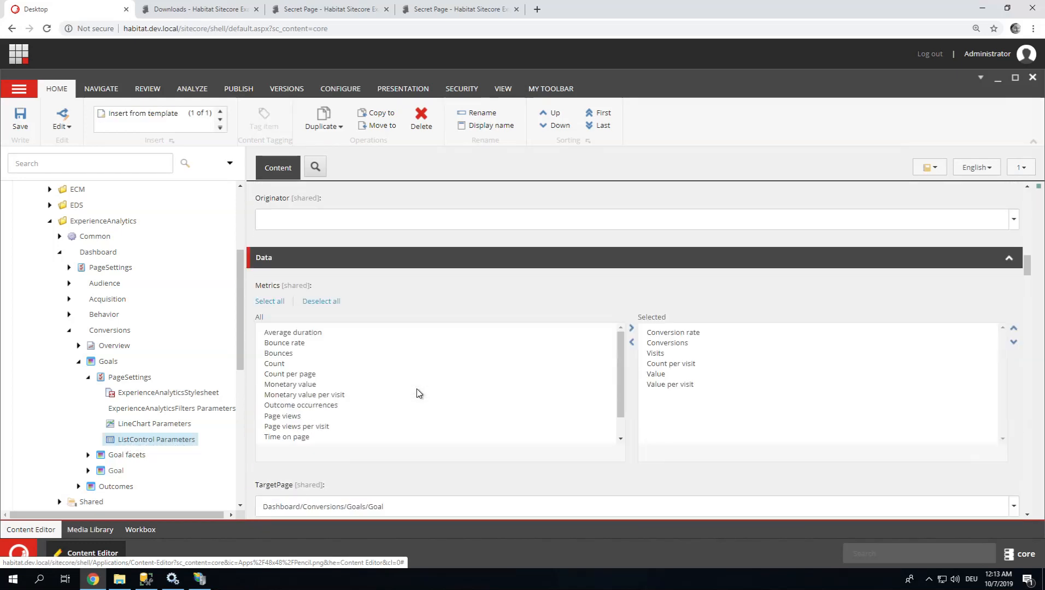
{"action": "scroll", "scroll_direction": "down", "scroll_amount": 3}
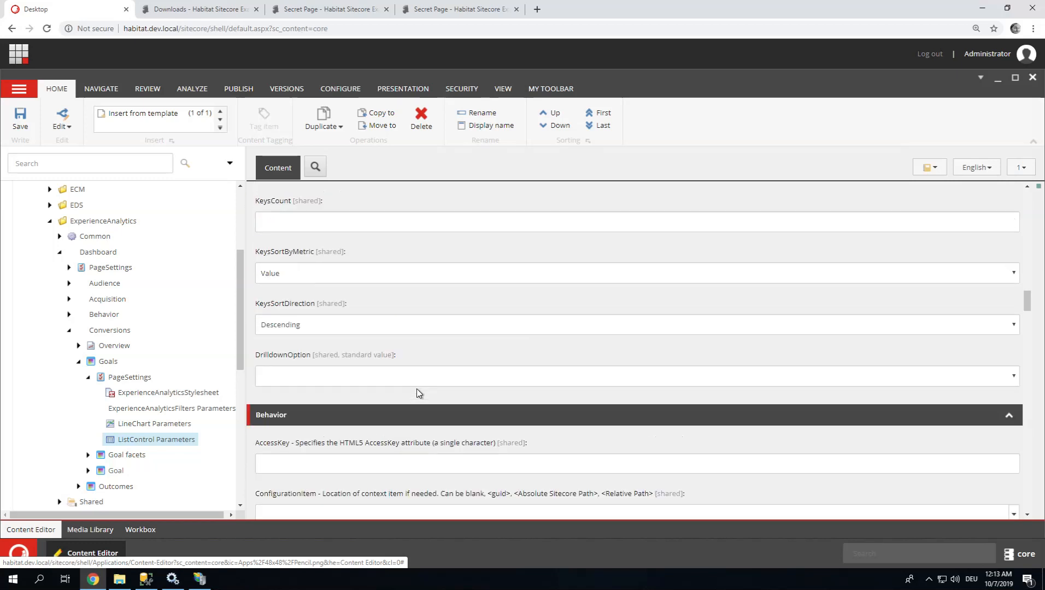
{"action": "scroll", "scroll_direction": "up", "scroll_amount": 3}
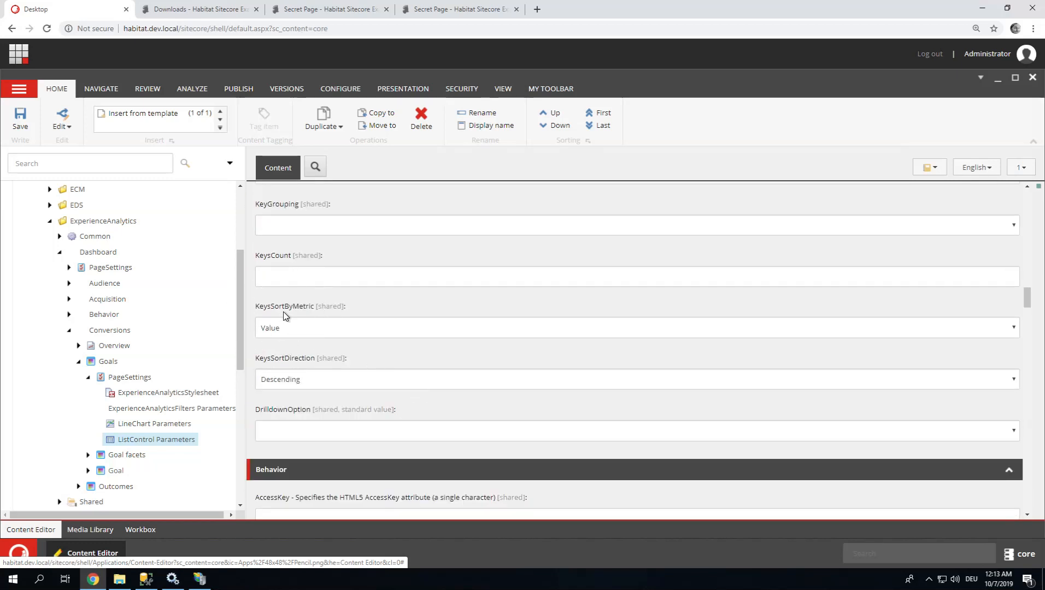
{"action": "mouse_move", "coordinate": [292, 334]}
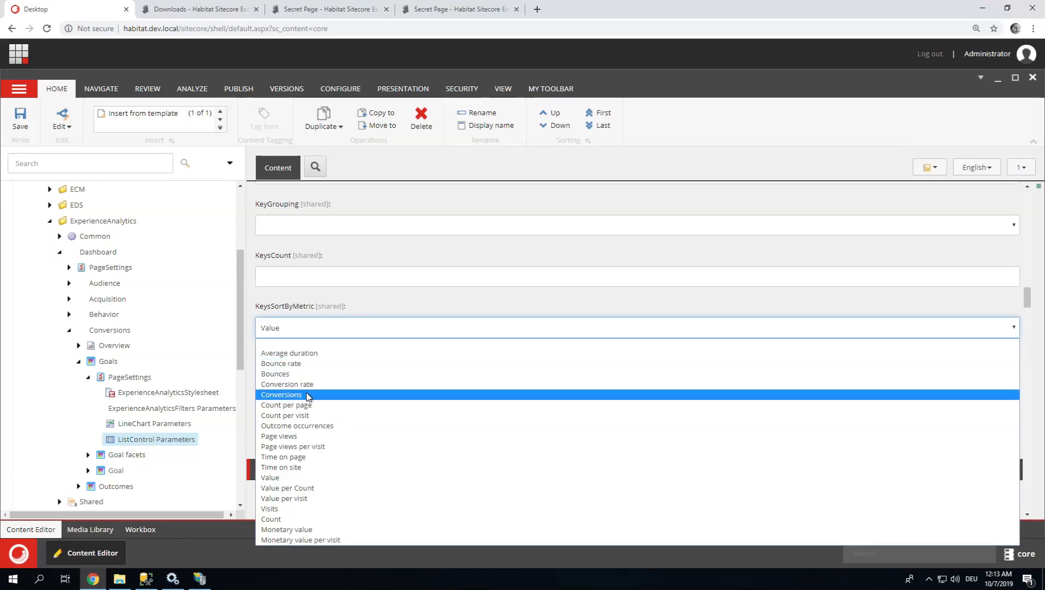
{"action": "left_click", "coordinate": [281, 394]}
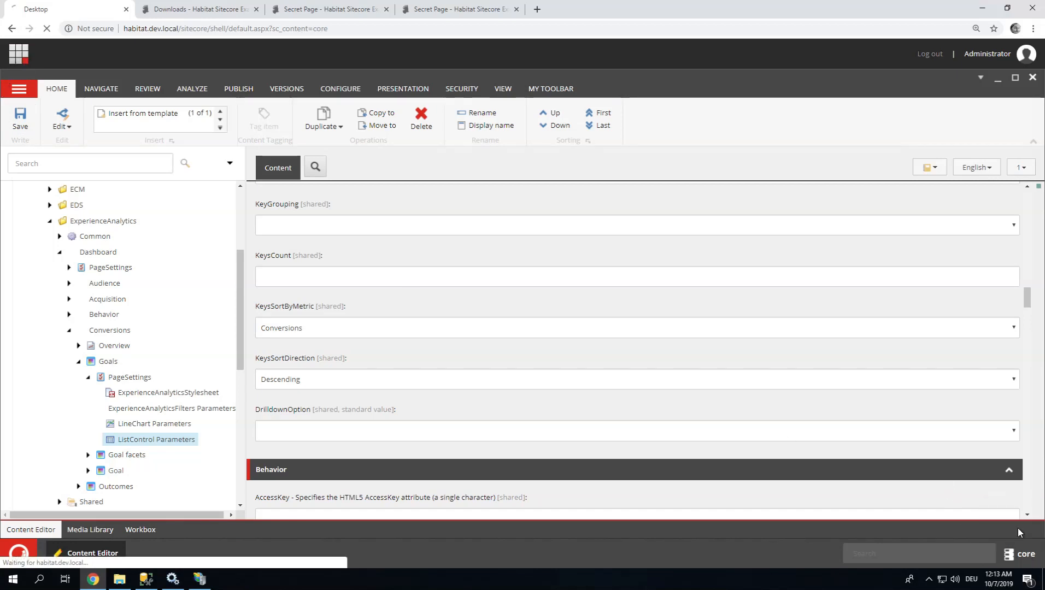
Reopen Experience Analytics and go to the Conversions > Goals report.
{"action": "left_click", "coordinate": [19, 55]}
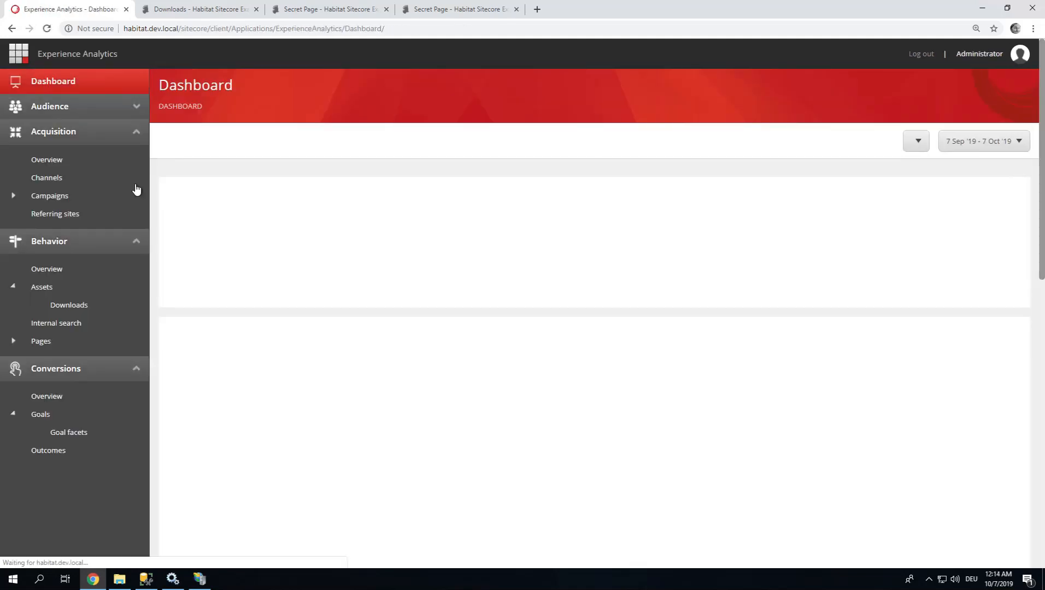
{"action": "mouse_move", "coordinate": [44, 420]}
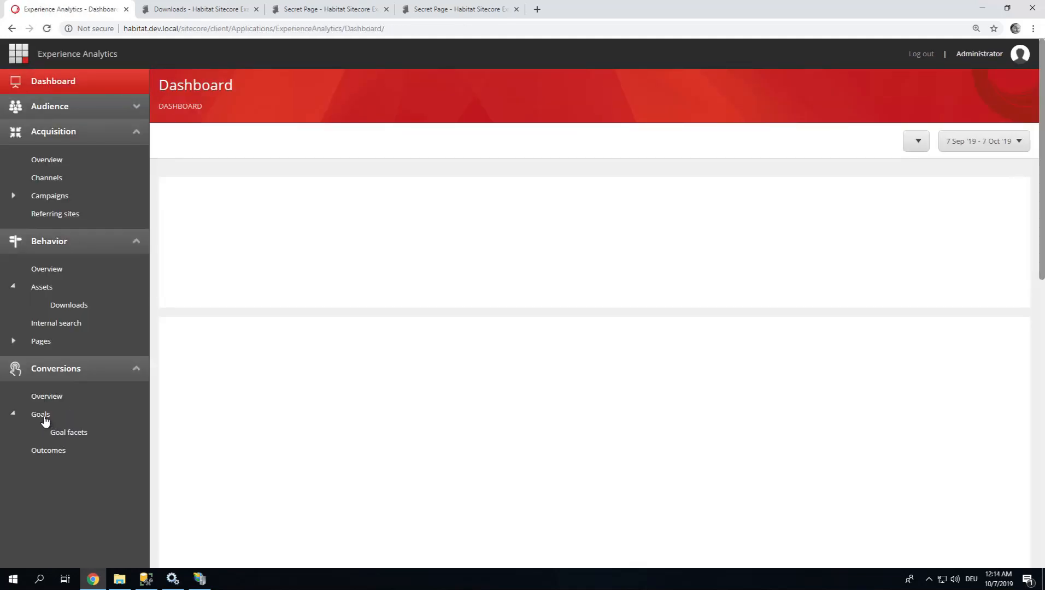
{"action": "left_click", "coordinate": [40, 413]}
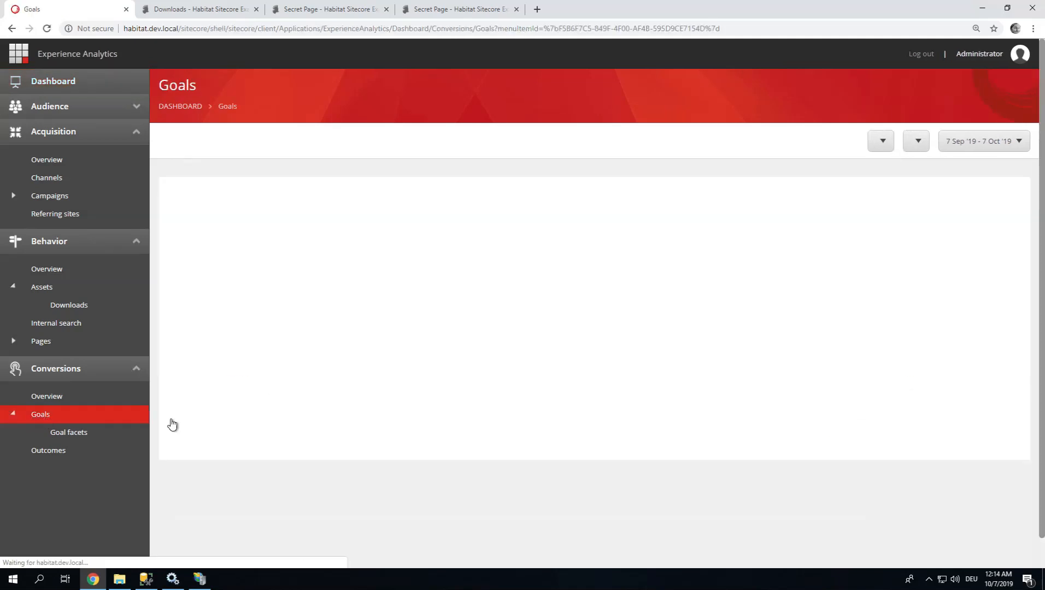
{"action": "mouse_move", "coordinate": [239, 415]}
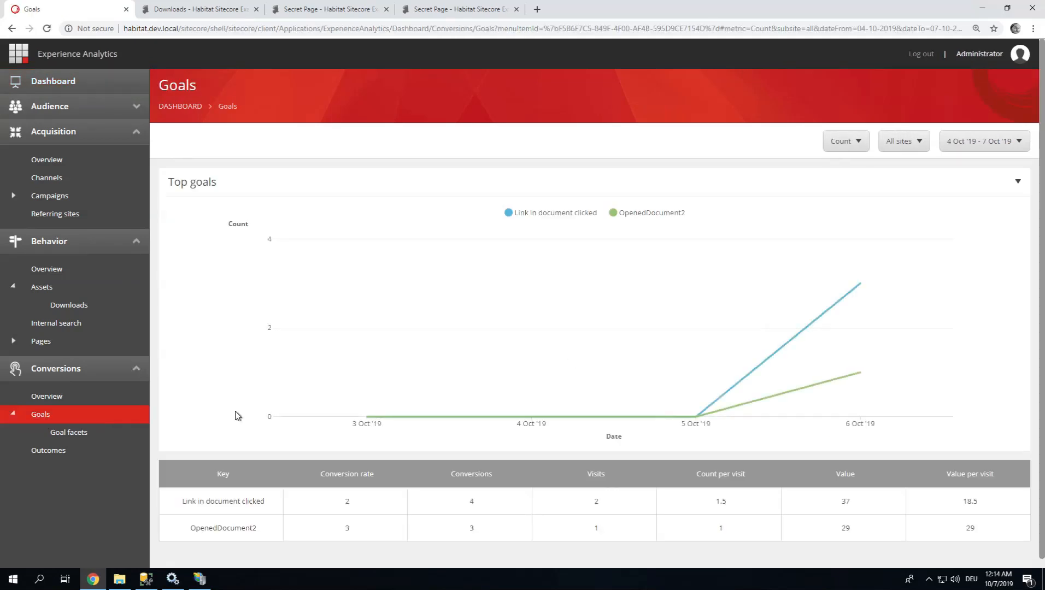
{"action": "mouse_move", "coordinate": [480, 537]}
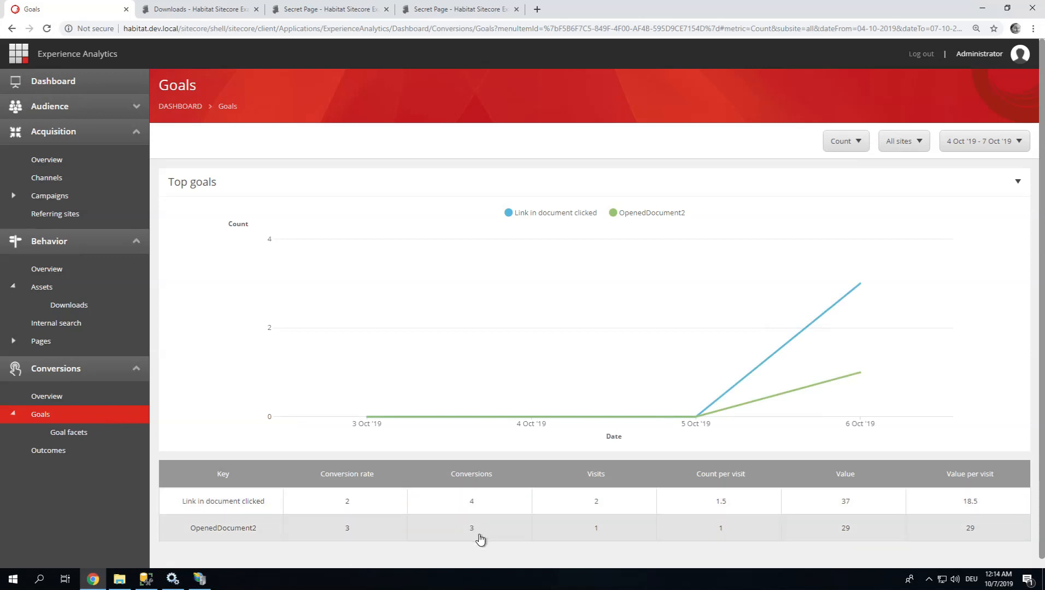